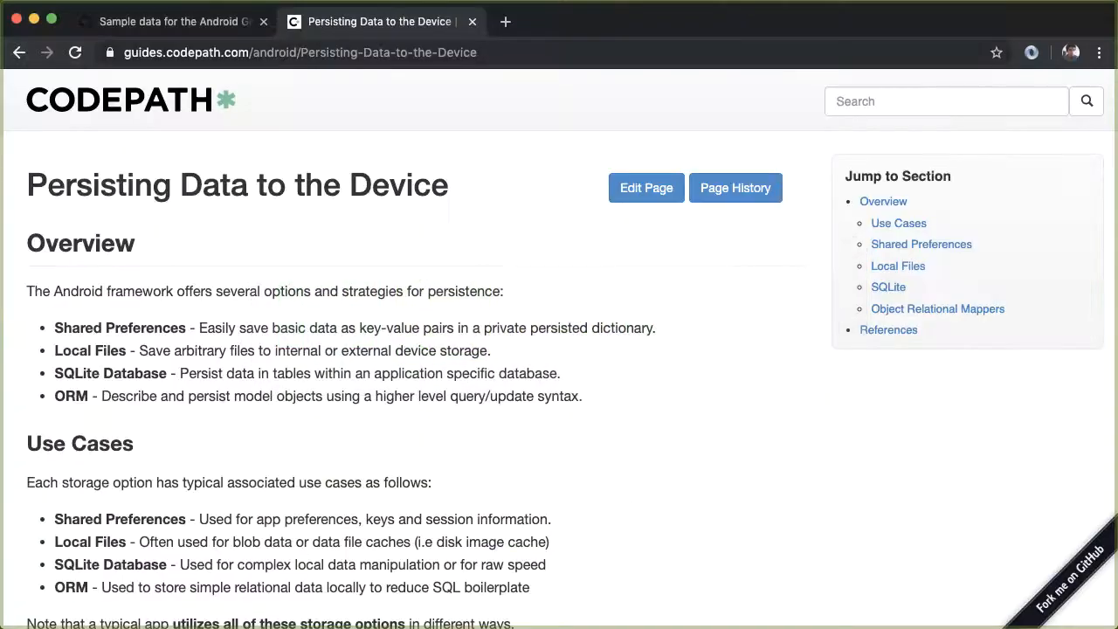
{"action": "mouse_move", "coordinate": [259, 221]}
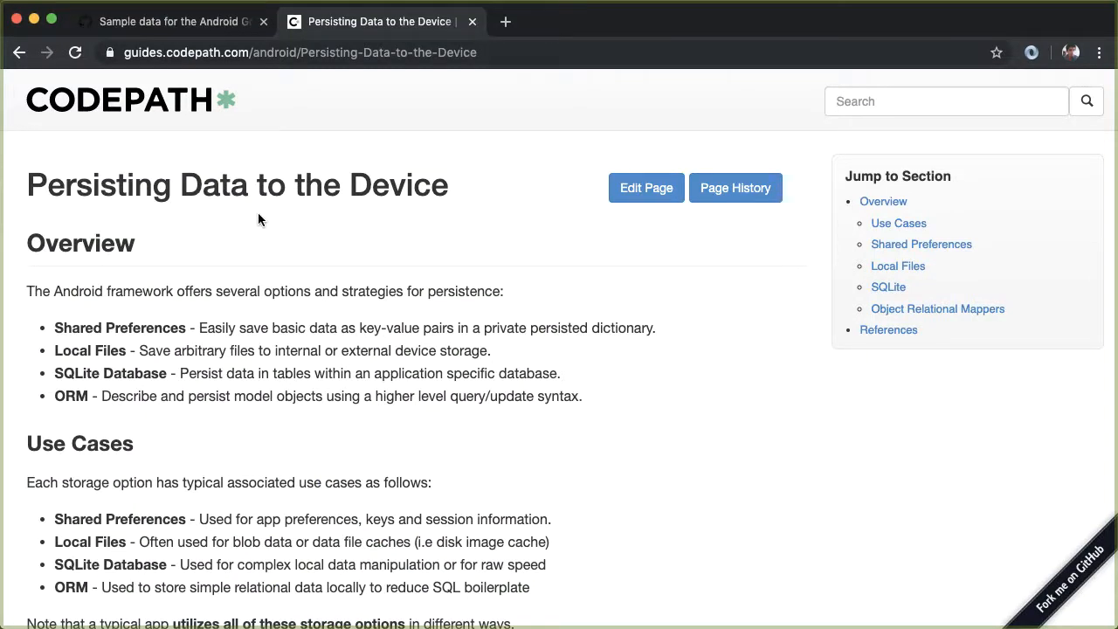
{"action": "mouse_move", "coordinate": [259, 215]}
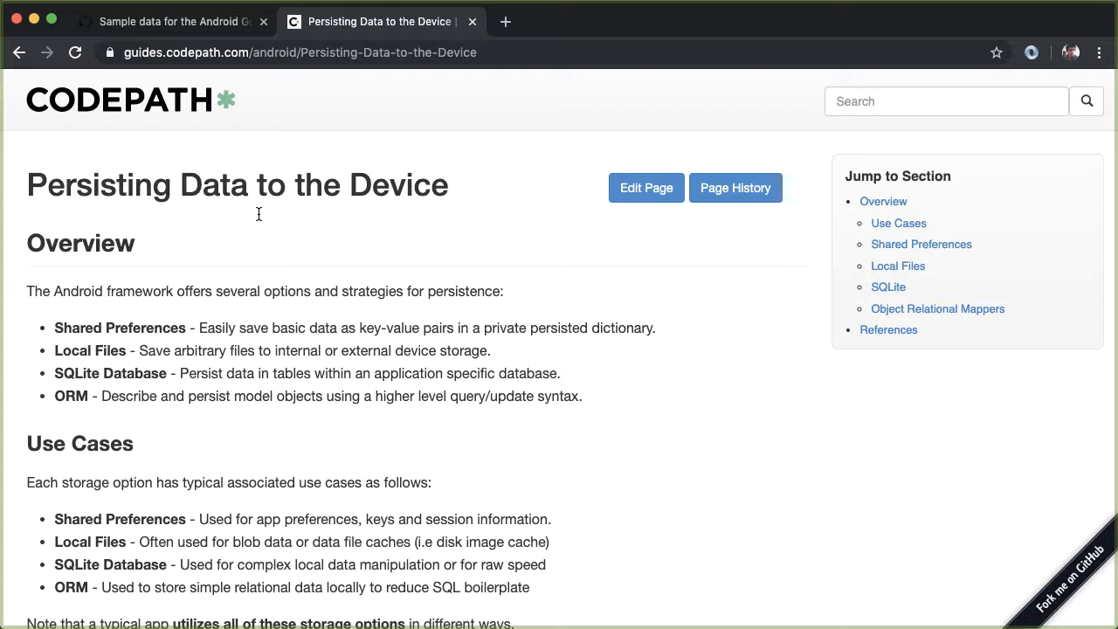
{"action": "mouse_move", "coordinate": [260, 220]}
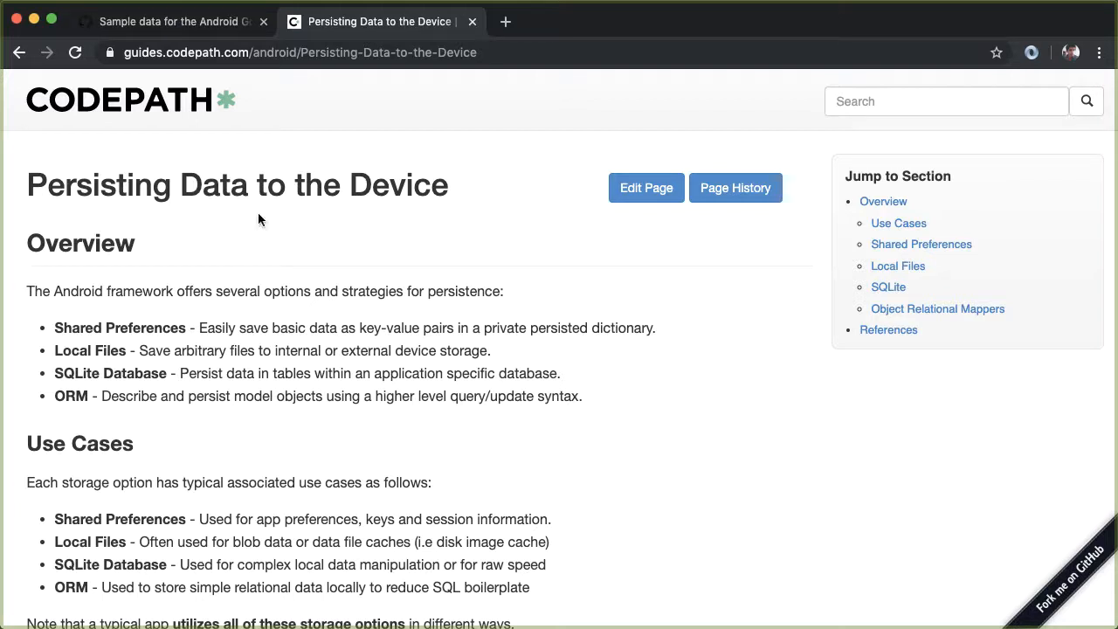
{"action": "mouse_move", "coordinate": [236, 314]}
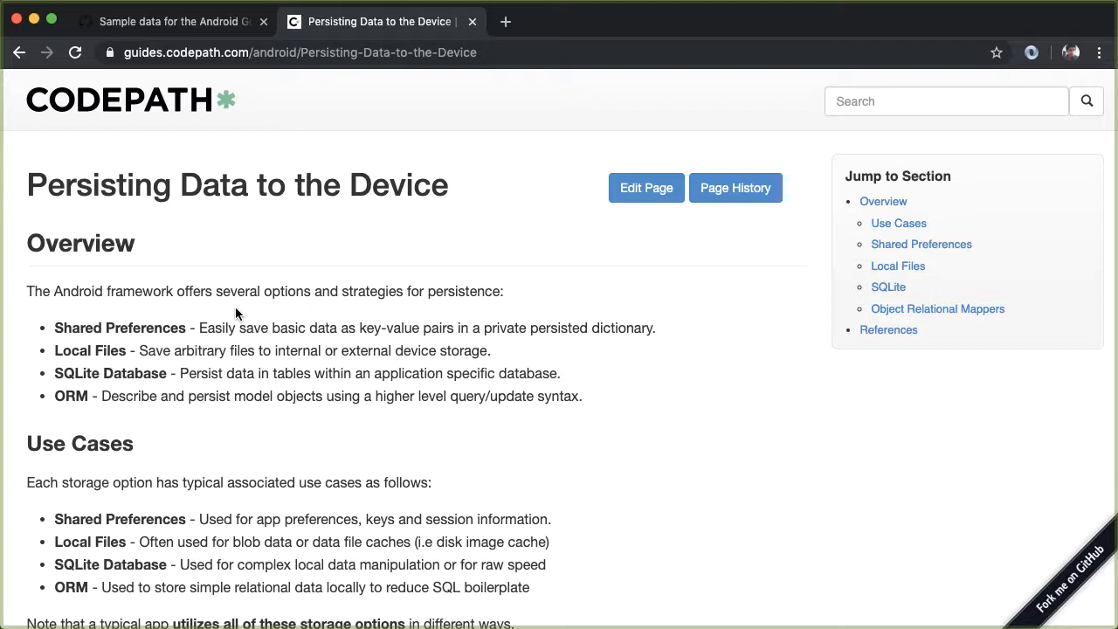
{"action": "mouse_move", "coordinate": [237, 308]}
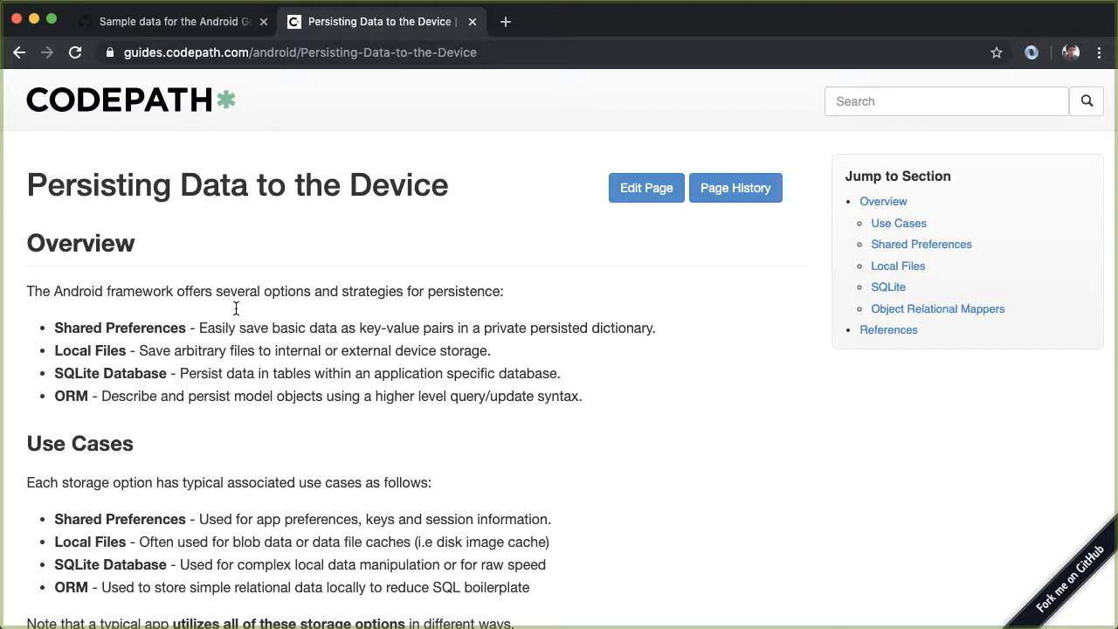
{"action": "mouse_move", "coordinate": [104, 350]}
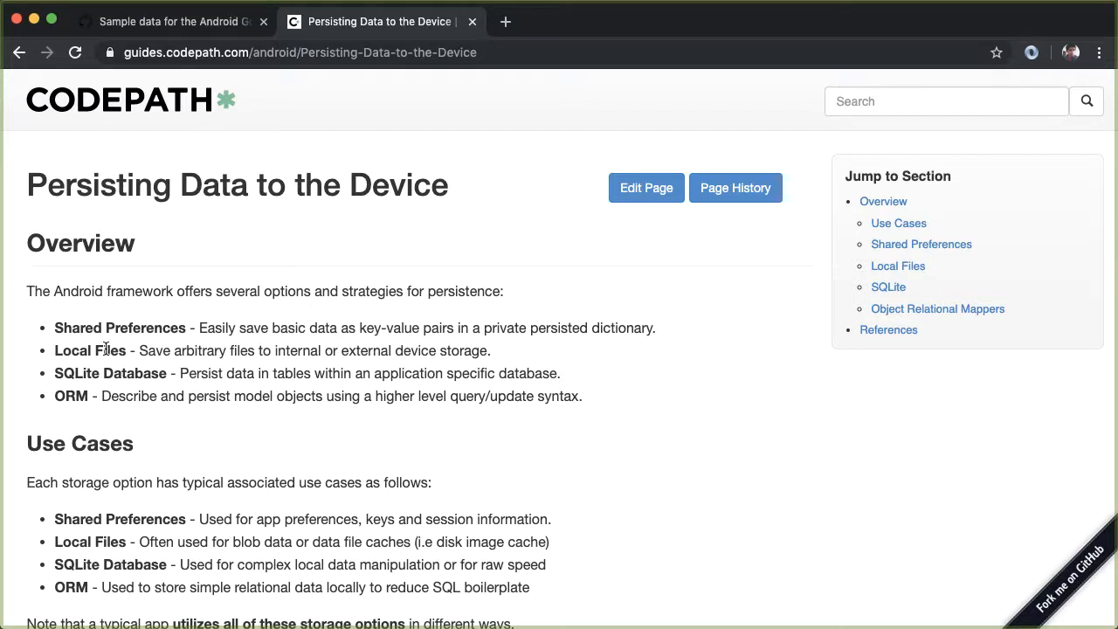
{"action": "mouse_move", "coordinate": [446, 349]}
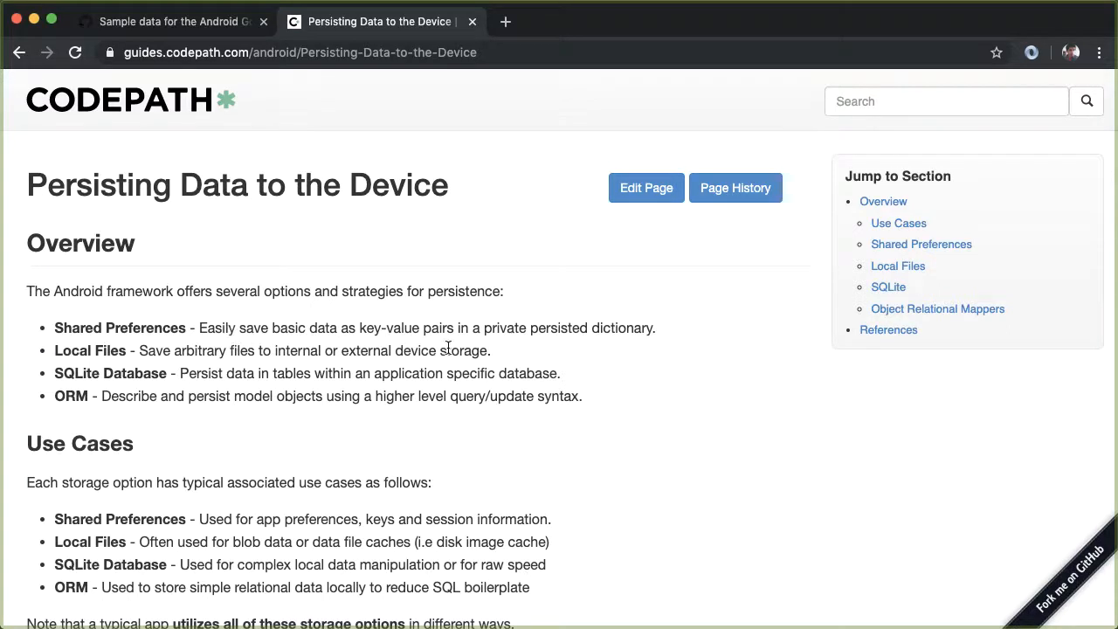
{"action": "mouse_move", "coordinate": [61, 370]}
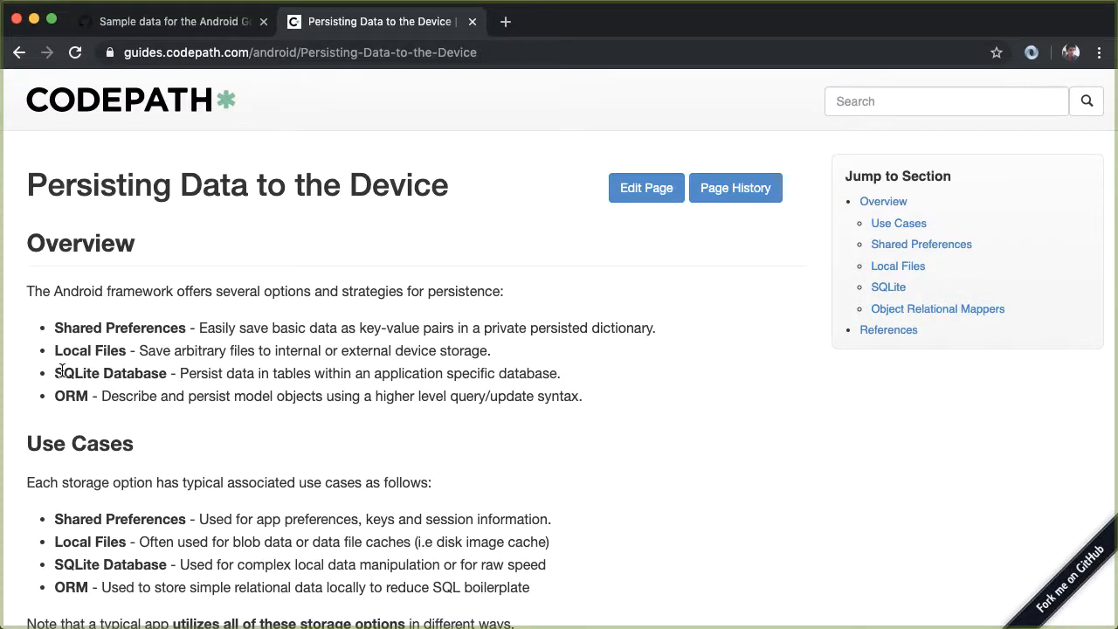
{"action": "mouse_move", "coordinate": [92, 375]}
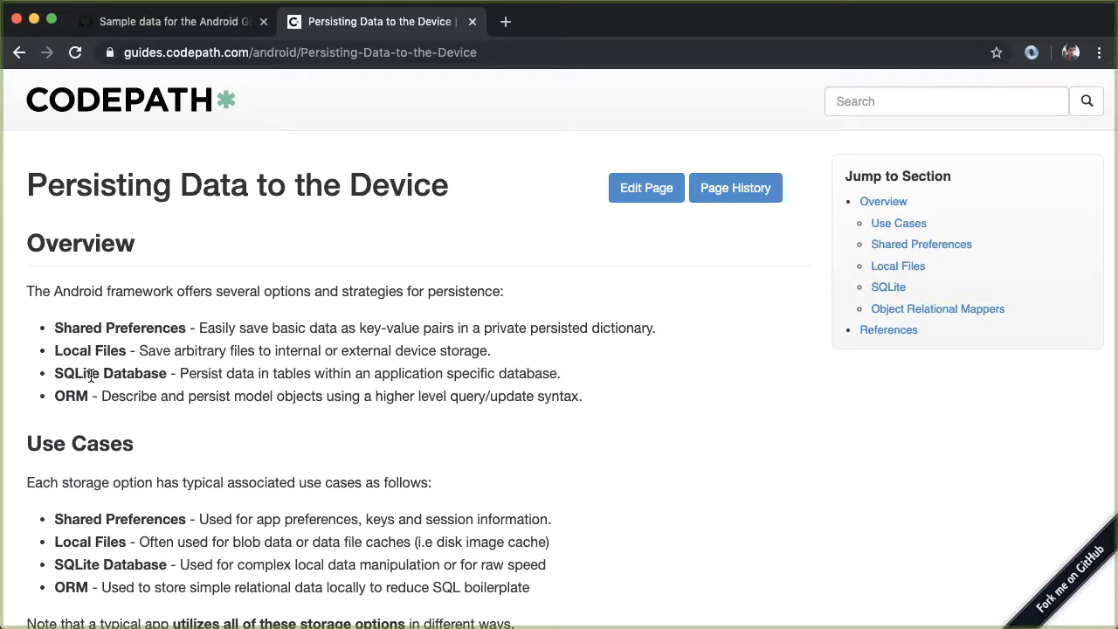
{"action": "mouse_move", "coordinate": [409, 435]}
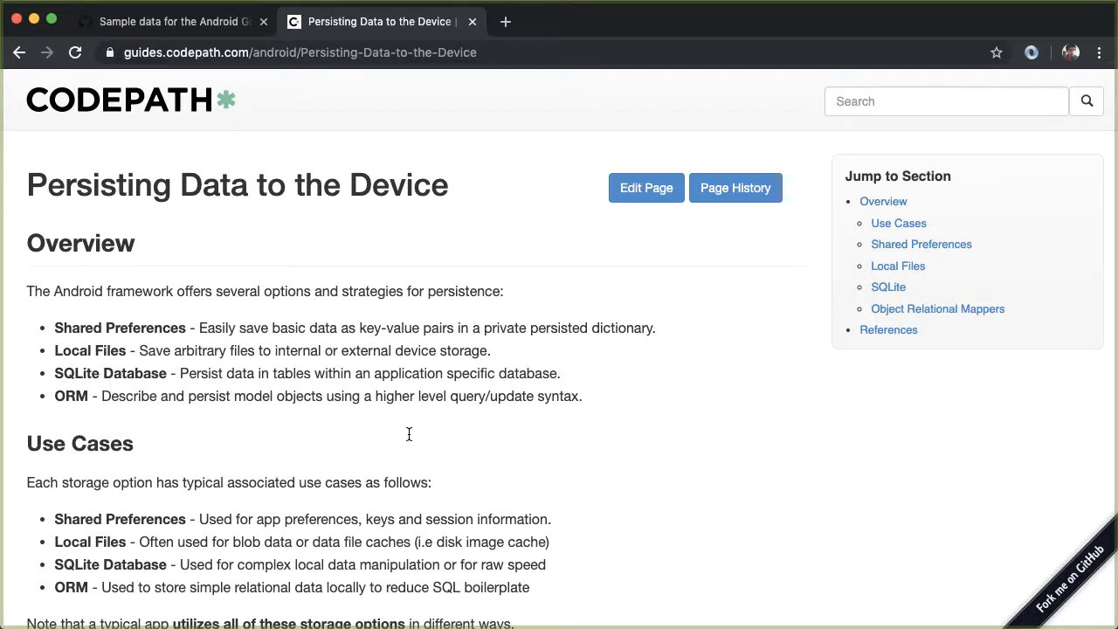
{"action": "mouse_move", "coordinate": [410, 439]}
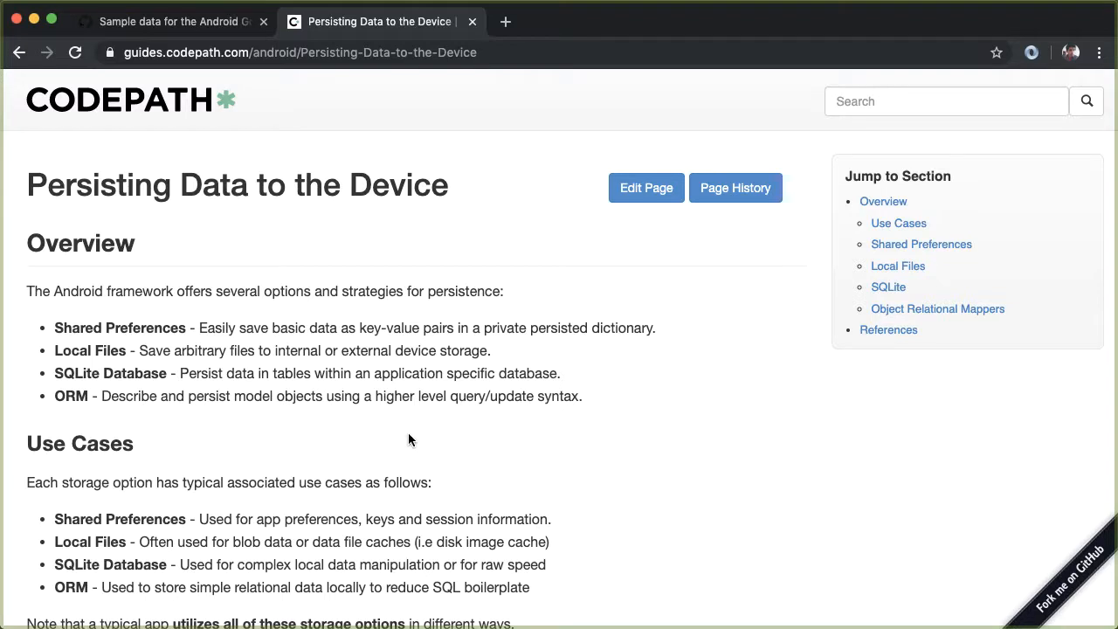
Scroll through the Chrome persistence guide, then return to MainActivity.kt in Android Studio
{"action": "scroll", "scroll_direction": "down", "scroll_amount": 3}
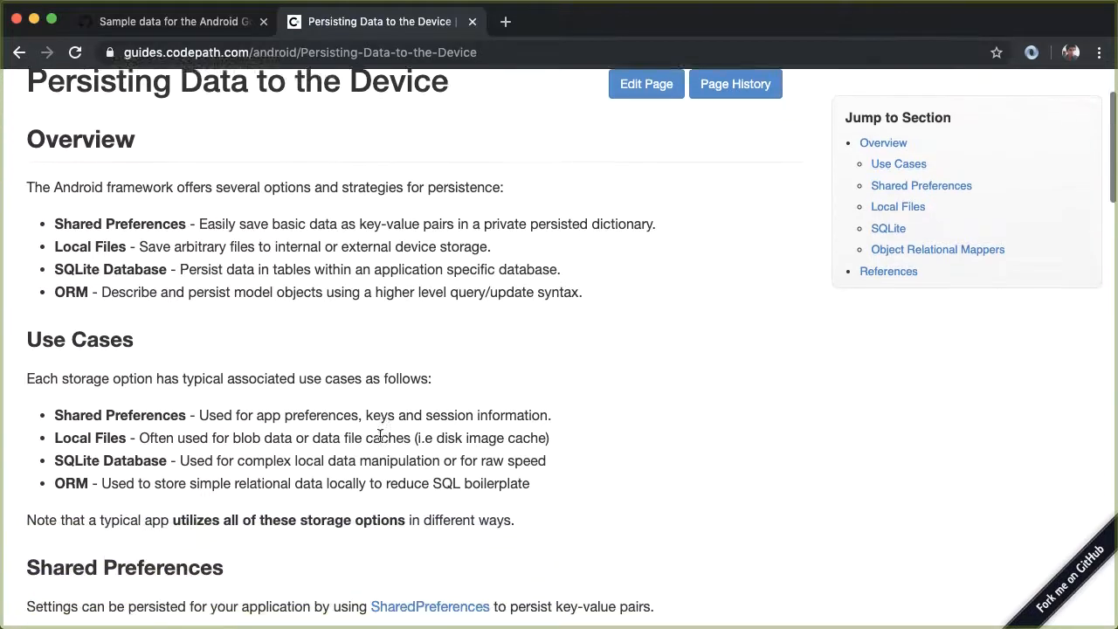
{"action": "scroll", "scroll_direction": "down", "scroll_amount": 3}
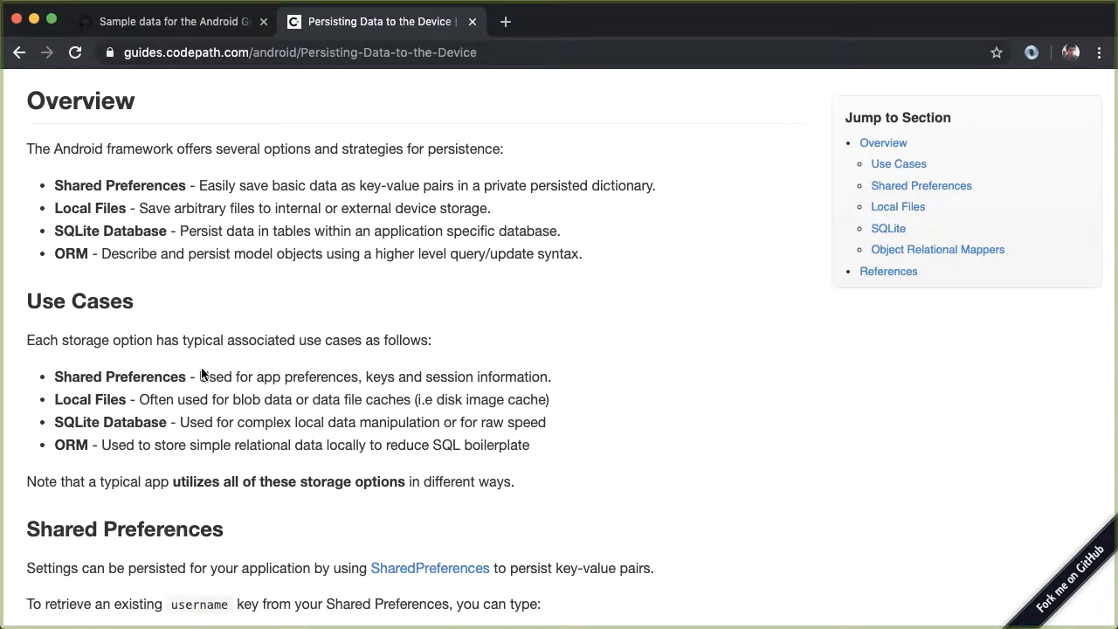
{"action": "mouse_move", "coordinate": [353, 368]}
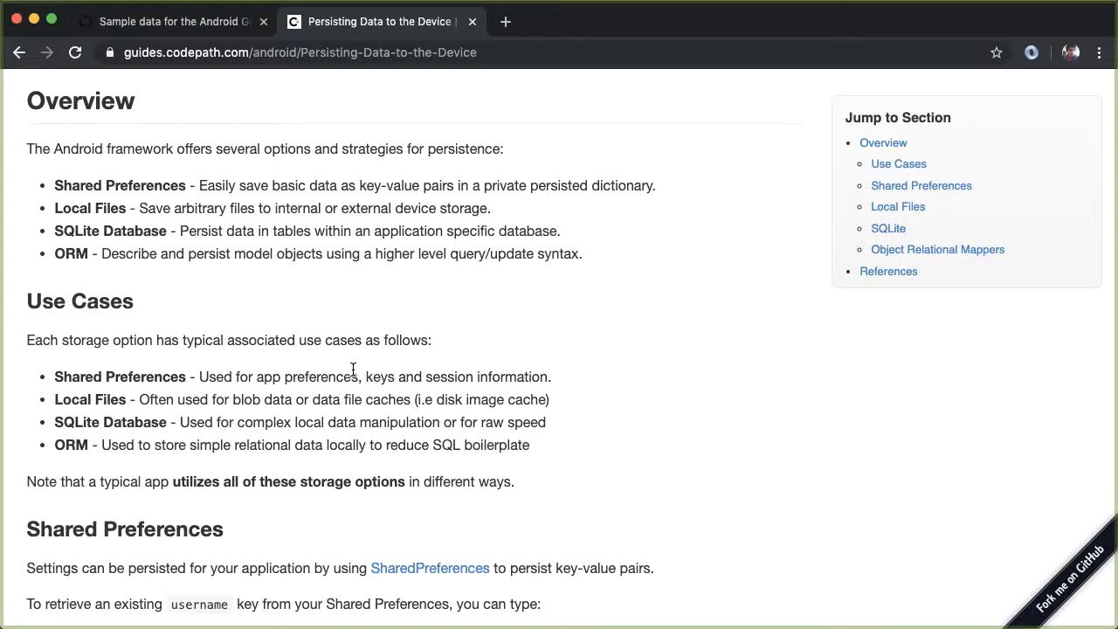
{"action": "mouse_move", "coordinate": [503, 377]}
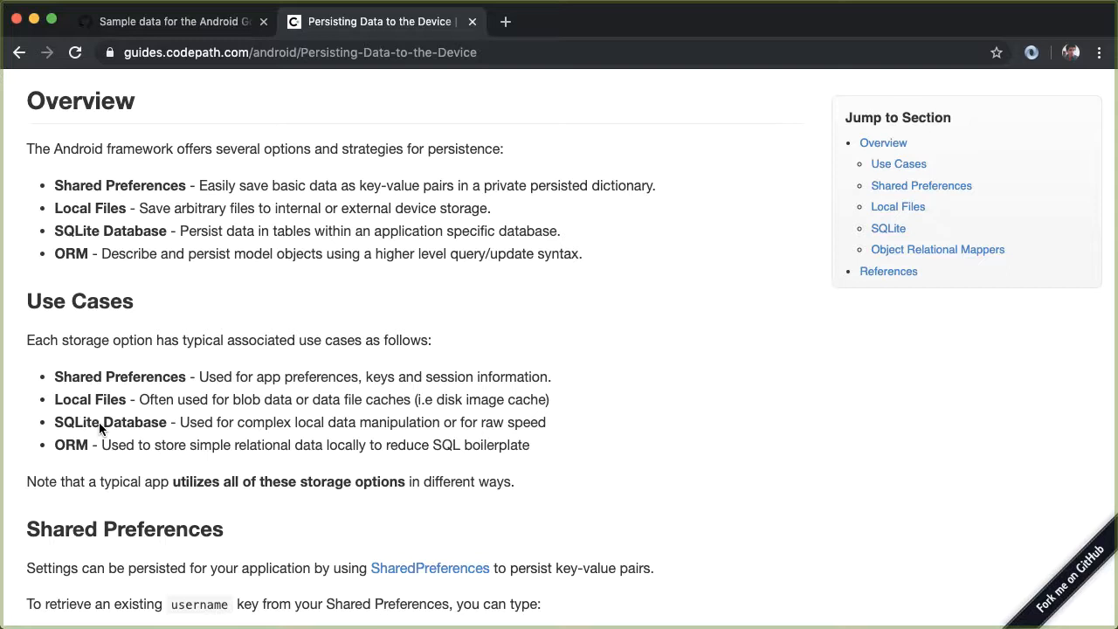
{"action": "mouse_move", "coordinate": [147, 232]}
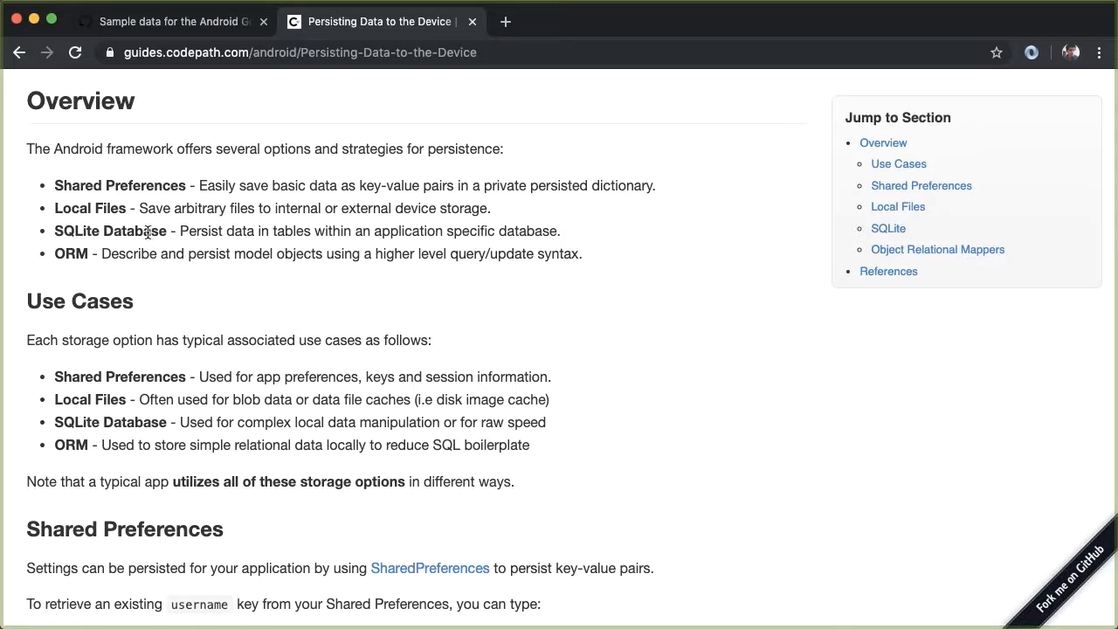
{"action": "mouse_move", "coordinate": [166, 365]}
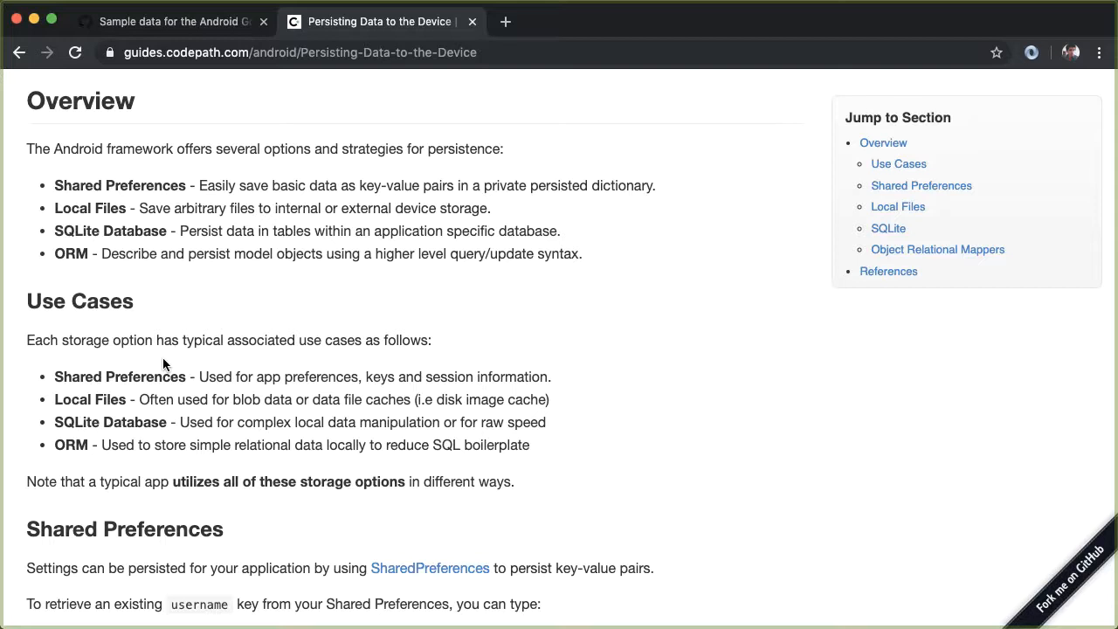
{"action": "mouse_move", "coordinate": [164, 359]}
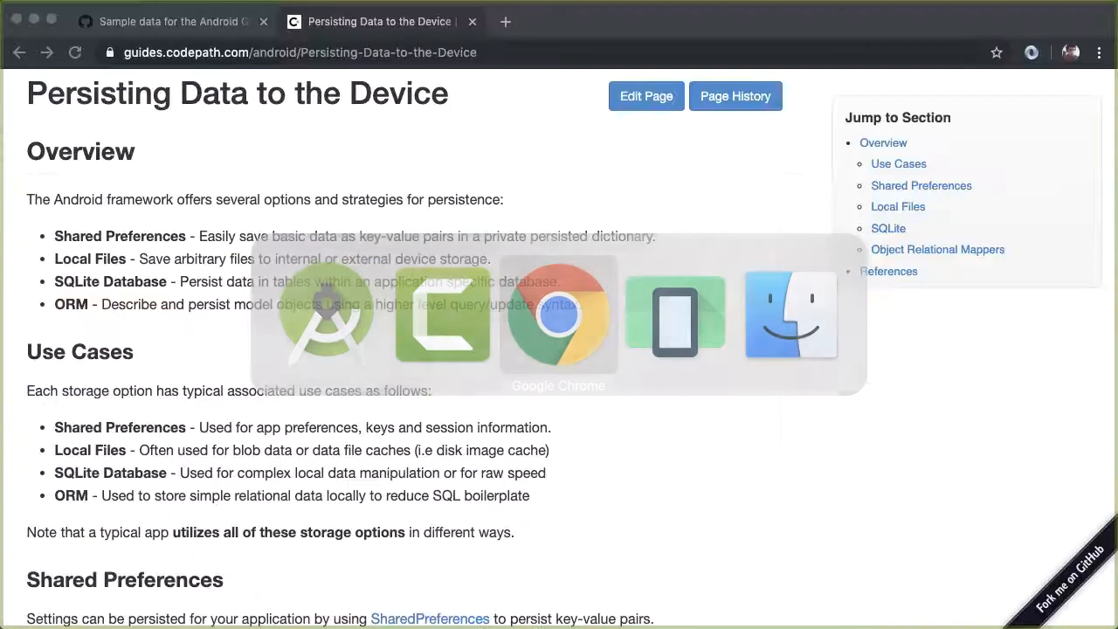
{"action": "scroll", "scroll_direction": "down", "scroll_amount": 3}
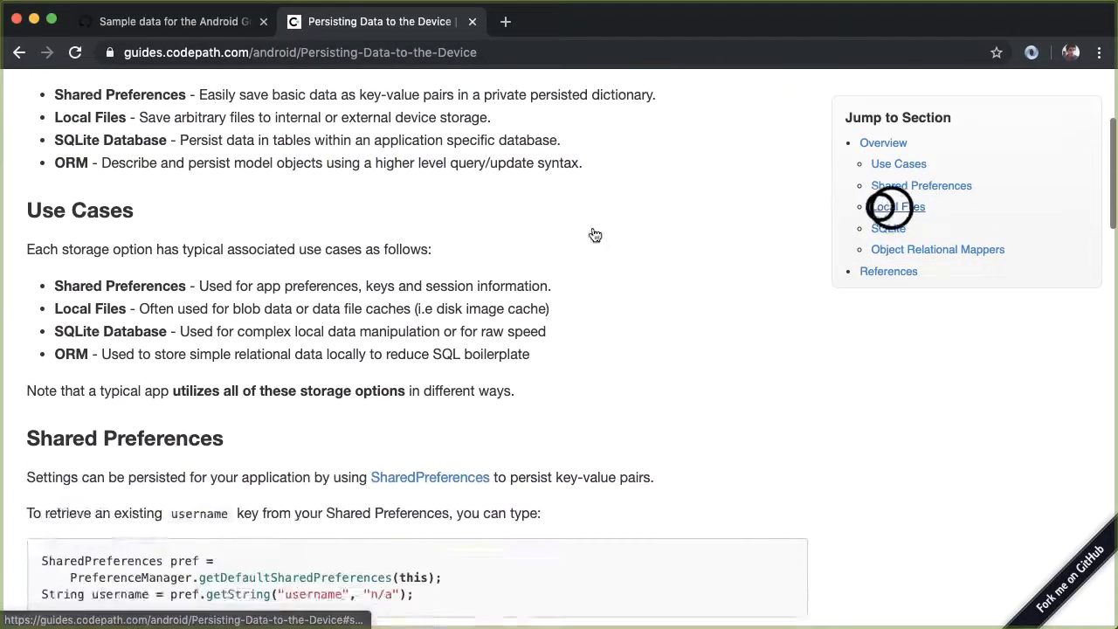
{"action": "left_click", "coordinate": [897, 206]}
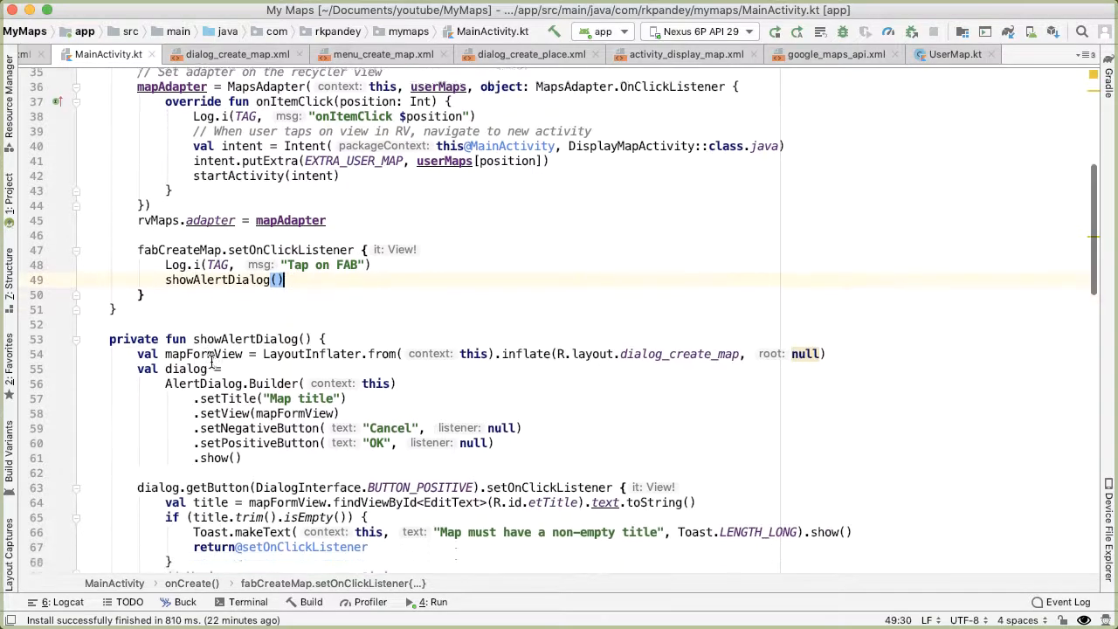
Write private fun getDataFile(context: Context): File logging "Getting file from directory ${context.filesDir}"
{"action": "scroll", "scroll_direction": "down", "scroll_amount": 3}
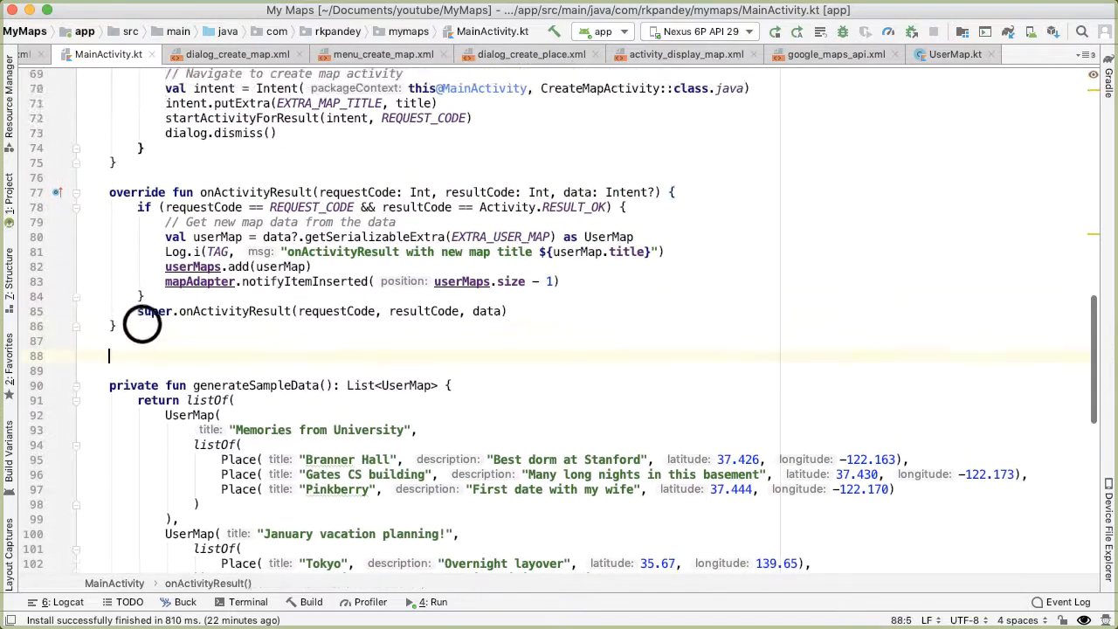
{"action": "type", "text": "private fun getDataFile() : F"}
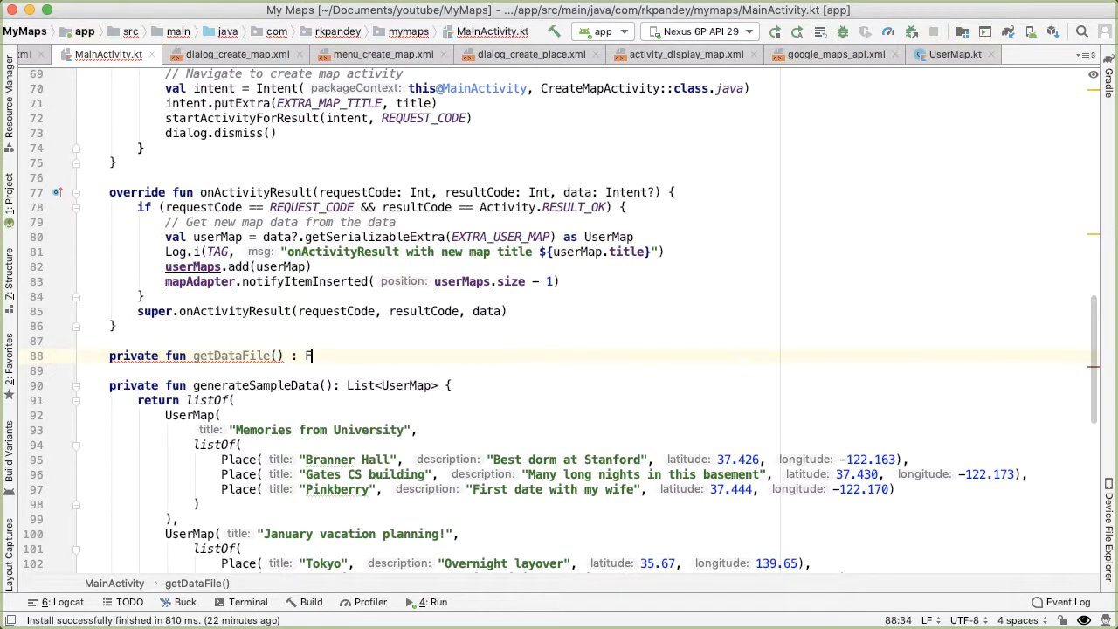
{"action": "type", "text": "ile {"}
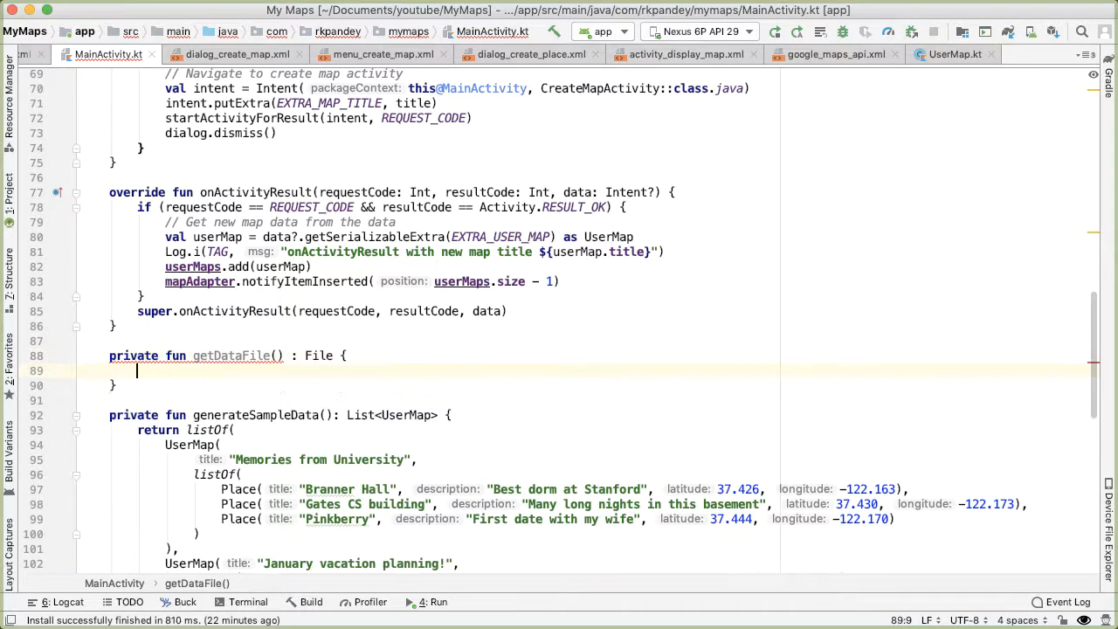
{"action": "mouse_move", "coordinate": [319, 355]}
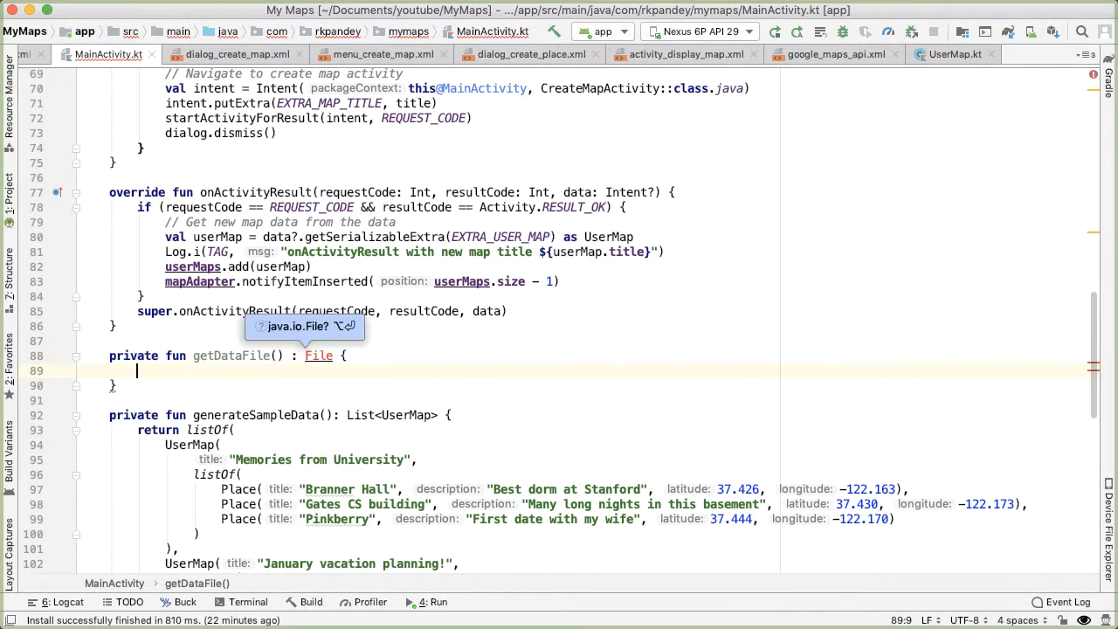
{"action": "scroll", "scroll_direction": "down", "scroll_amount": 3}
{"action": "type", "text": "Log.i("}
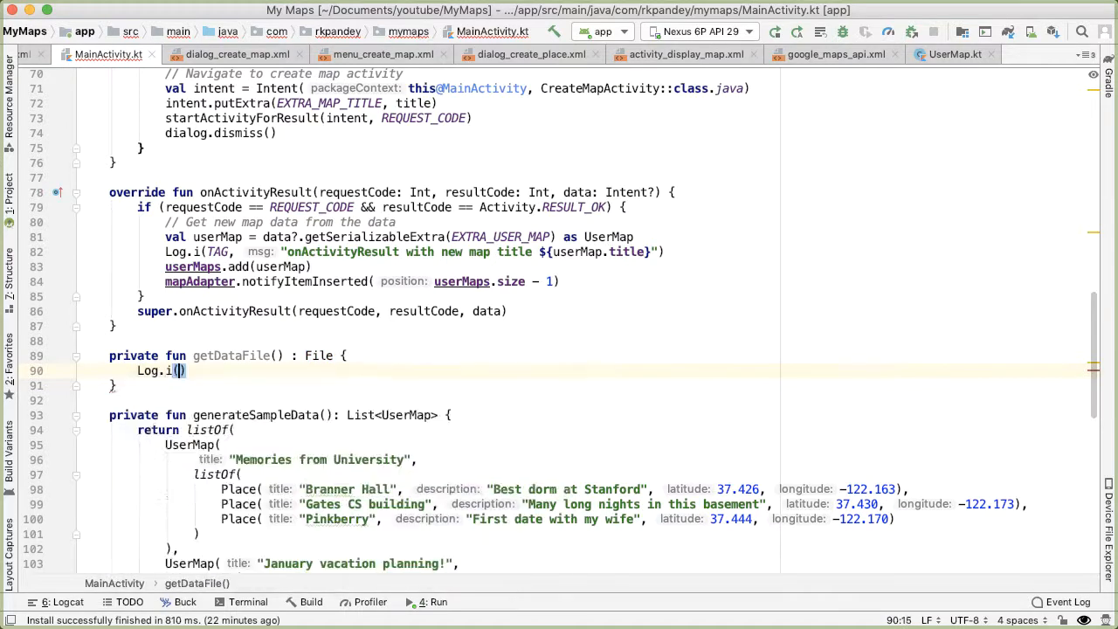
{"action": "type", "text": "TAG, \"Gr"}
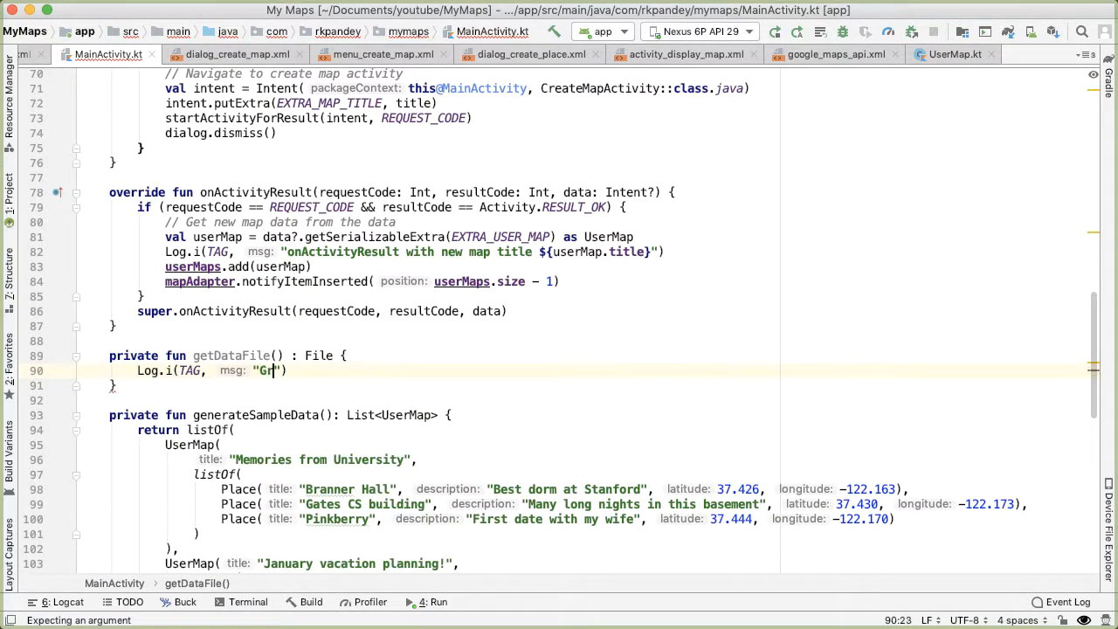
{"action": "type", "text": "etting"}
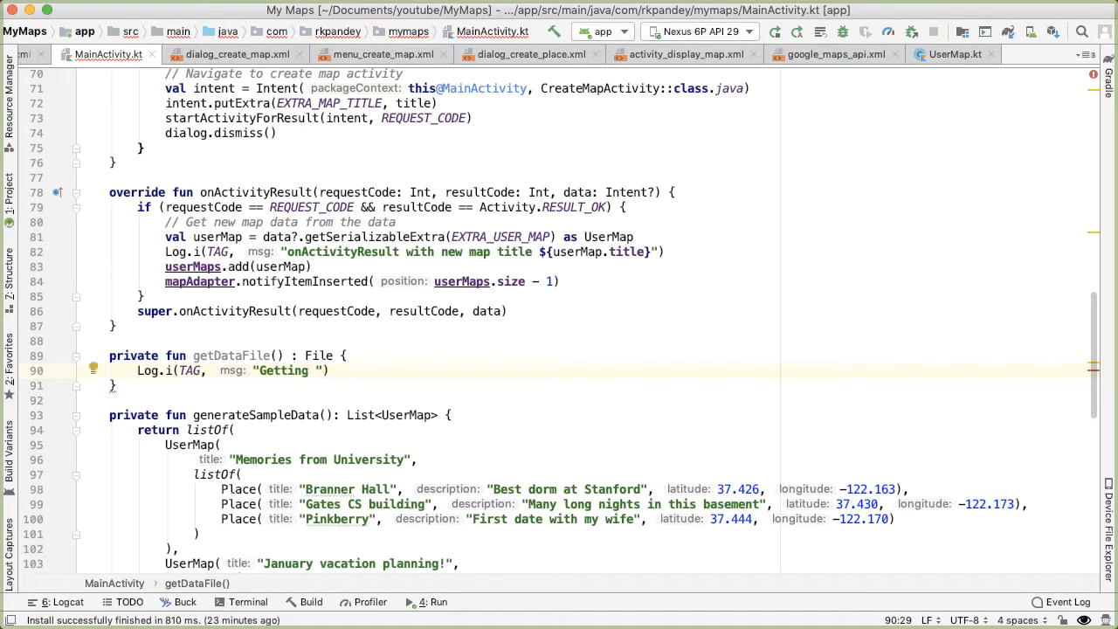
{"action": "type", "text": "file"}
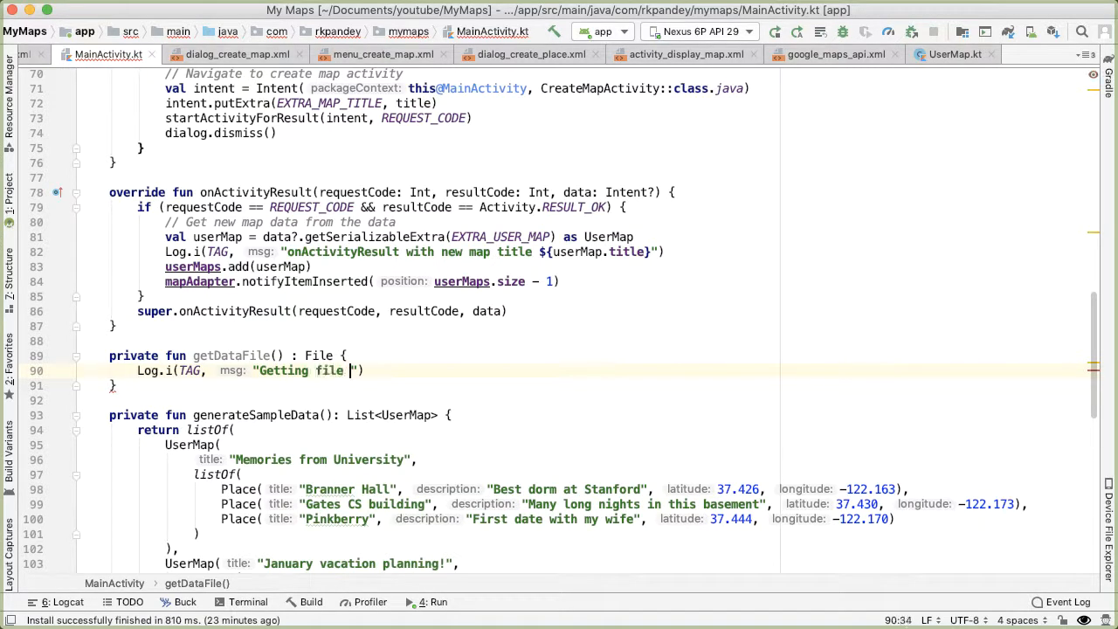
{"action": "type", "text": "from directory"}
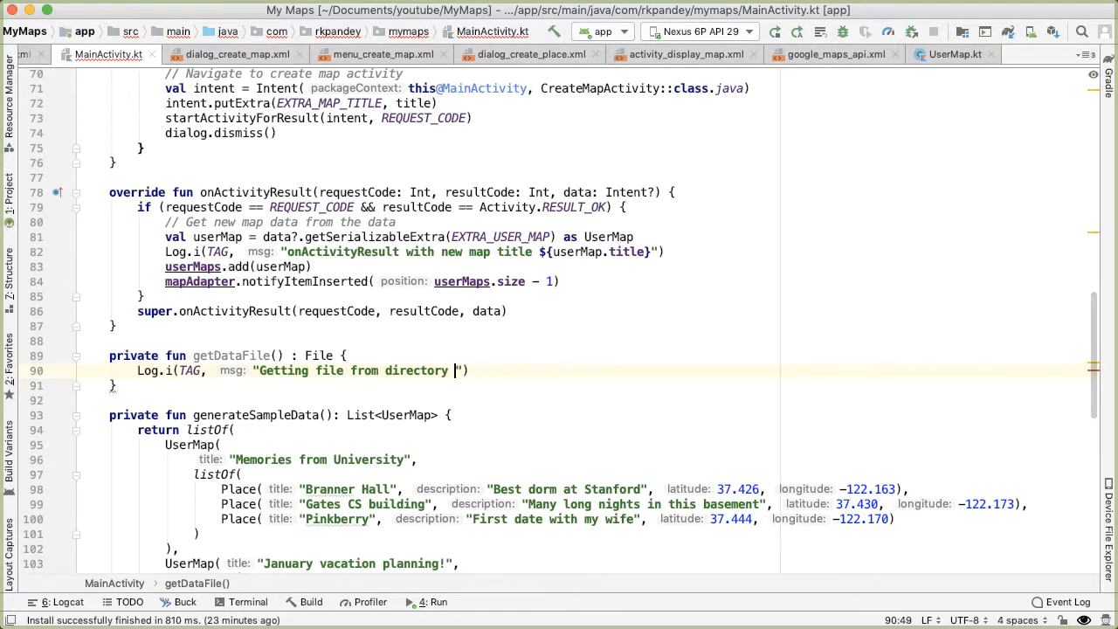
{"action": "type", "text": "$context"}
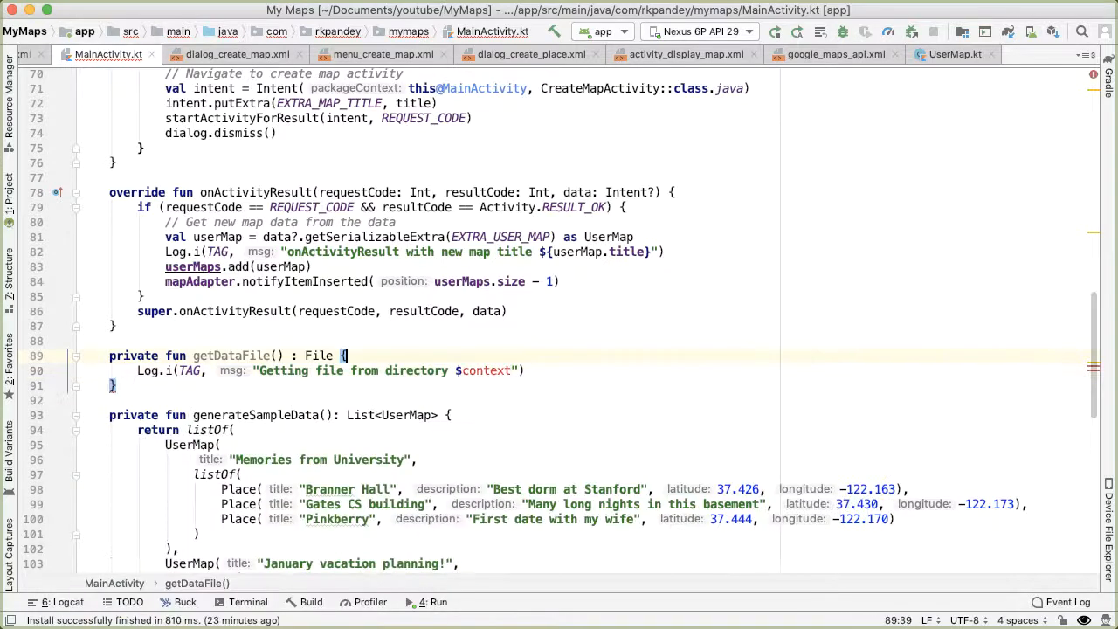
{"action": "type", "text": "contex"}
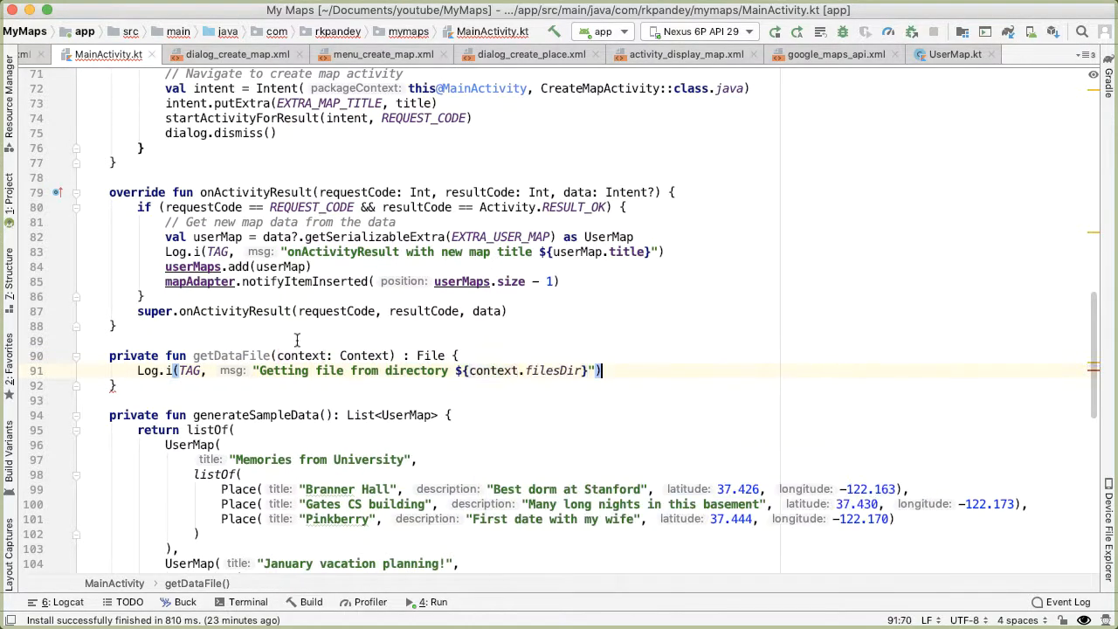
Read the getFilesDir Javadoc in Context.java, then return to getDataFile in MainActivity.kt
{"action": "left_click", "coordinate": [554, 370]}
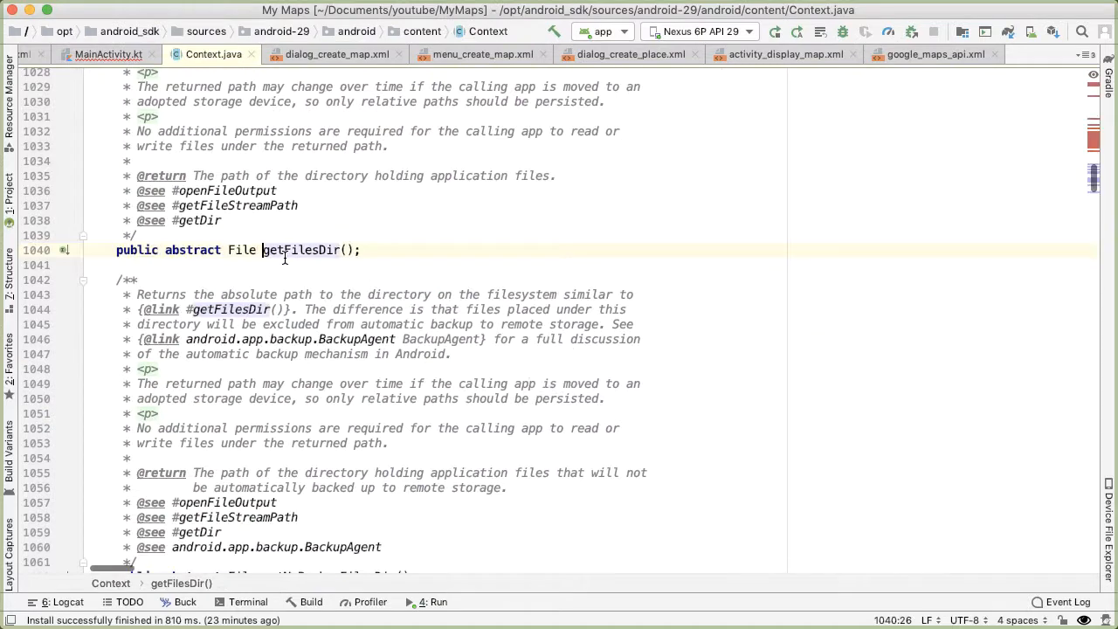
{"action": "scroll", "scroll_direction": "up", "scroll_amount": 3}
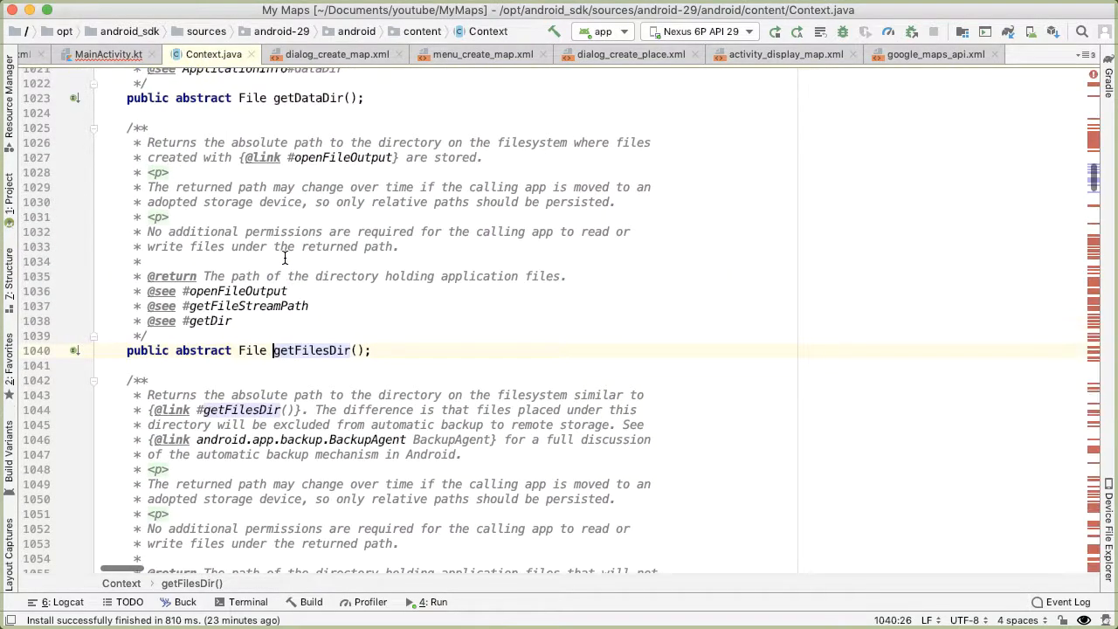
{"action": "mouse_move", "coordinate": [636, 140]}
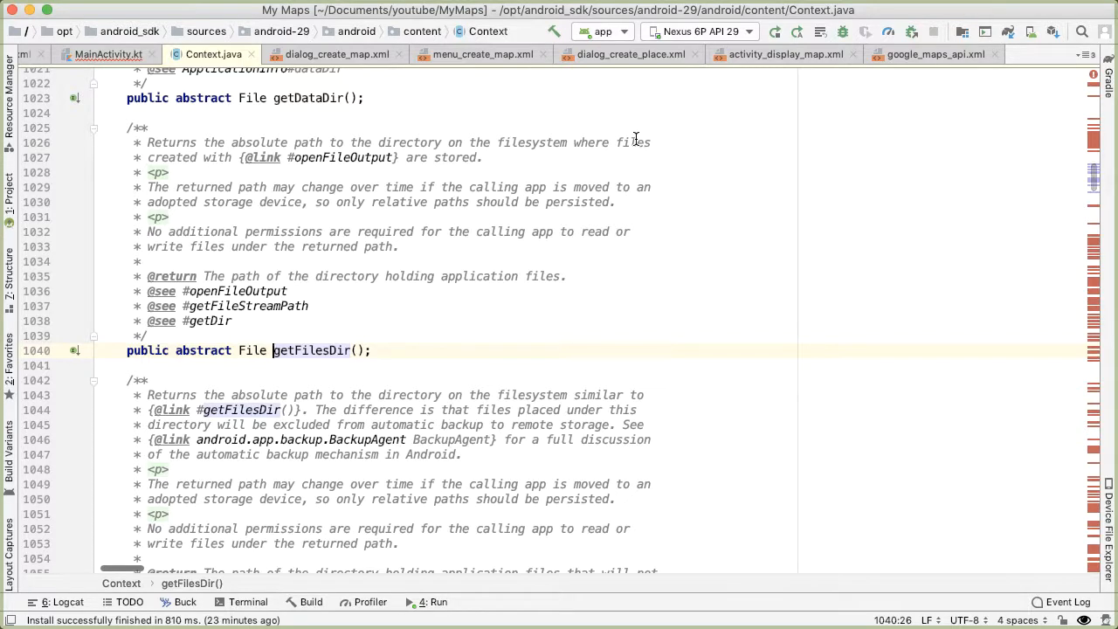
{"action": "double_click", "coordinate": [343, 157]}
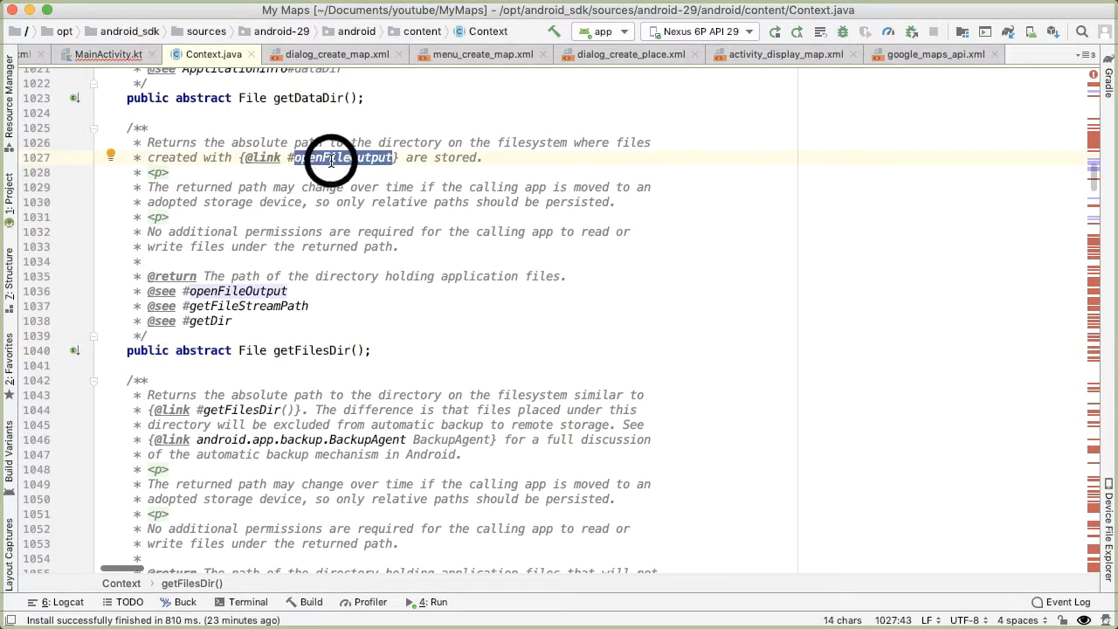
{"action": "left_click", "coordinate": [107, 55]}
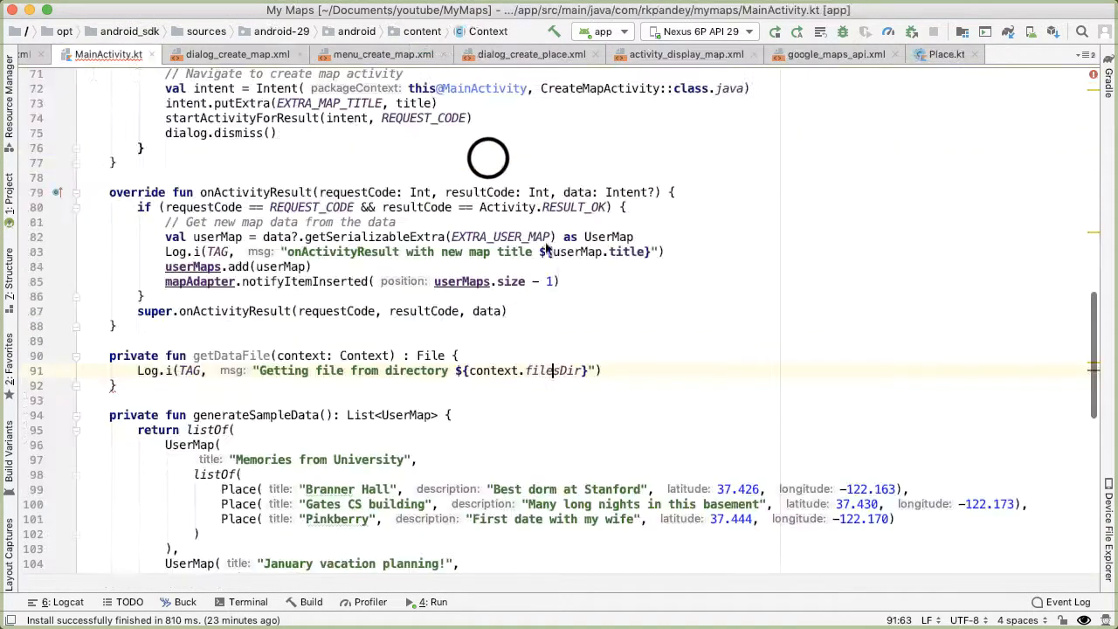
Make getDataFile return File(context.filesDir, FILENAME)
{"action": "type", "text": "return File"}
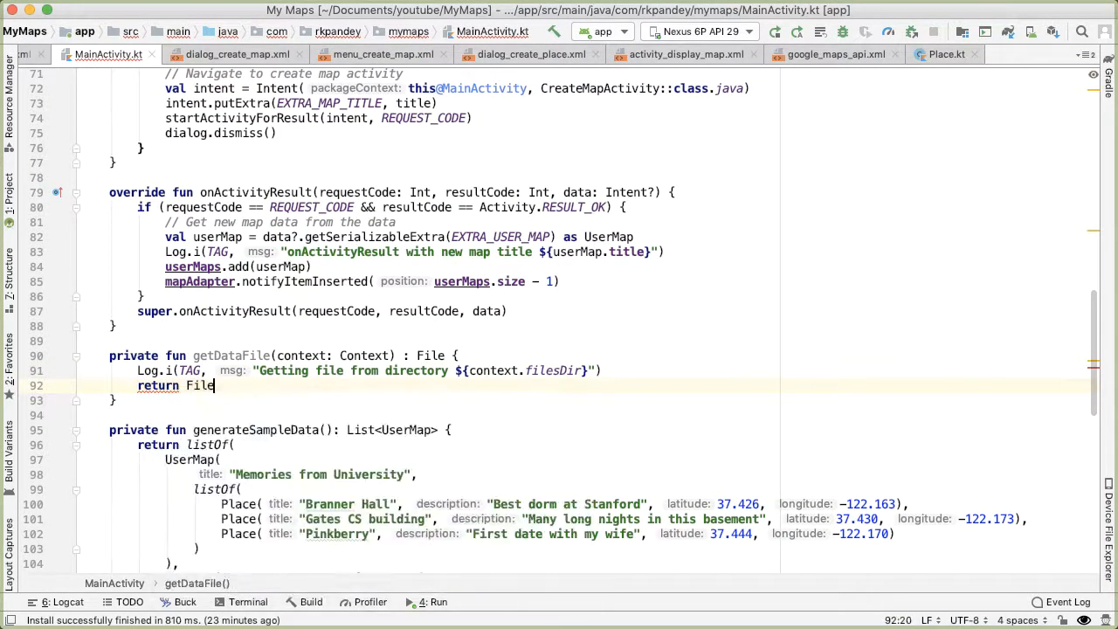
{"action": "type", "text": "("}
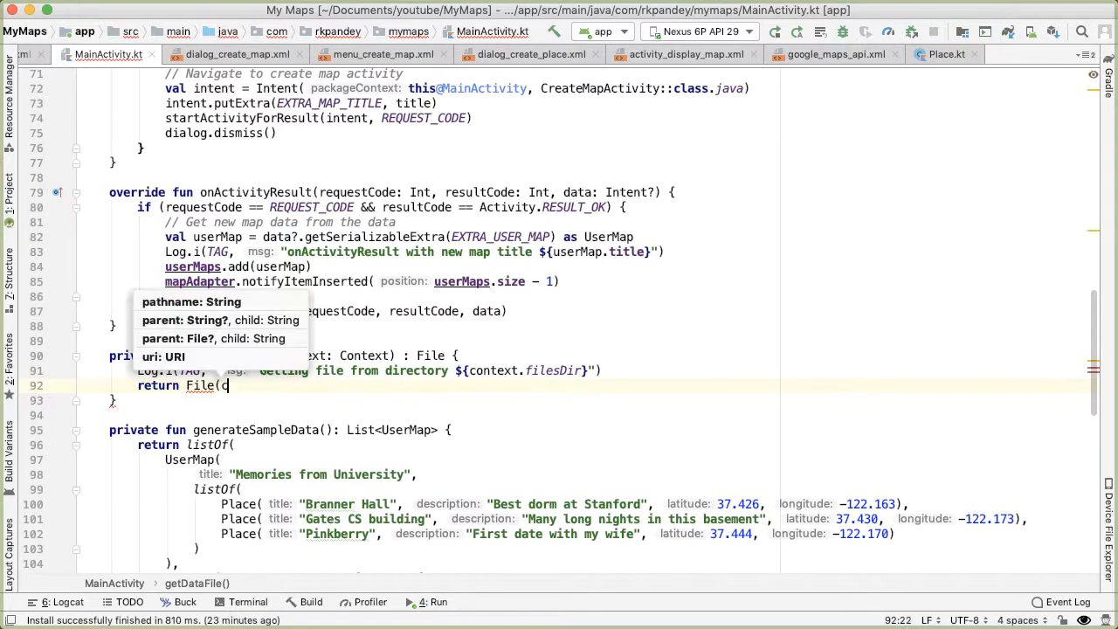
{"action": "type", "text": "context.filesDir,"}
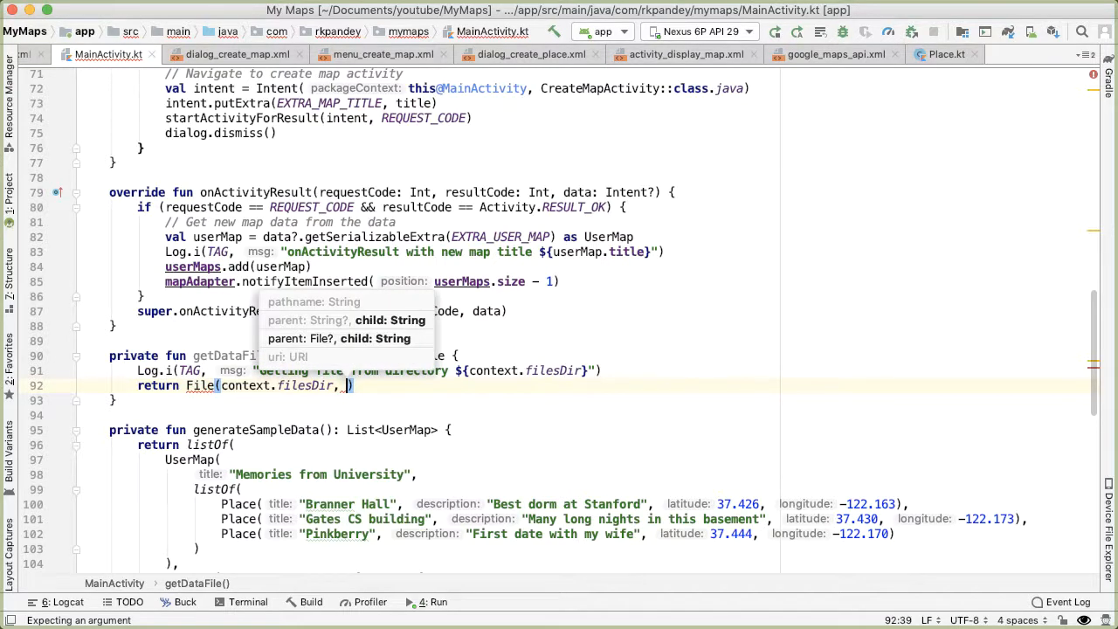
{"action": "type", "text": "FILENAM"}
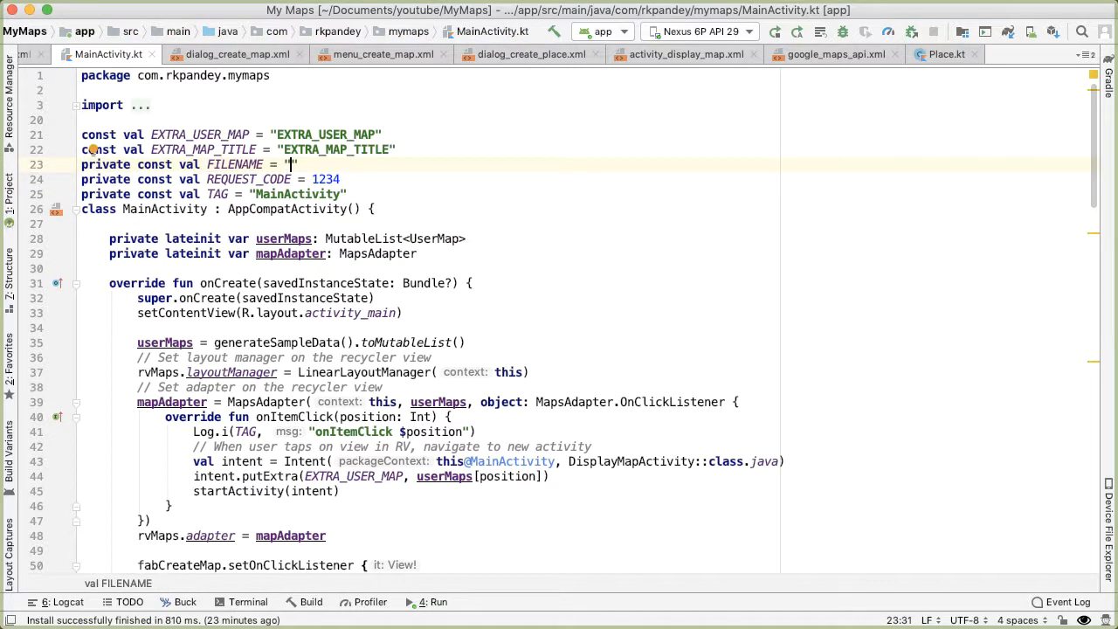
Declare private const val FILENAME = "UserMaps.data" at the top of MainActivity.kt
{"action": "type", "text": "UserData.da"}
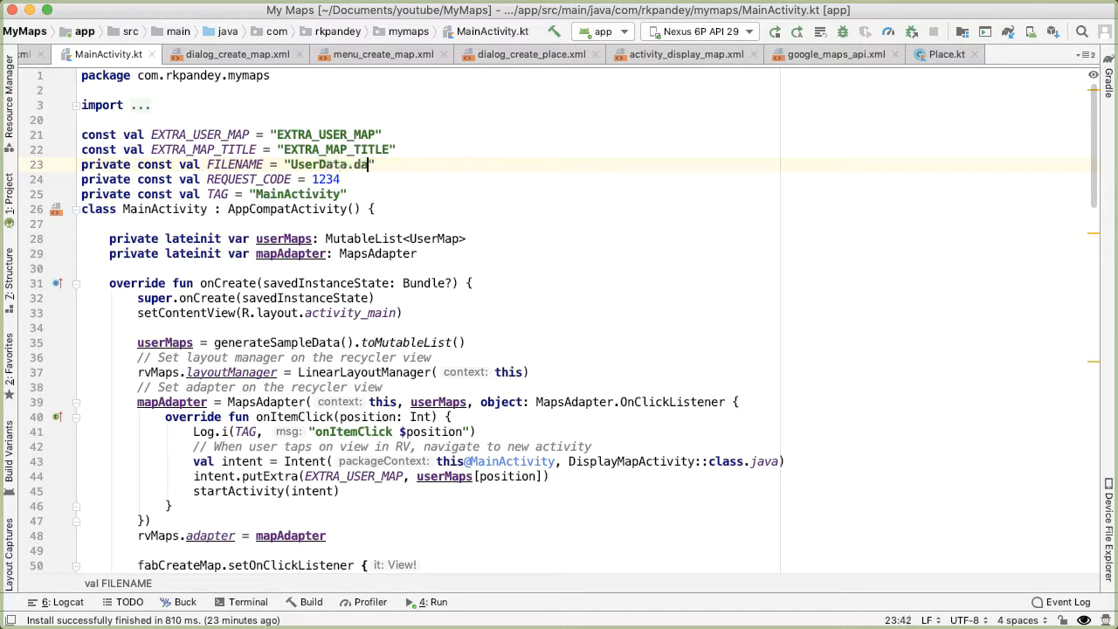
{"action": "type", "text": "UserMaps.d"}
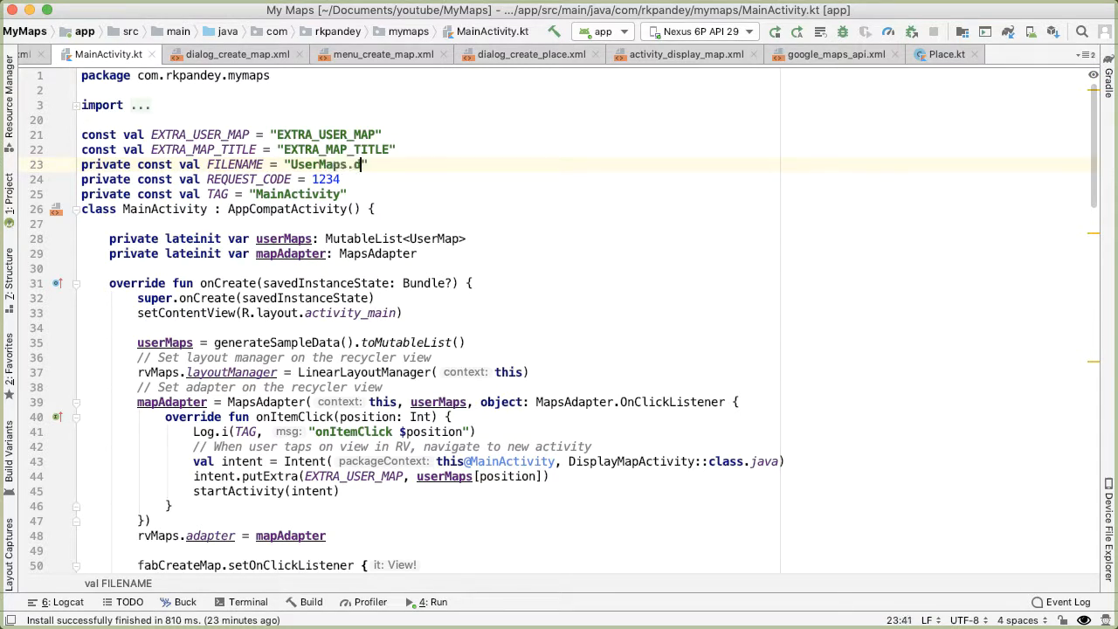
{"action": "type", "text": "ata"}
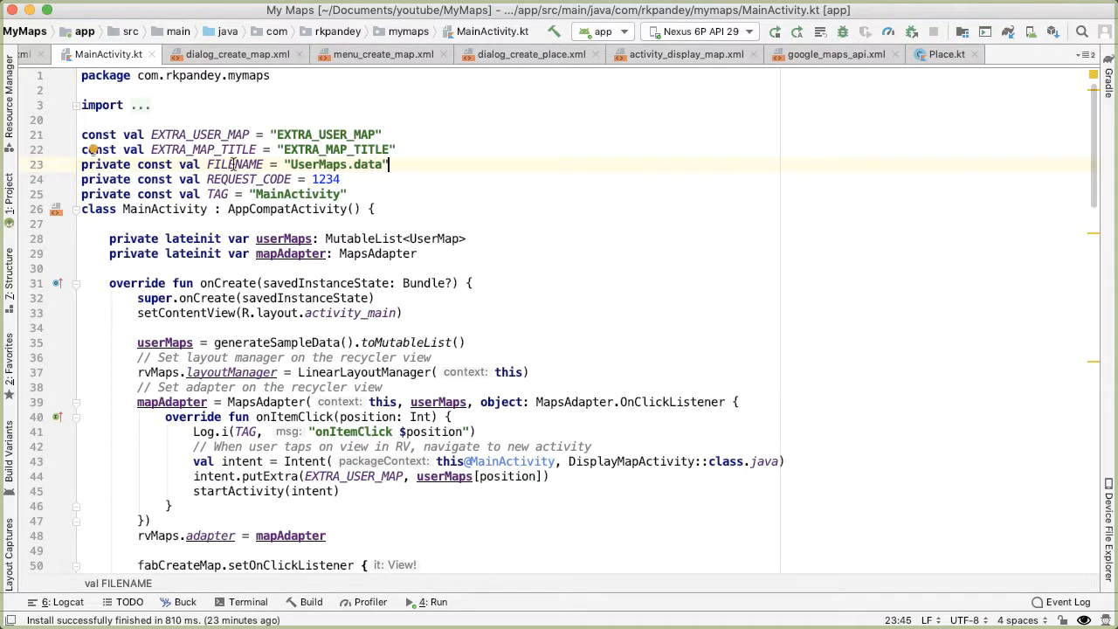
{"action": "scroll", "scroll_direction": "down", "scroll_amount": 3}
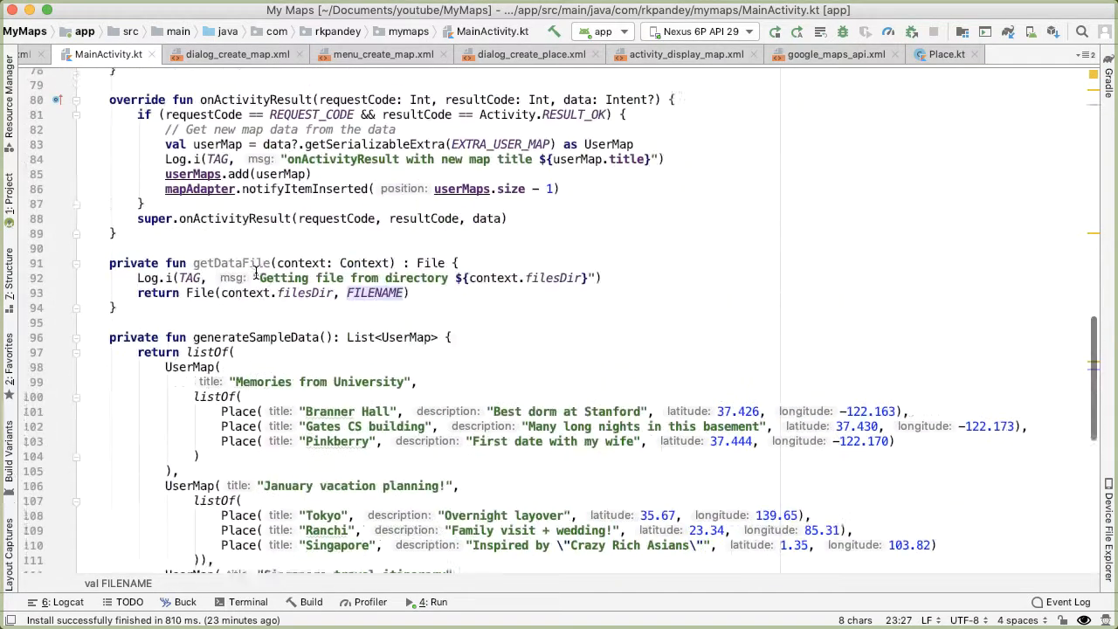
{"action": "scroll", "scroll_direction": "up", "scroll_amount": 3}
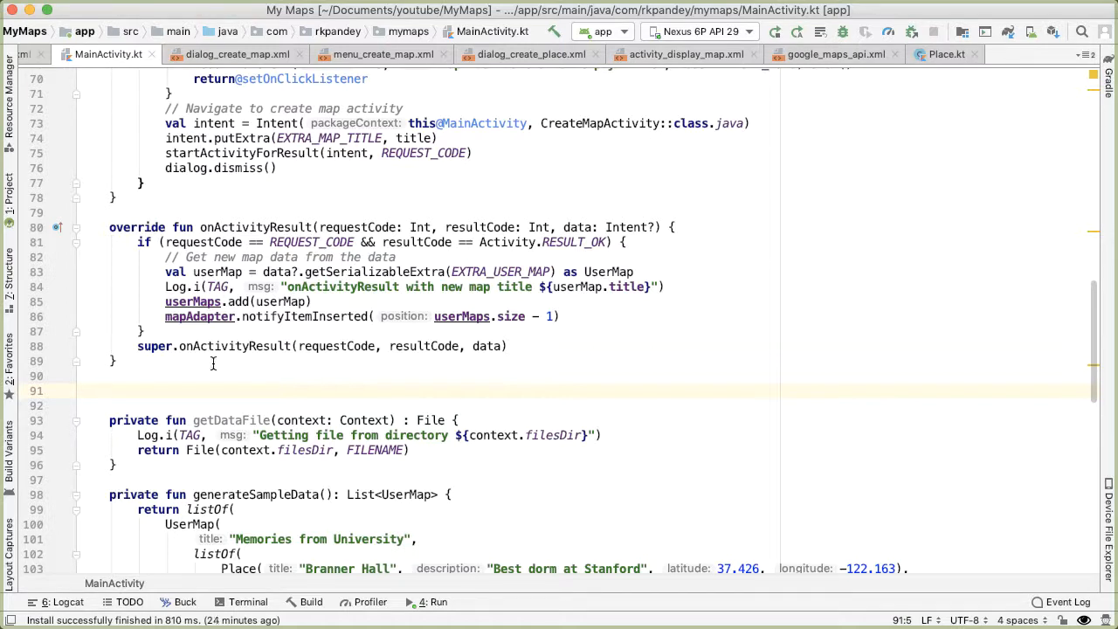
Declare private fun serializeUserMaps(context: Context, userMaps: List<UserMap>) below onActivityResult
{"action": "double_click", "coordinate": [374, 450]}
{"action": "type", "text": "private fun"}
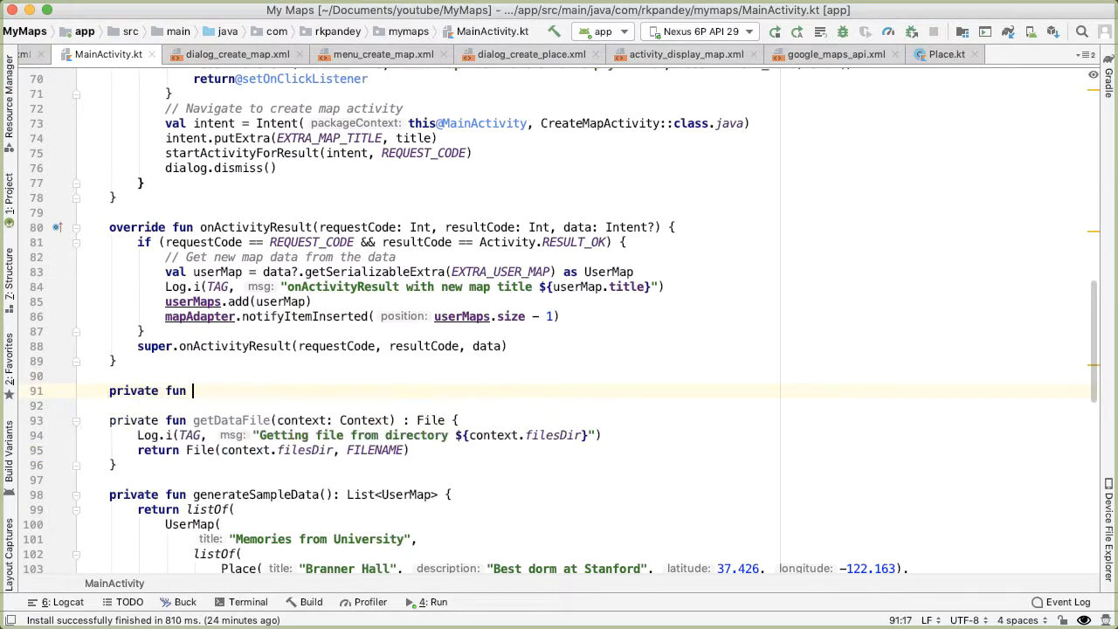
{"action": "type", "text": "serializeU"}
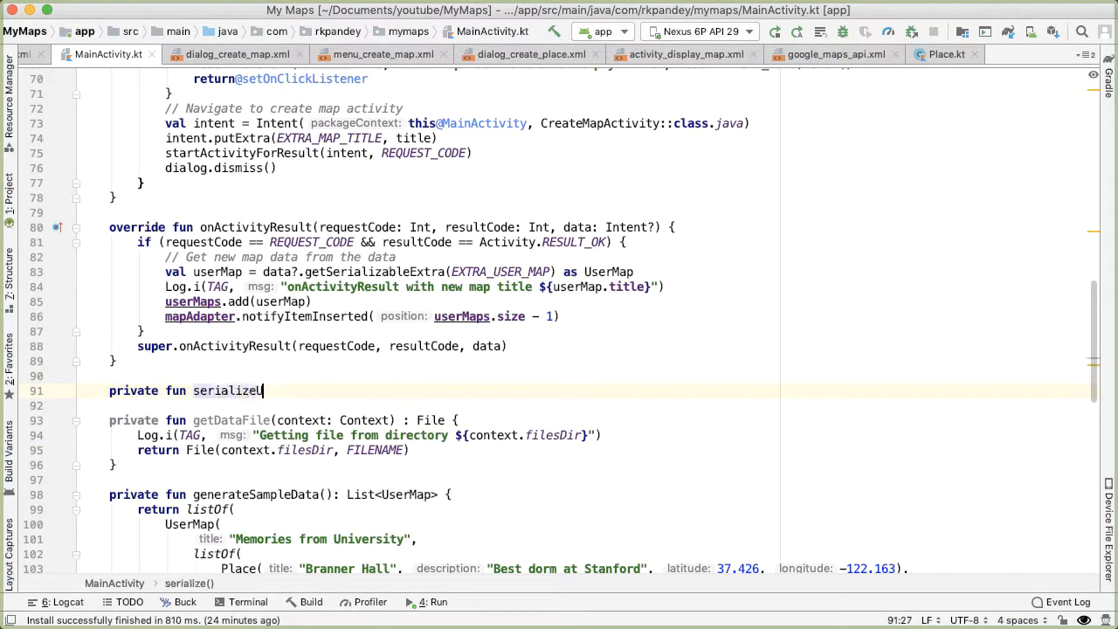
{"action": "type", "text": "serMaps("}
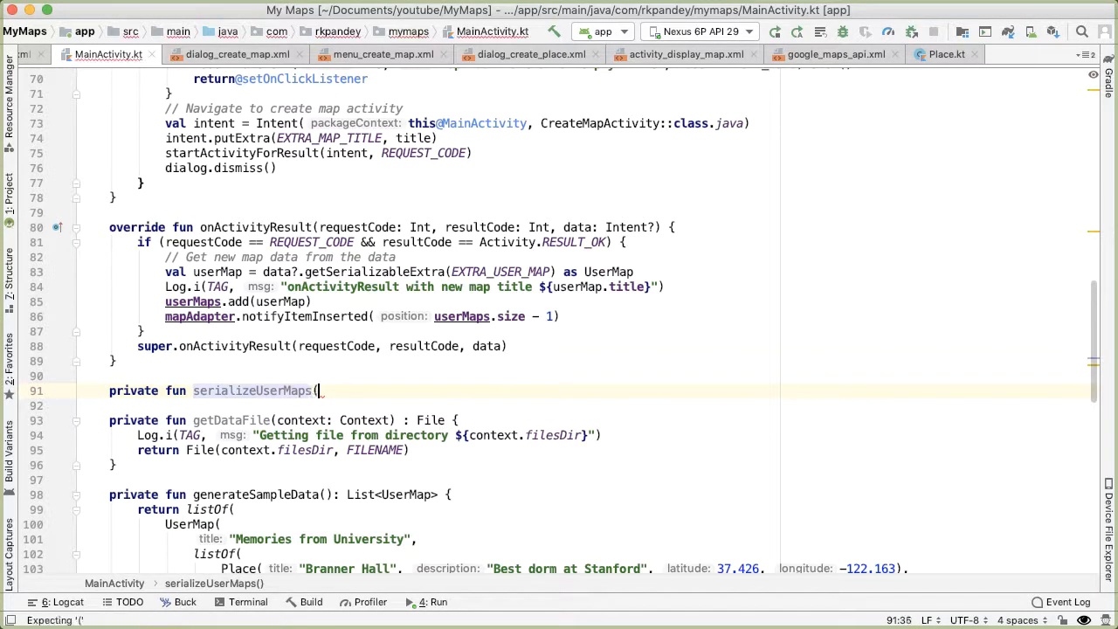
{"action": "type", "text": "context: Context,"}
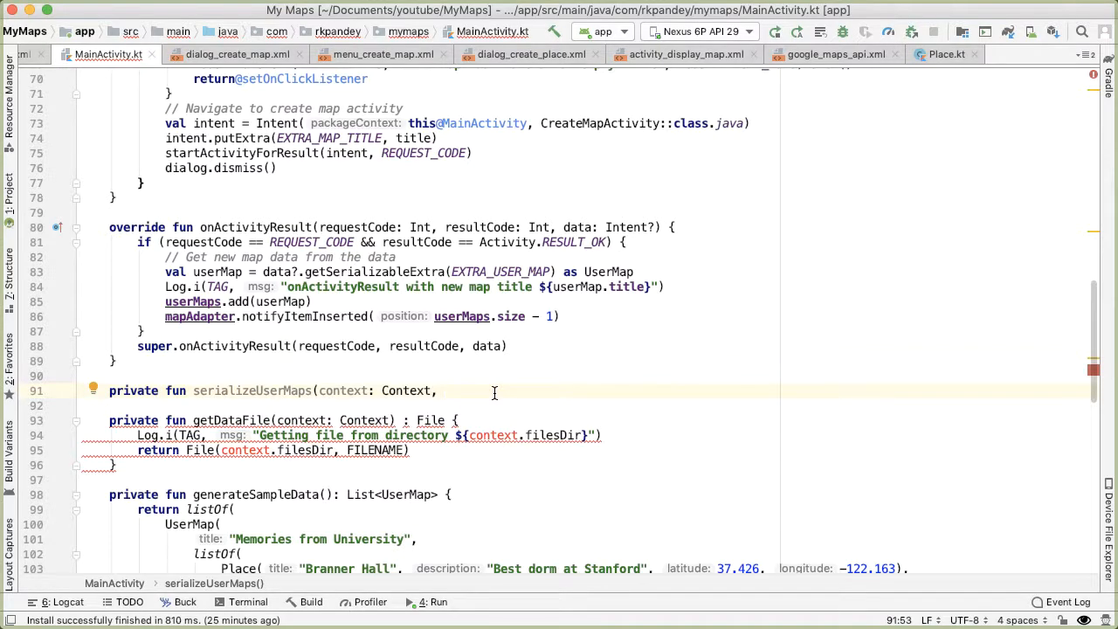
{"action": "type", "text": "userMaps: List<UserMap>"}
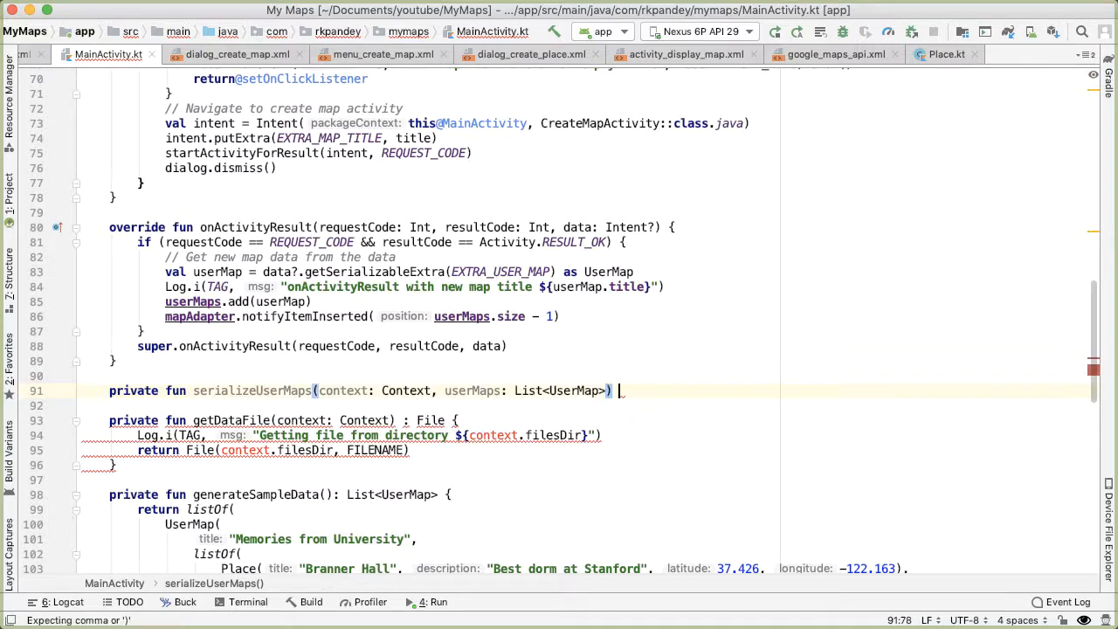
Log the call and write userMaps via ObjectOutputStream(FileOutputStream(getDataFile(context)))
{"action": "type", "text": "Log.i(TAG, \""}
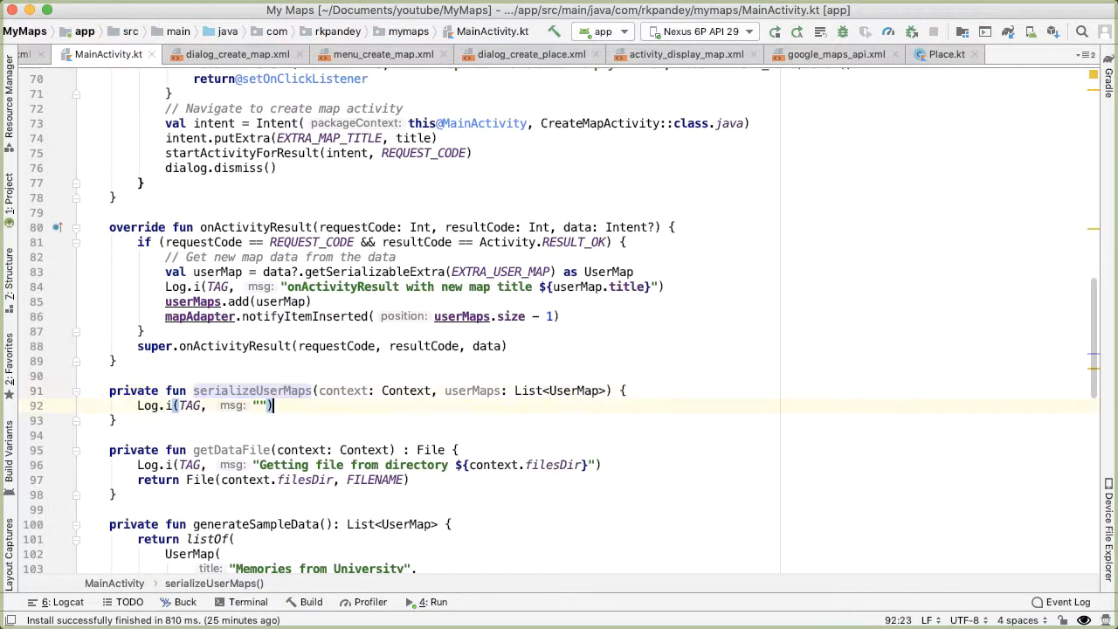
{"action": "type", "text": "ObjectInputStream"}
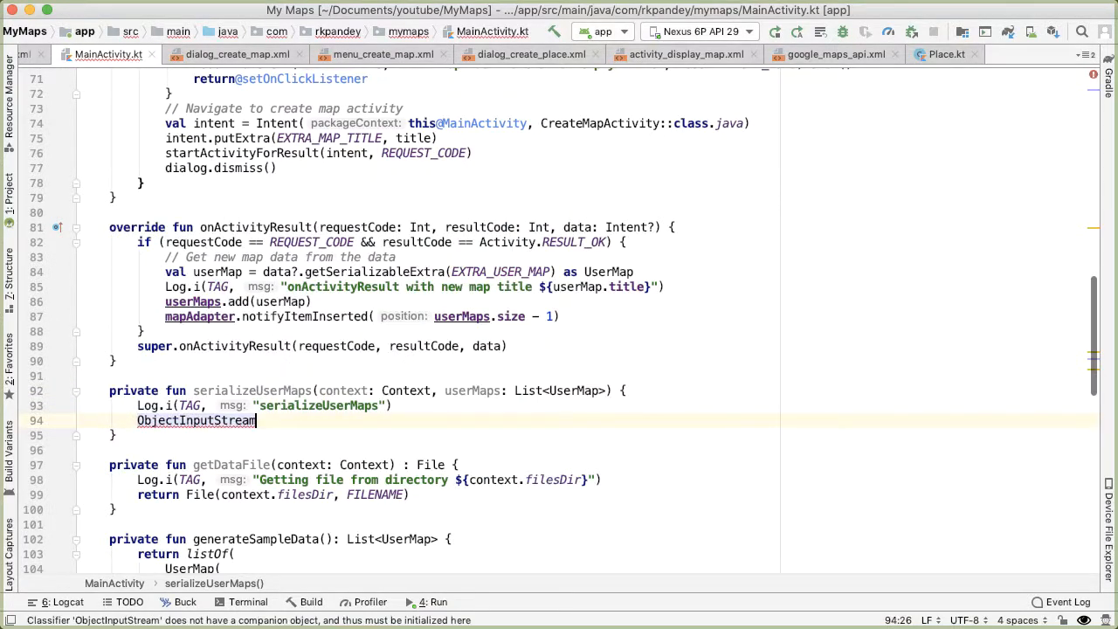
{"action": "type", "text": "ObjectOut"}
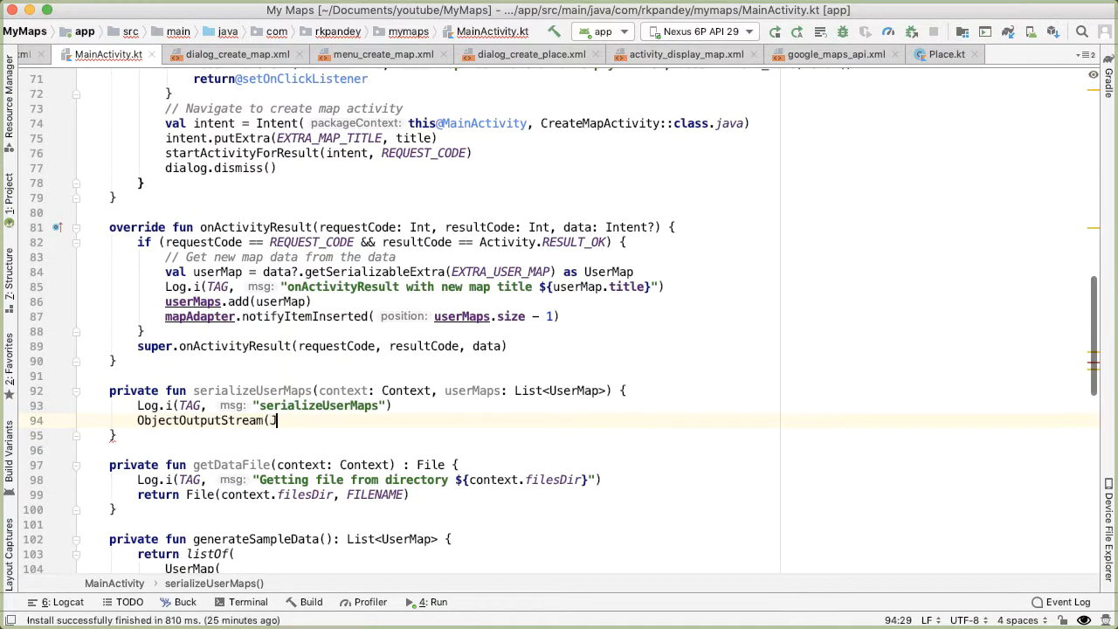
{"action": "type", "text": "FileOutputStream()"}
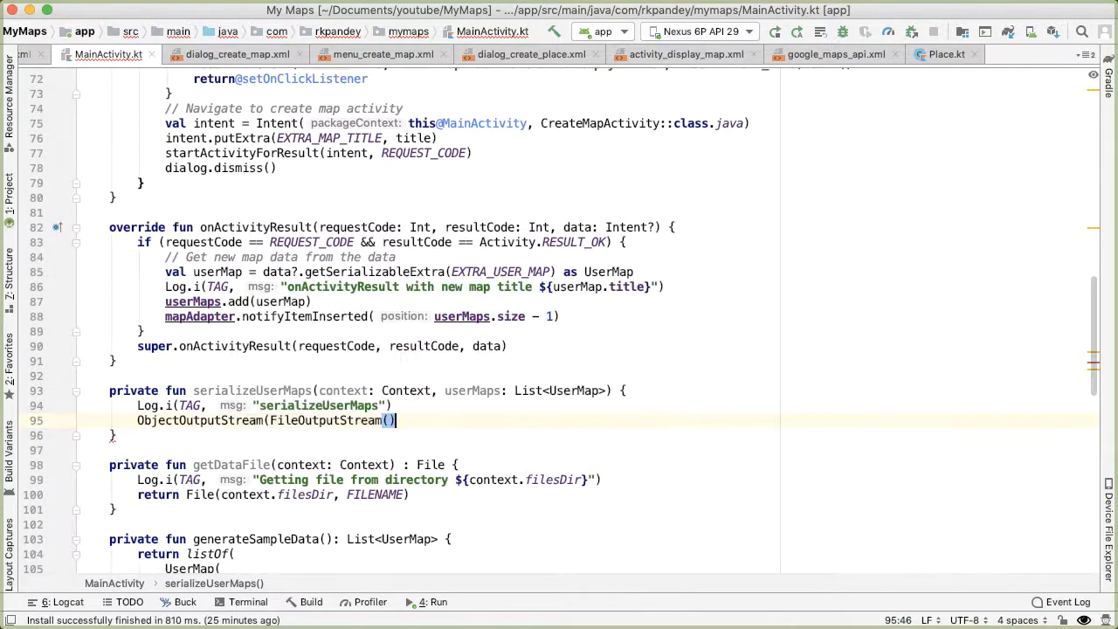
{"action": "type", "text": "getDataFile(context"}
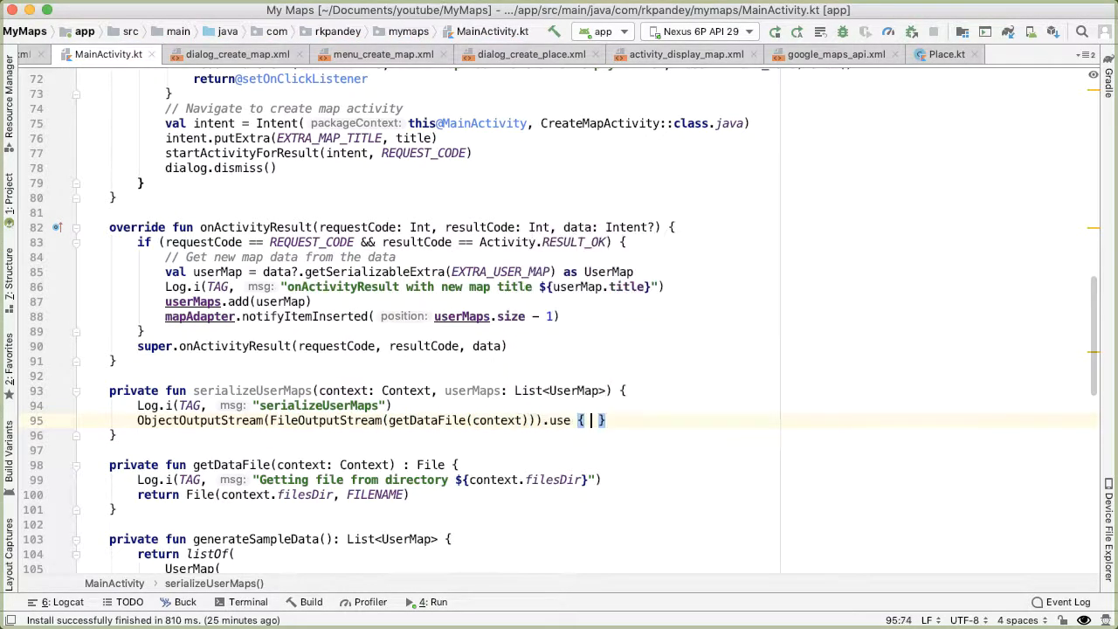
{"action": "type", "text": "it.writeObject("}
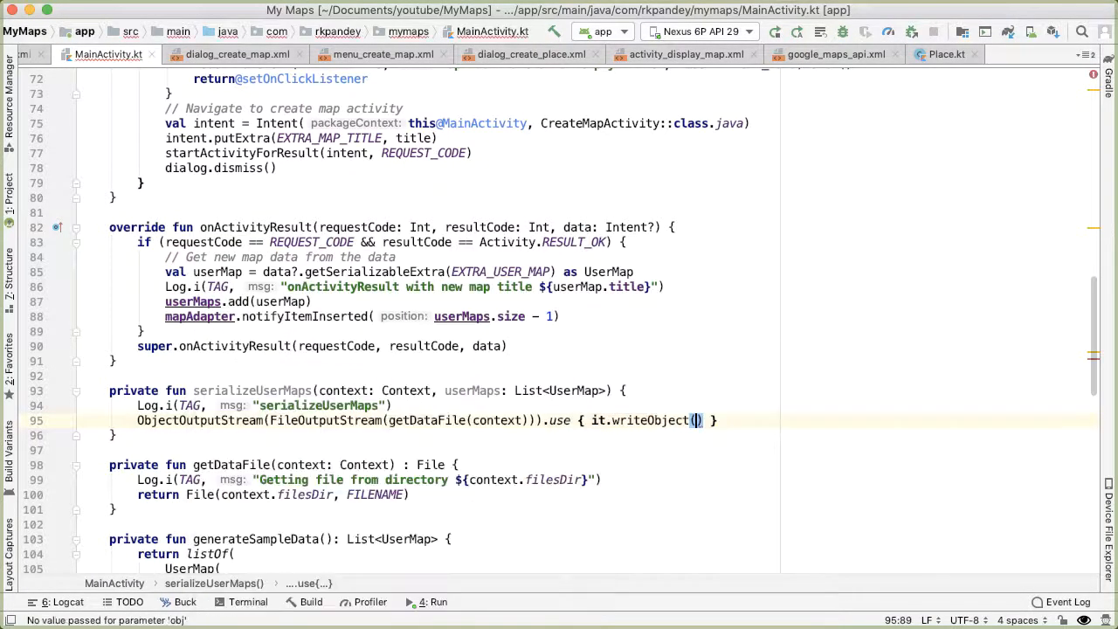
{"action": "type", "text": "userMaps"}
{"action": "type", "text": "private"}
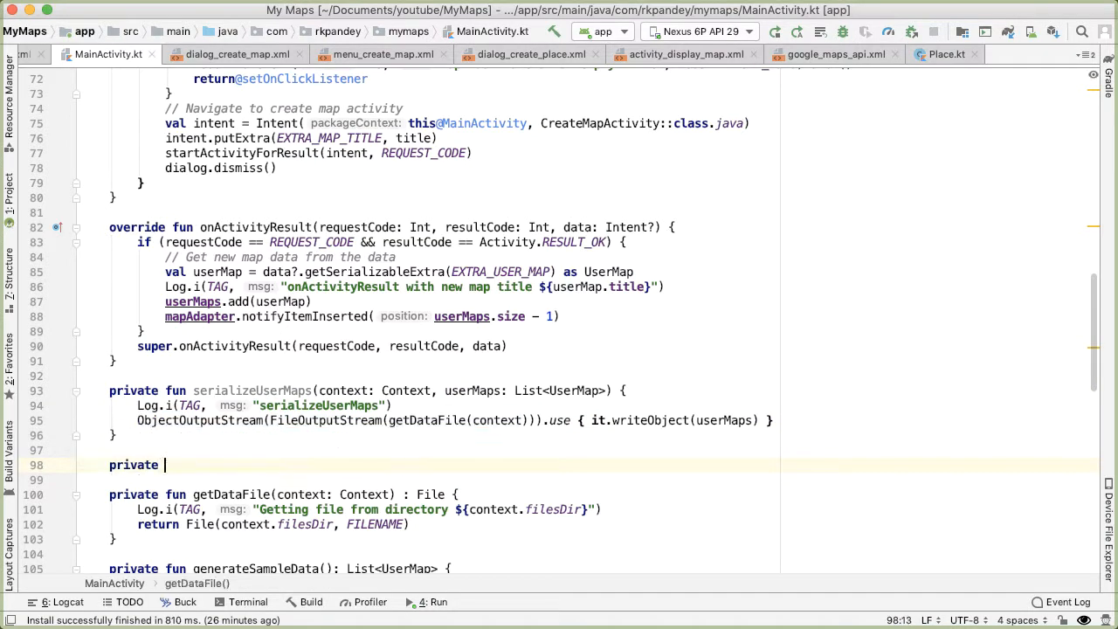
Declare deserializeUserMaps(context: Context) with val dataFile = getDataFile(context)
{"action": "type", "text": "fun deserializeUserMaps("}
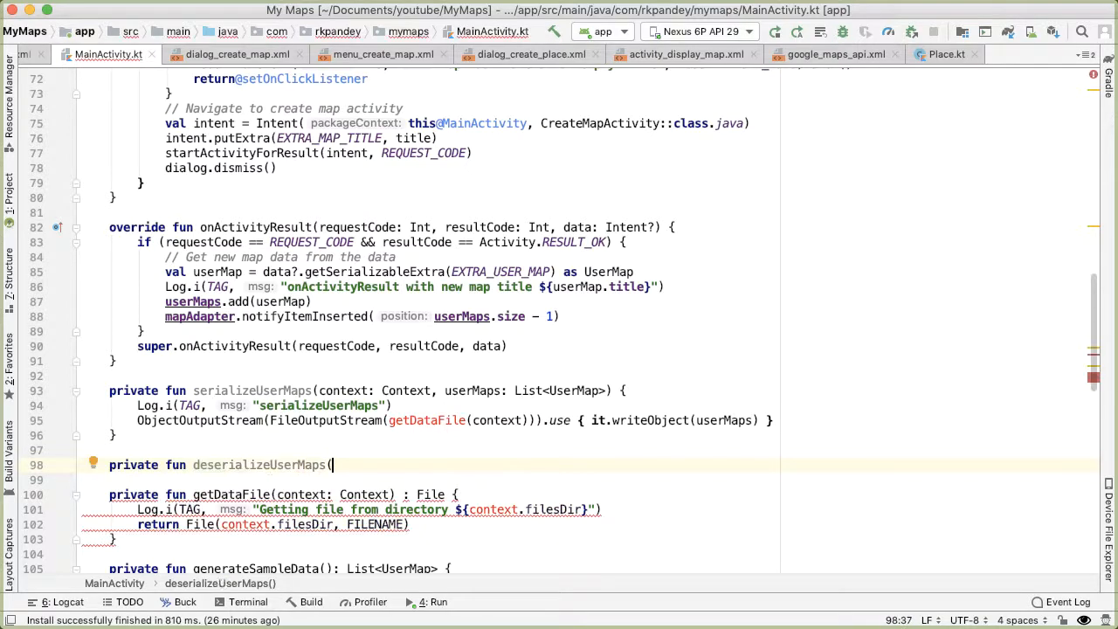
{"action": "type", "text": "context"}
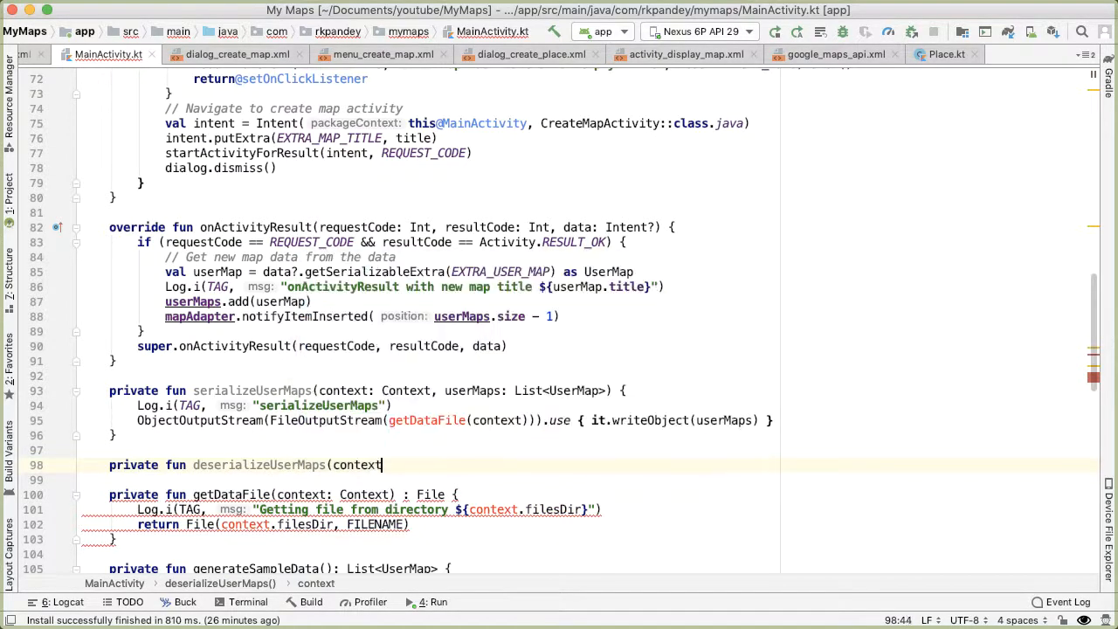
{"action": "type", "text": ": Context) : List<UserMap> {"}
{"action": "left_click", "coordinate": [360, 479]}
{"action": "type", "text": "Log.i(TAG, \"deserializeUserMaps"}
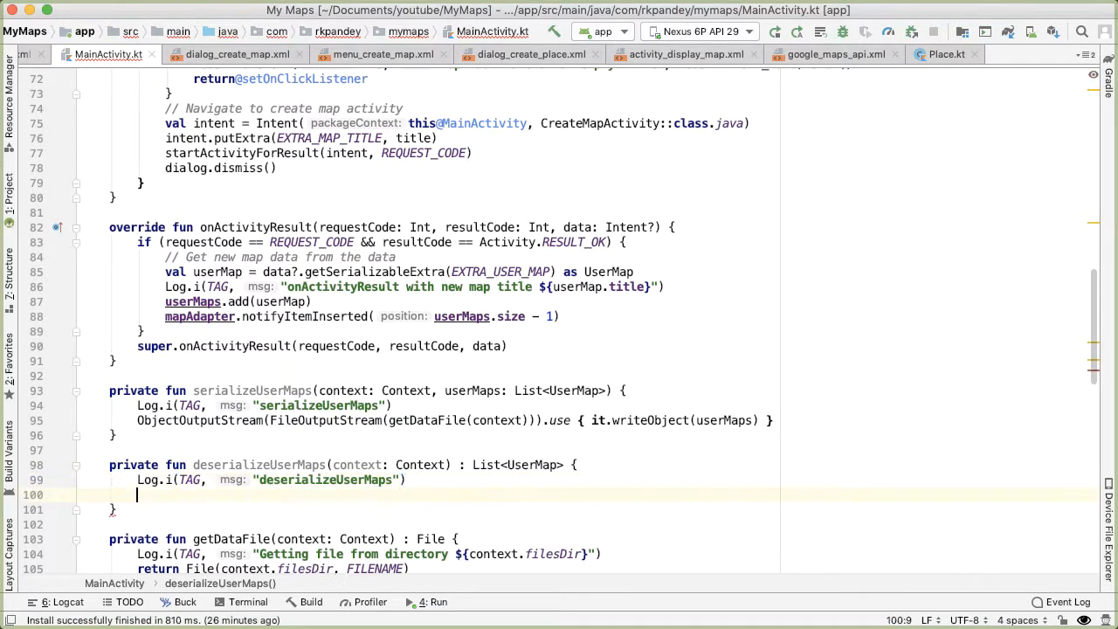
{"action": "type", "text": "getDataFile()"}
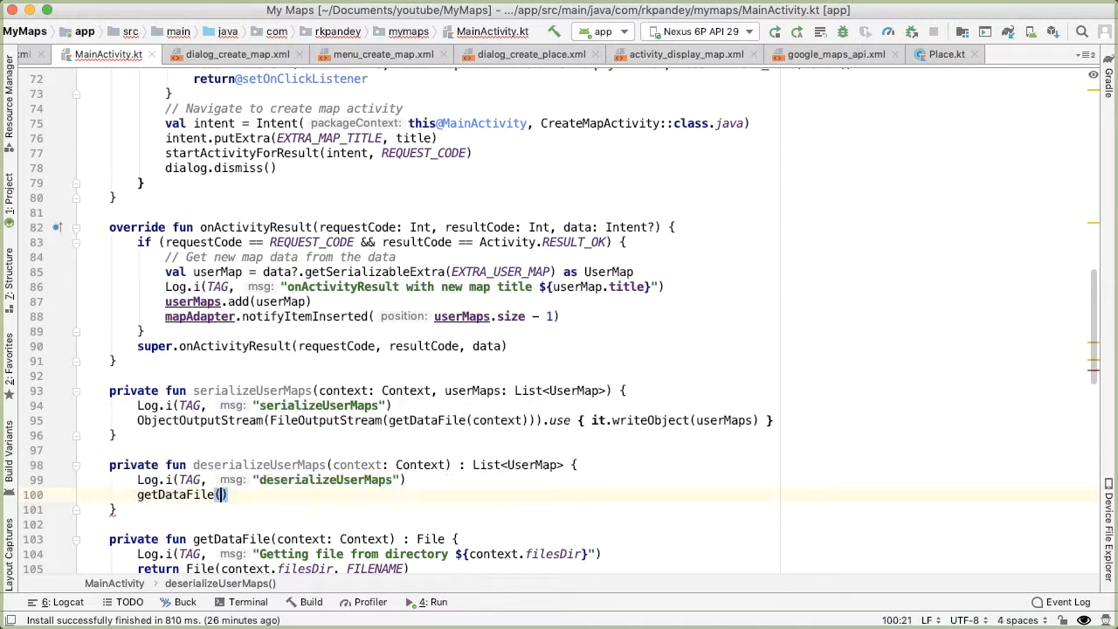
{"action": "type", "text": "context"}
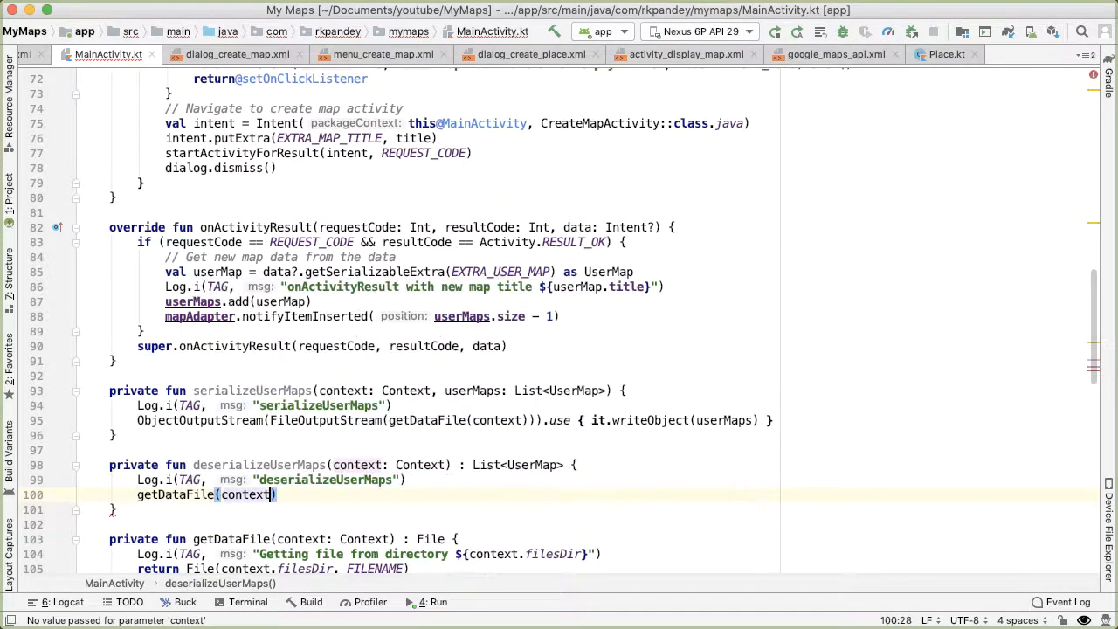
{"action": "type", "text": "val dataFile ="}
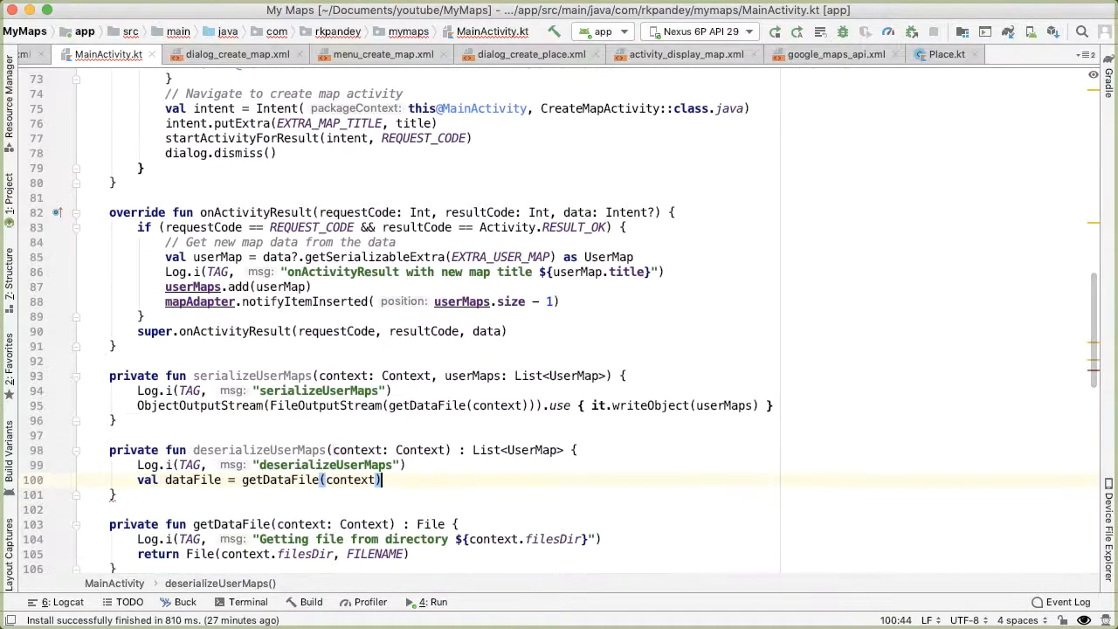
If dataFile doesn't exist, log "Data file does not exist yet" and return emptyList()
{"action": "type", "text": "if ("}
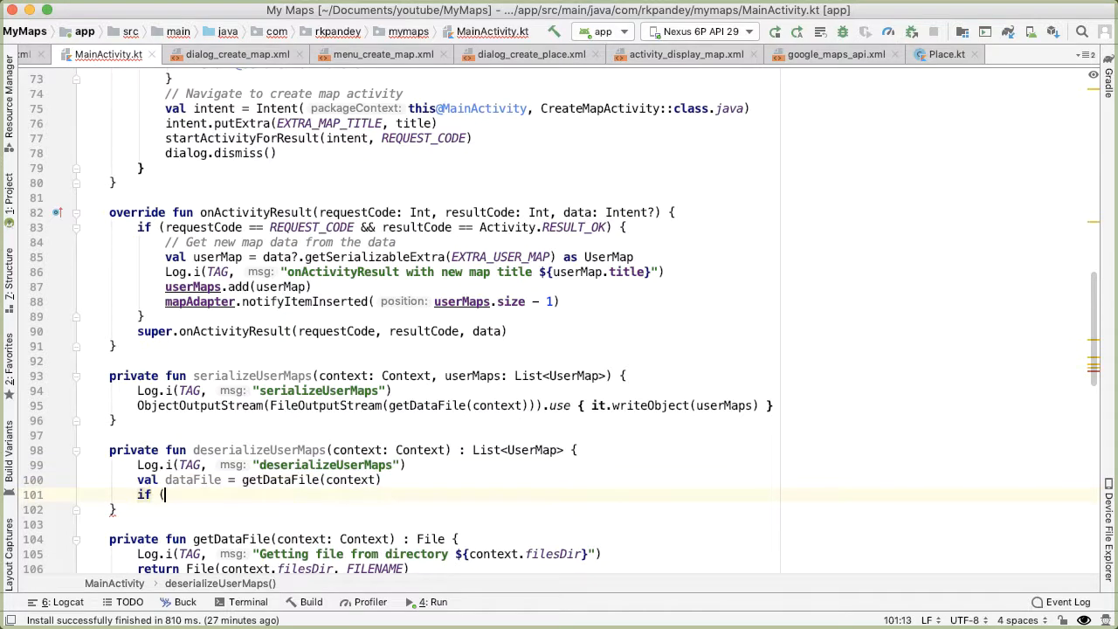
{"action": "type", "text": "!dart"}
{"action": "type", "text": "retuern"}
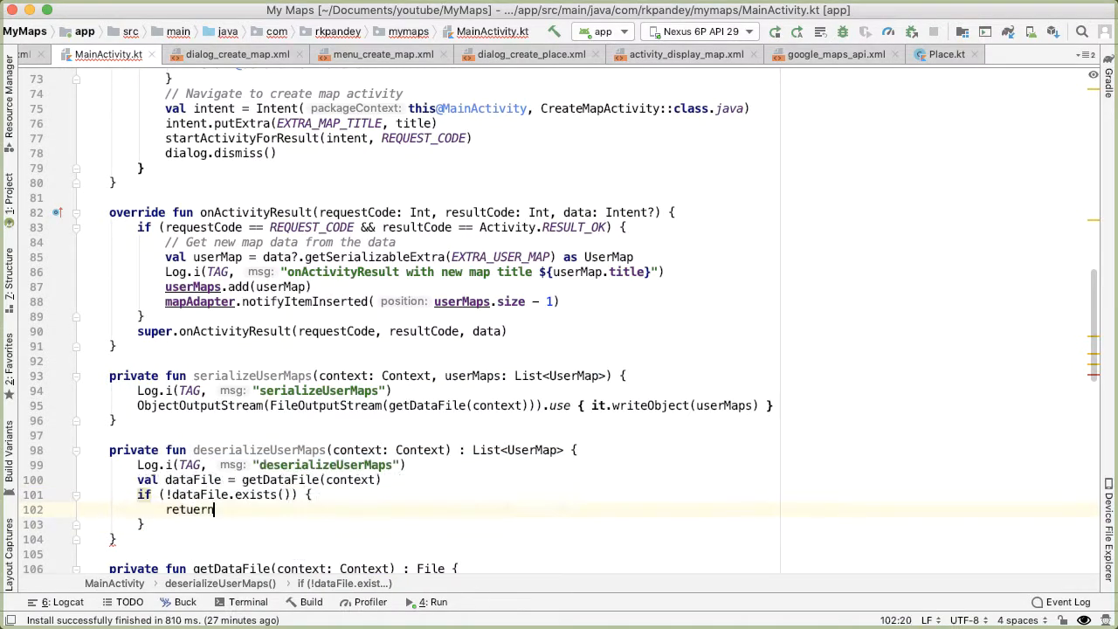
{"action": "type", "text": "emptyList()"}
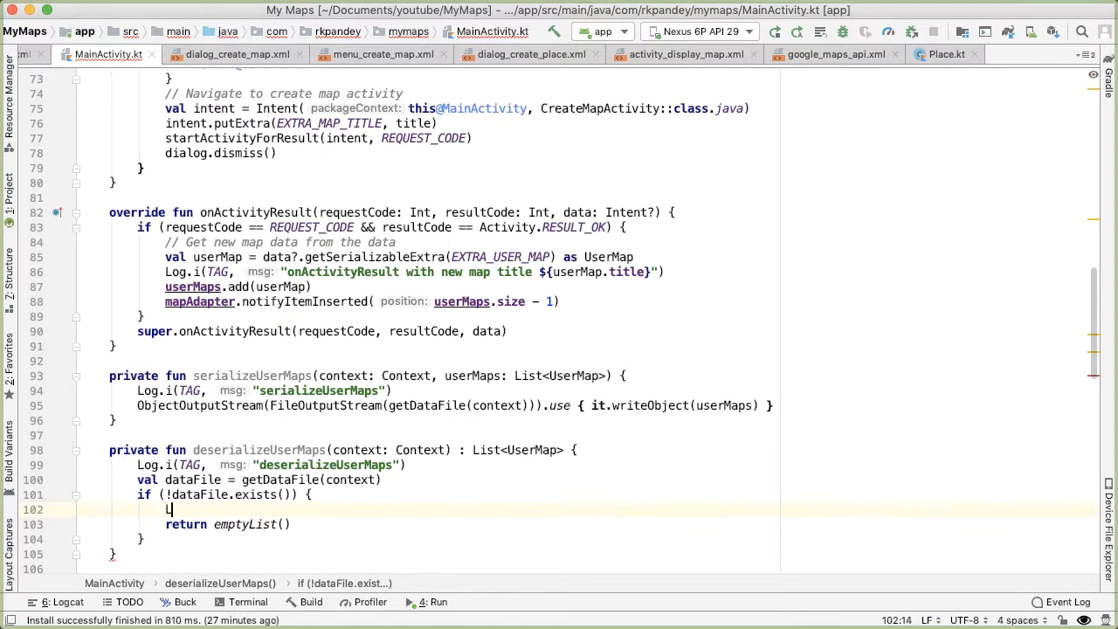
{"action": "type", "text": "og.i(TAG, \""}
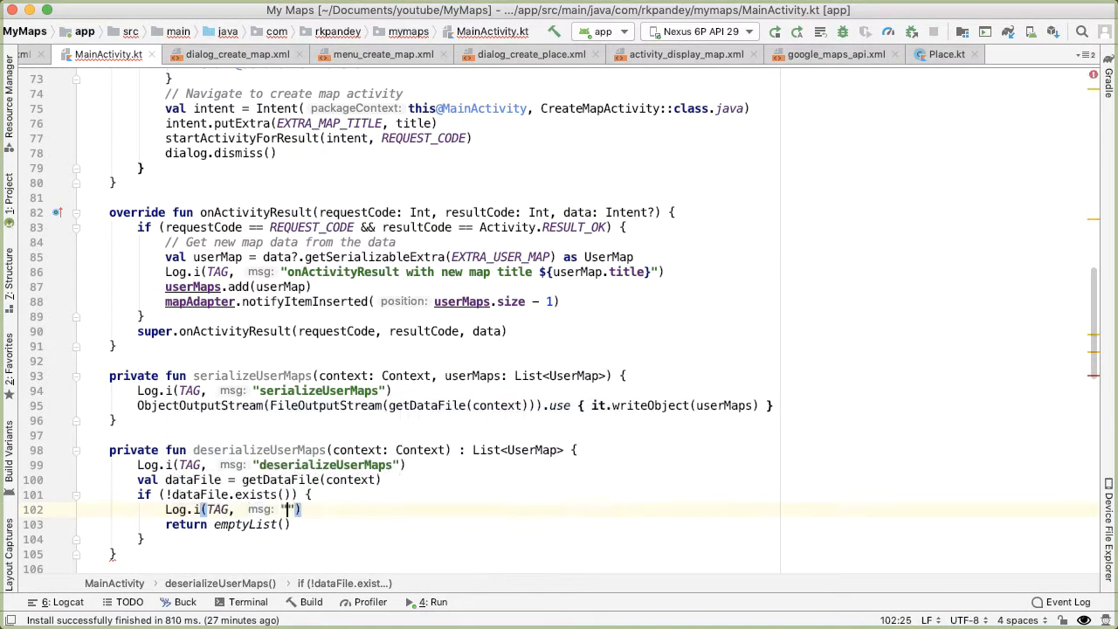
{"action": "type", "text": "Data file"}
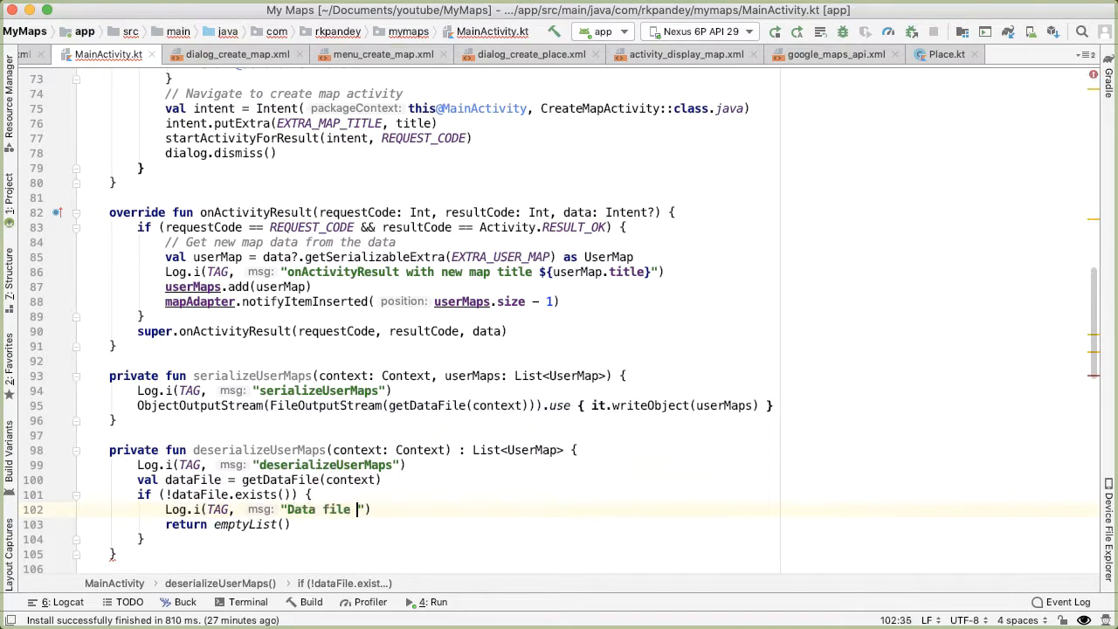
{"action": "type", "text": "does not exist yet"}
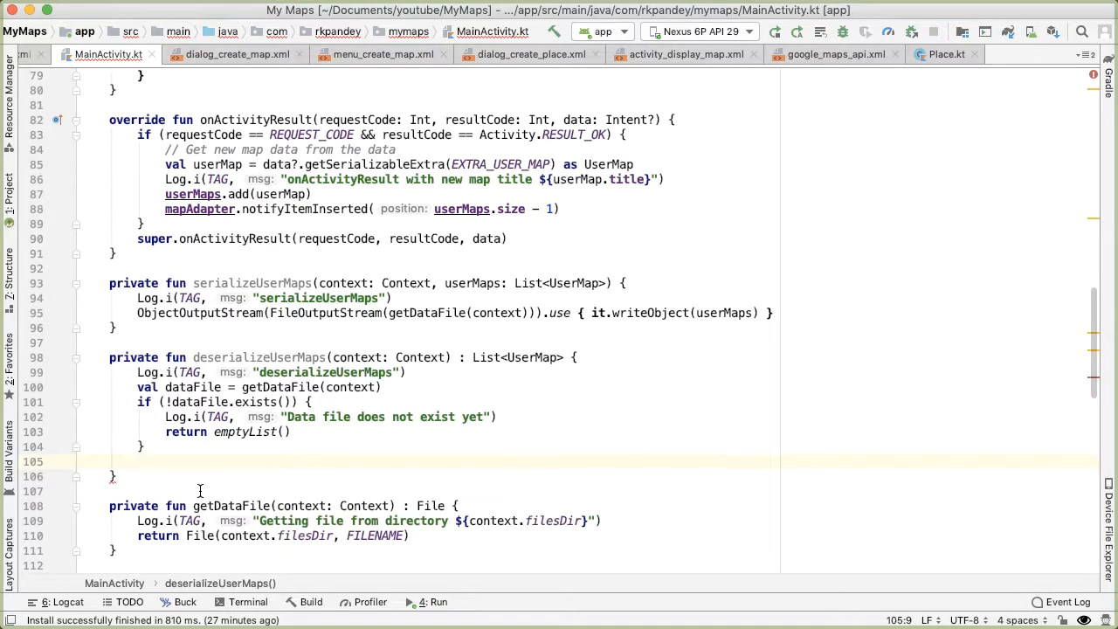
Read dataFile with ObjectInputStream(FileInputStream(dataFile)) and return readObject() as List<UserMap>
{"action": "type", "text": "ObjectInputStream"}
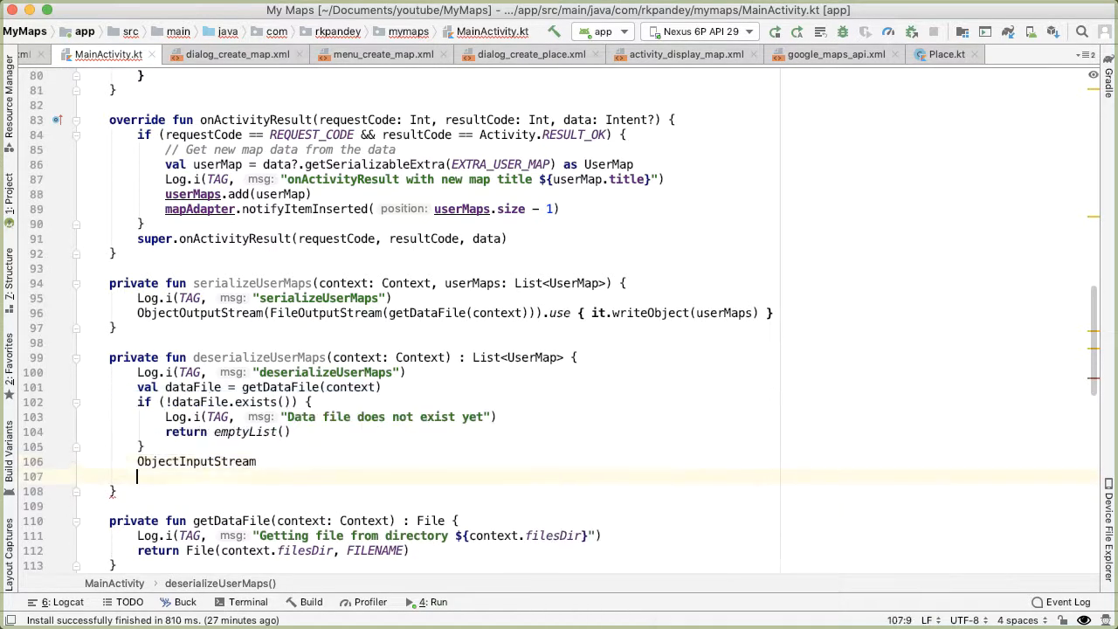
{"action": "type", "text": "(FileInput"}
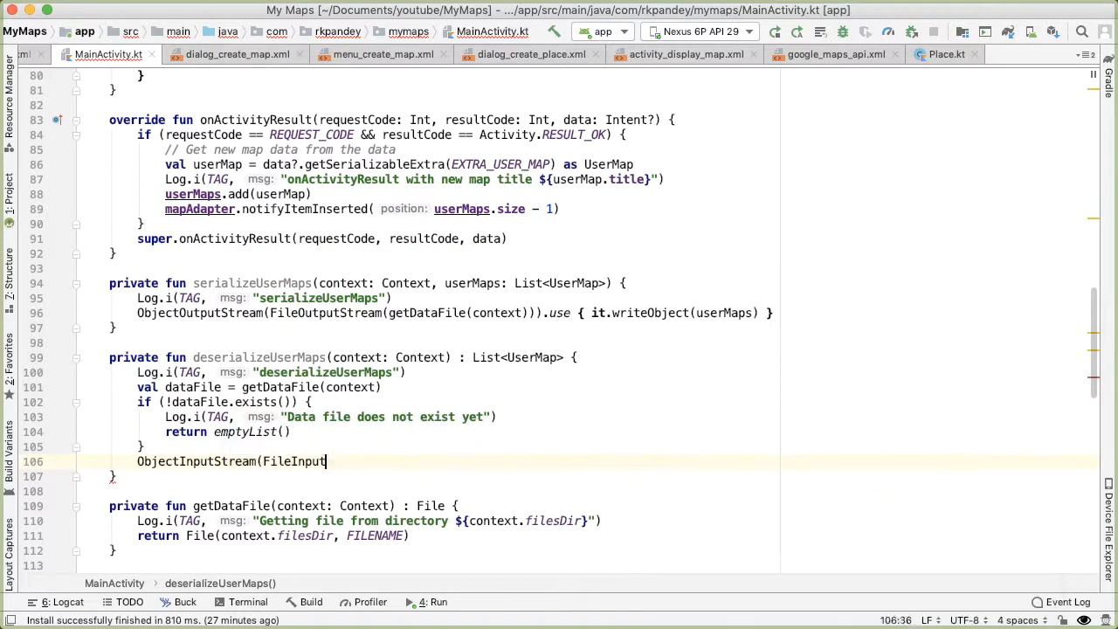
{"action": "type", "text": "dataFile)).use {"}
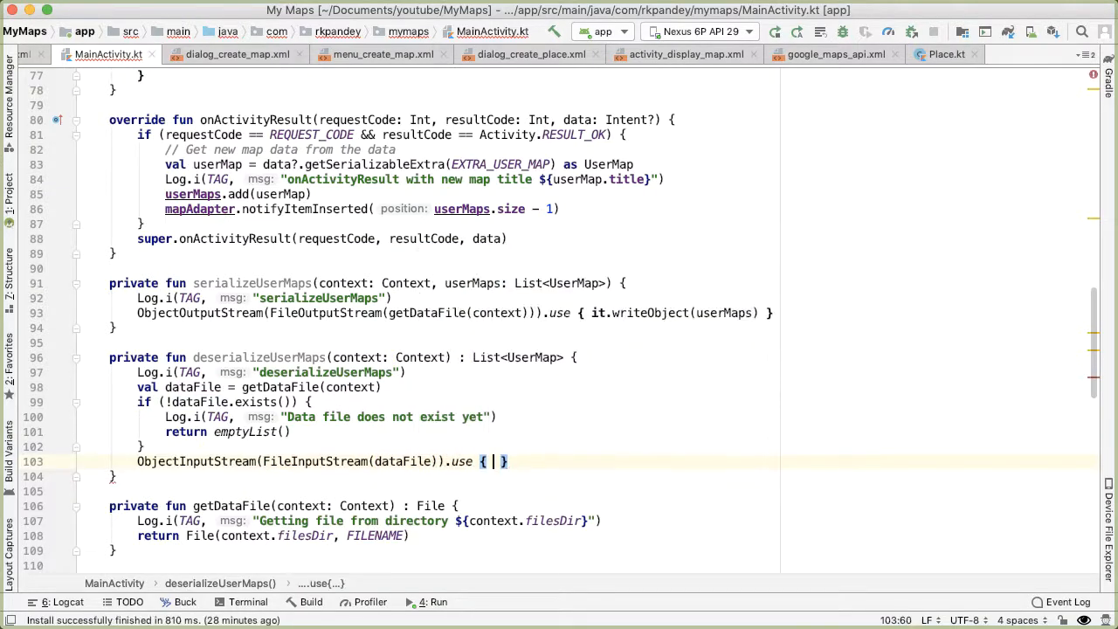
{"action": "type", "text": "return it.readObject("}
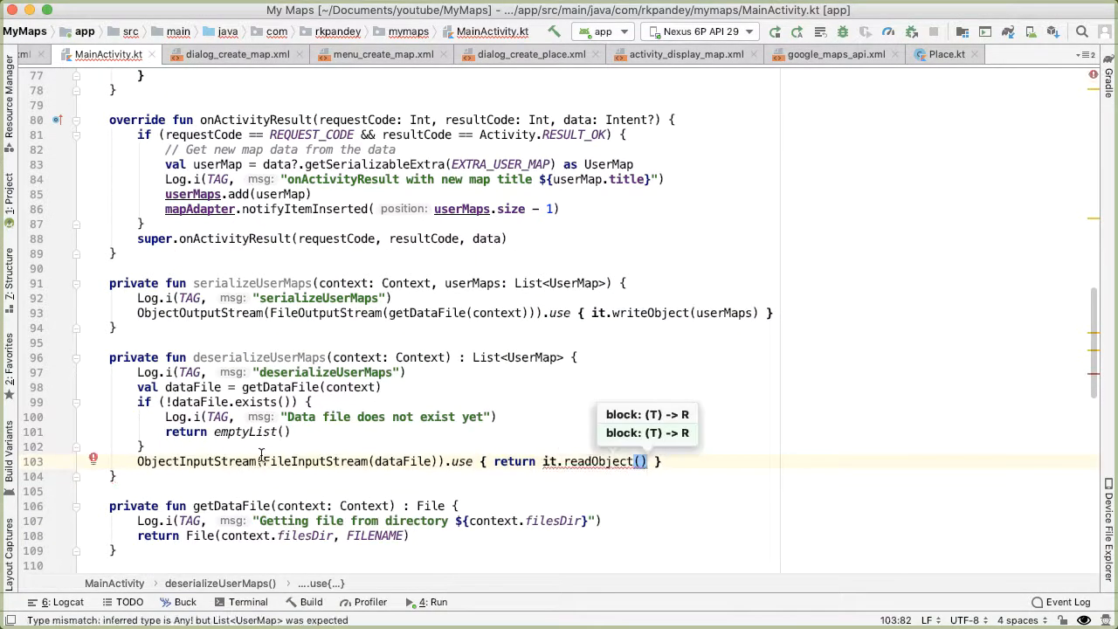
{"action": "mouse_move", "coordinate": [779, 487]}
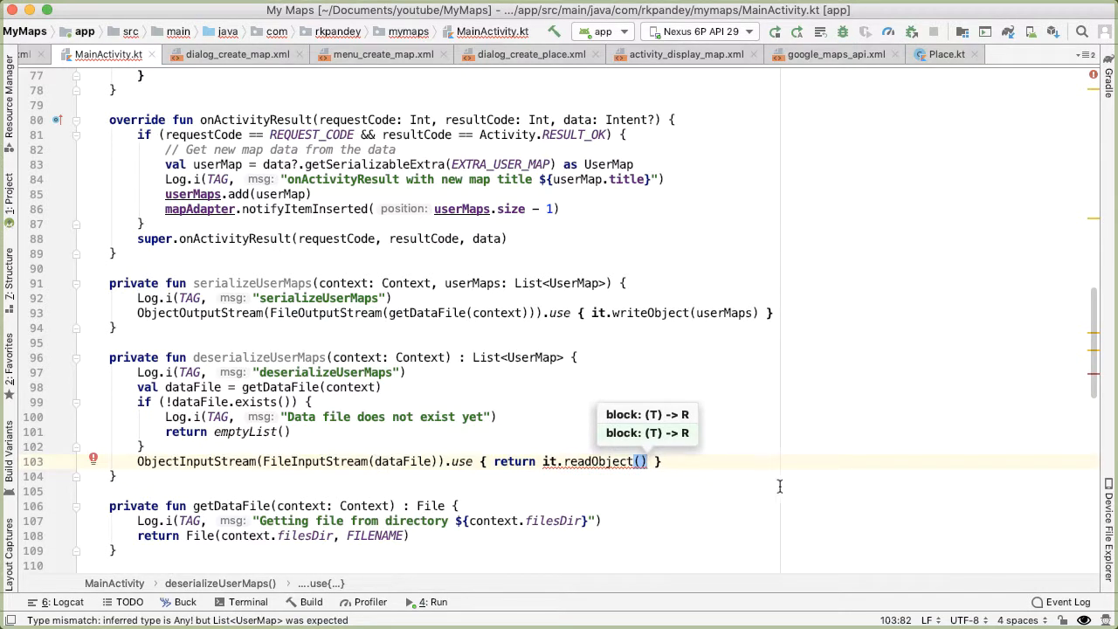
{"action": "type", "text": "as List<UserMap>"}
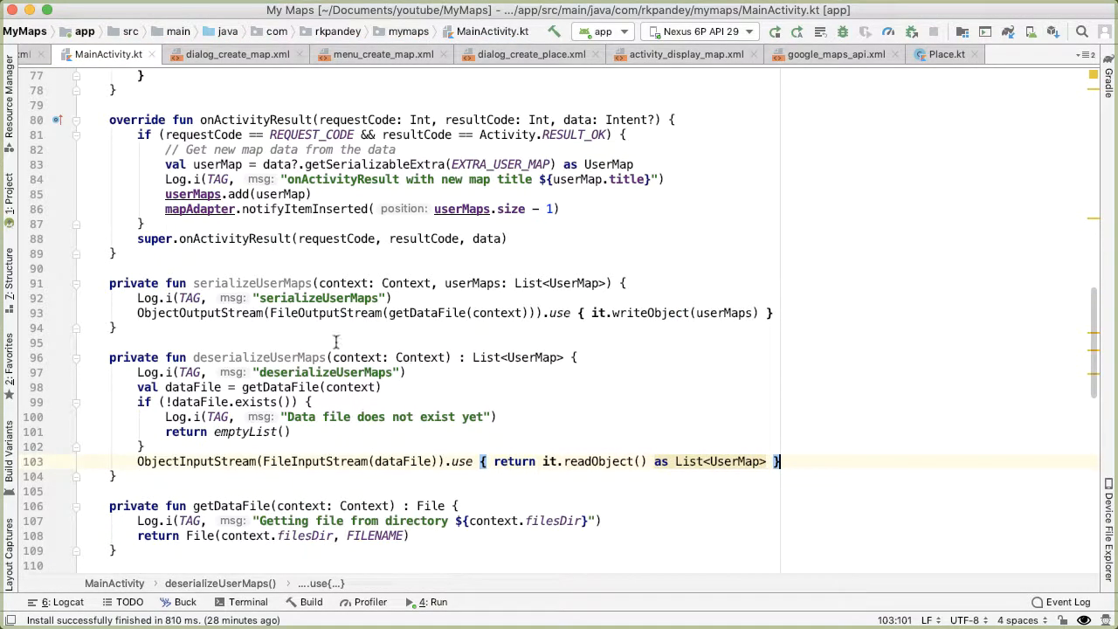
{"action": "scroll", "scroll_direction": "up", "scroll_amount": 3}
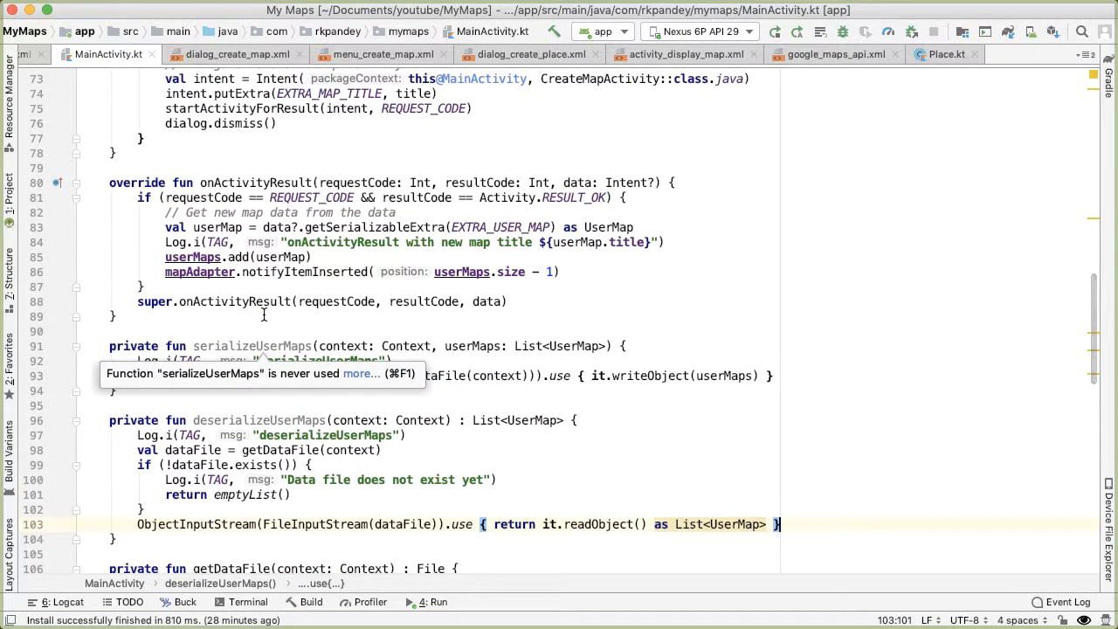
In onCreate, store deserializeUserMaps(this) in a local variable userMapsFromFile
{"action": "double_click", "coordinate": [252, 346]}
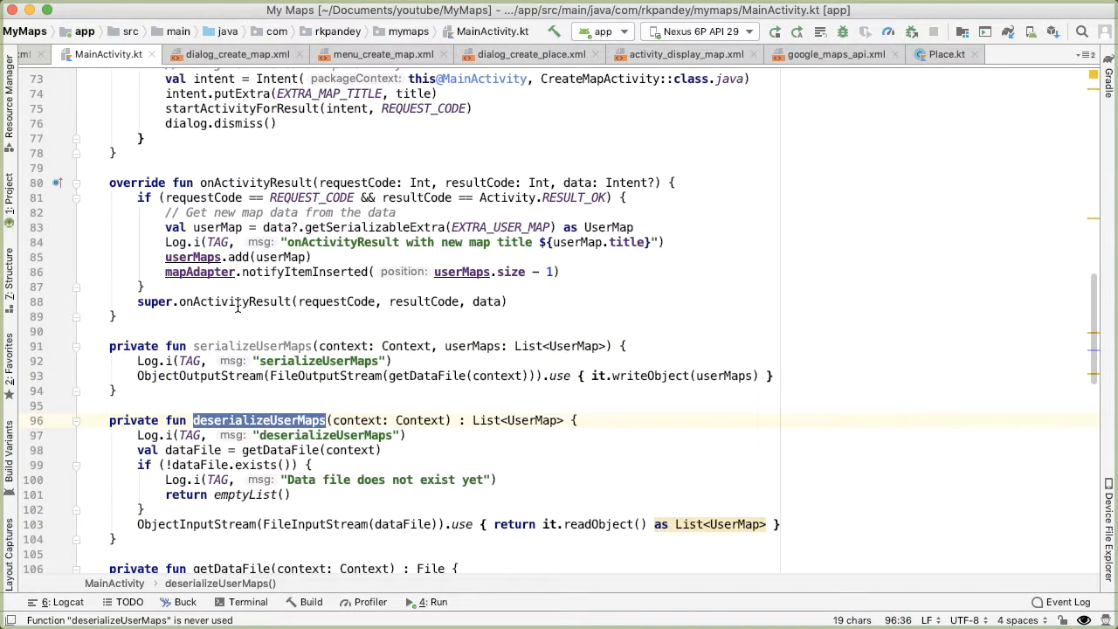
{"action": "scroll", "scroll_direction": "up", "scroll_amount": 3}
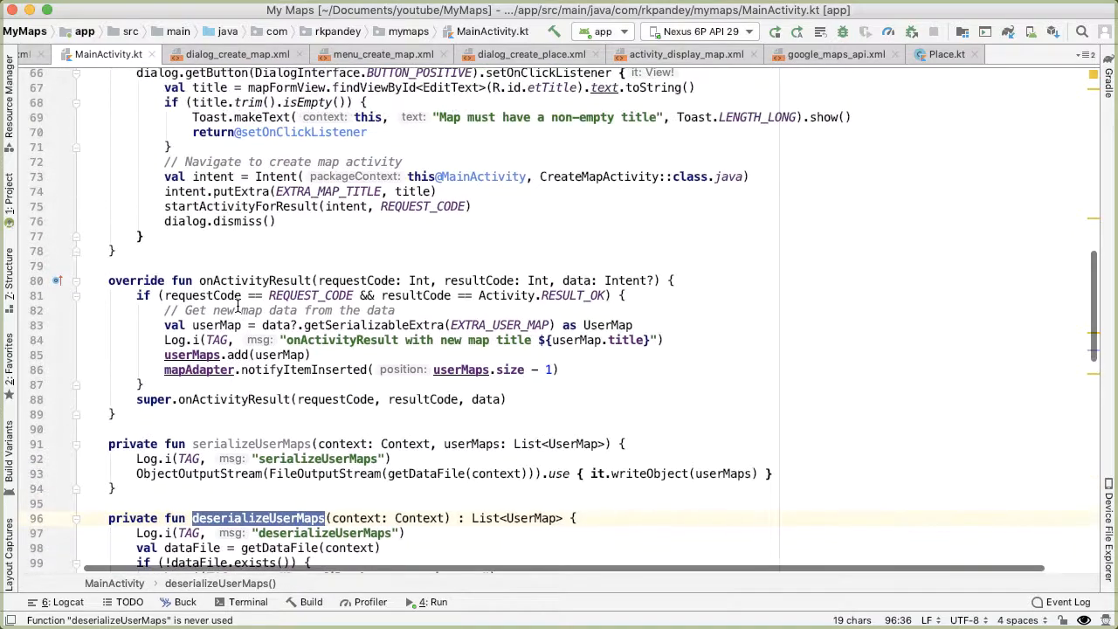
{"action": "scroll", "scroll_direction": "up", "scroll_amount": 3}
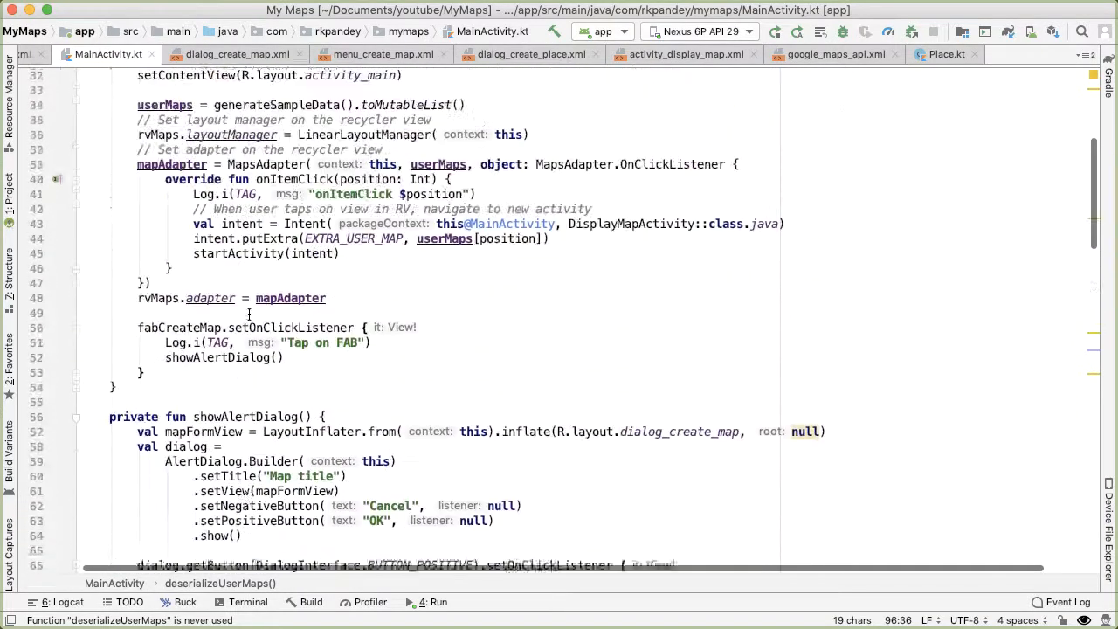
{"action": "scroll", "scroll_direction": "up", "scroll_amount": 3}
{"action": "type", "text": "deserializeUserMaps"}
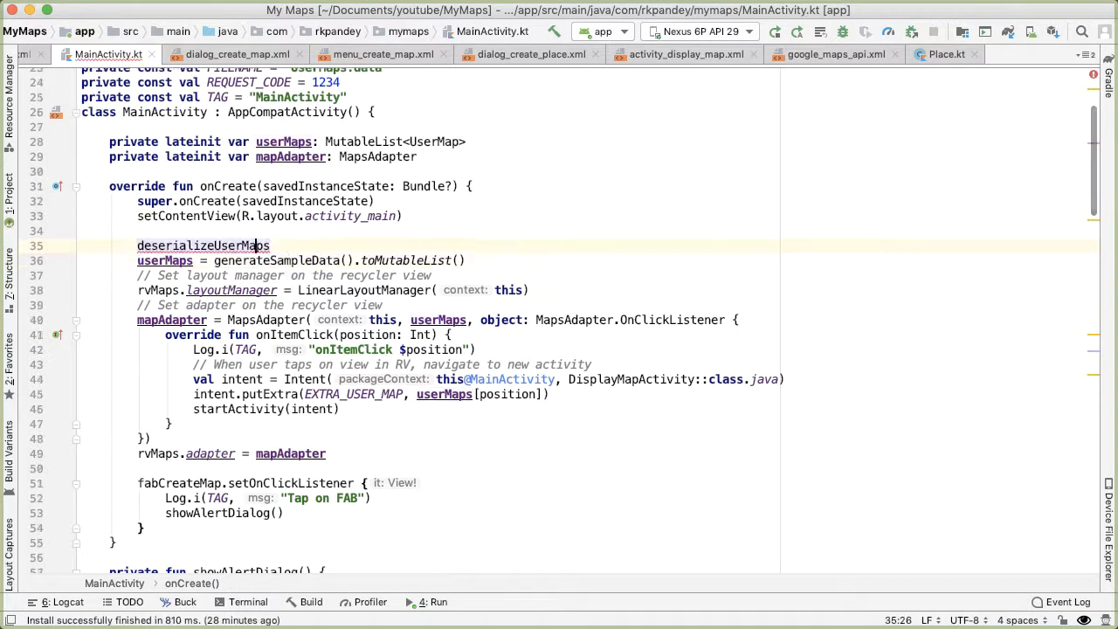
{"action": "type", "text": "()"}
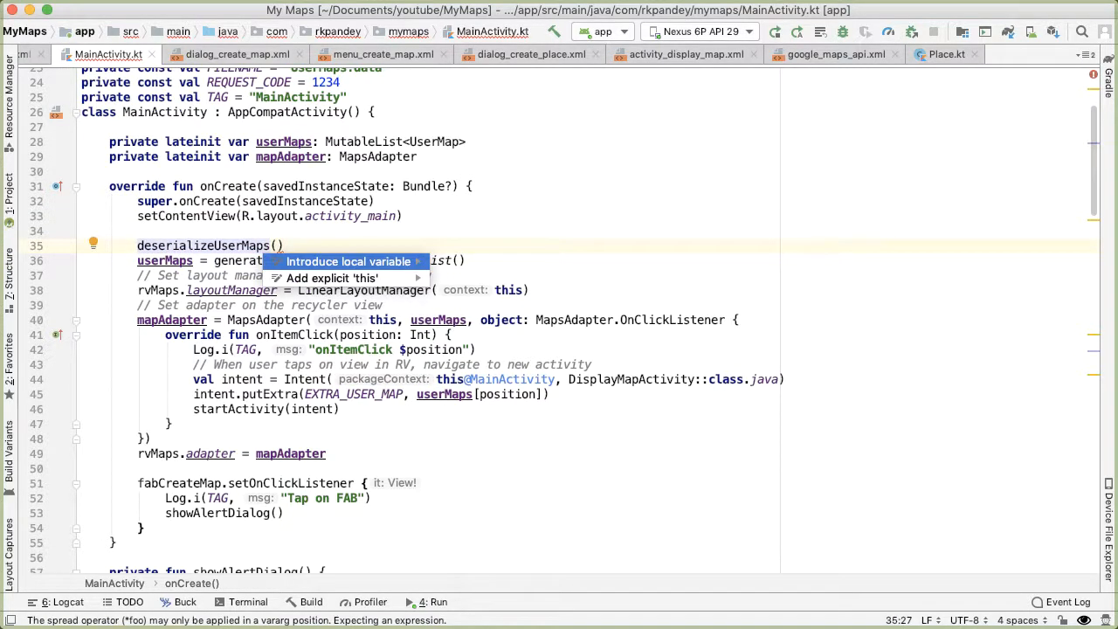
{"action": "left_click", "coordinate": [348, 261]}
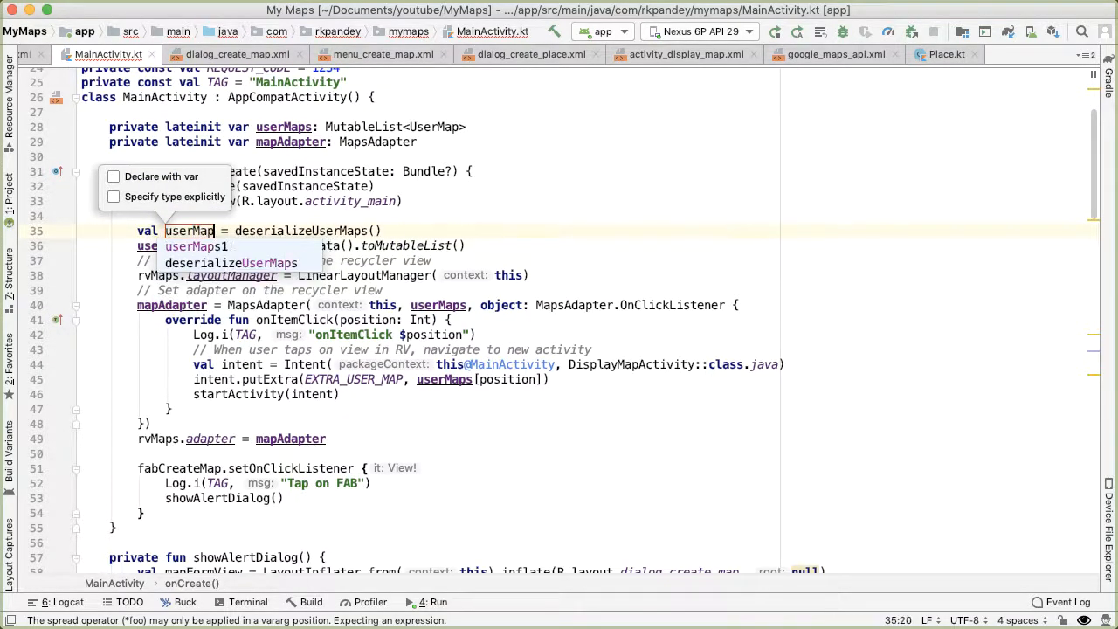
{"action": "type", "text": "FromFile"}
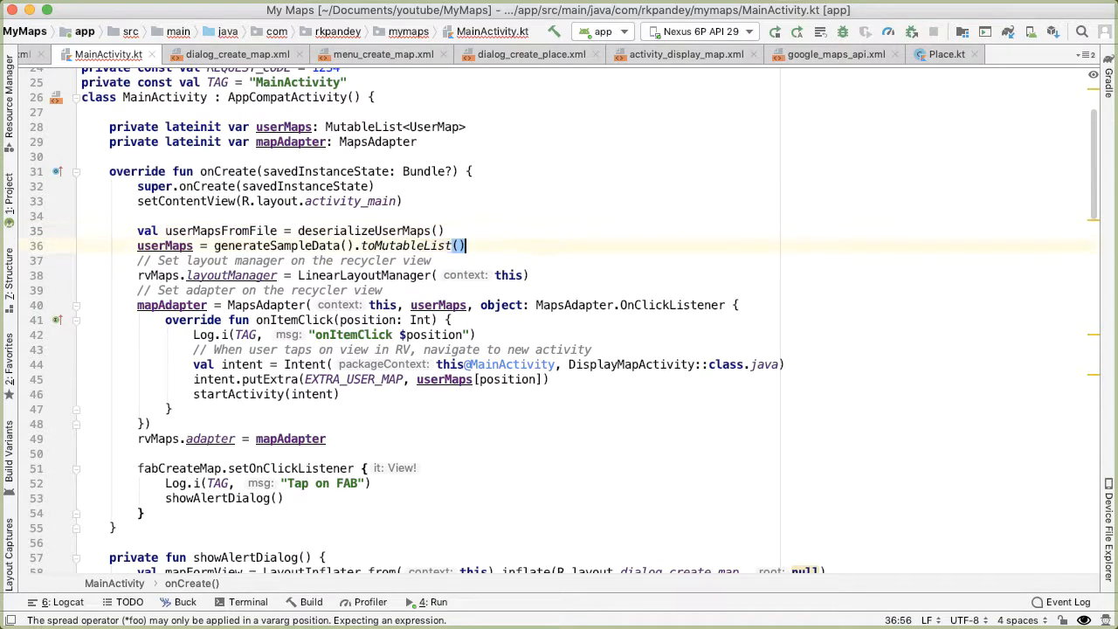
Add userMaps.addAll(userMapsFromFile) in onCreate
{"action": "type", "text": "userMaps."}
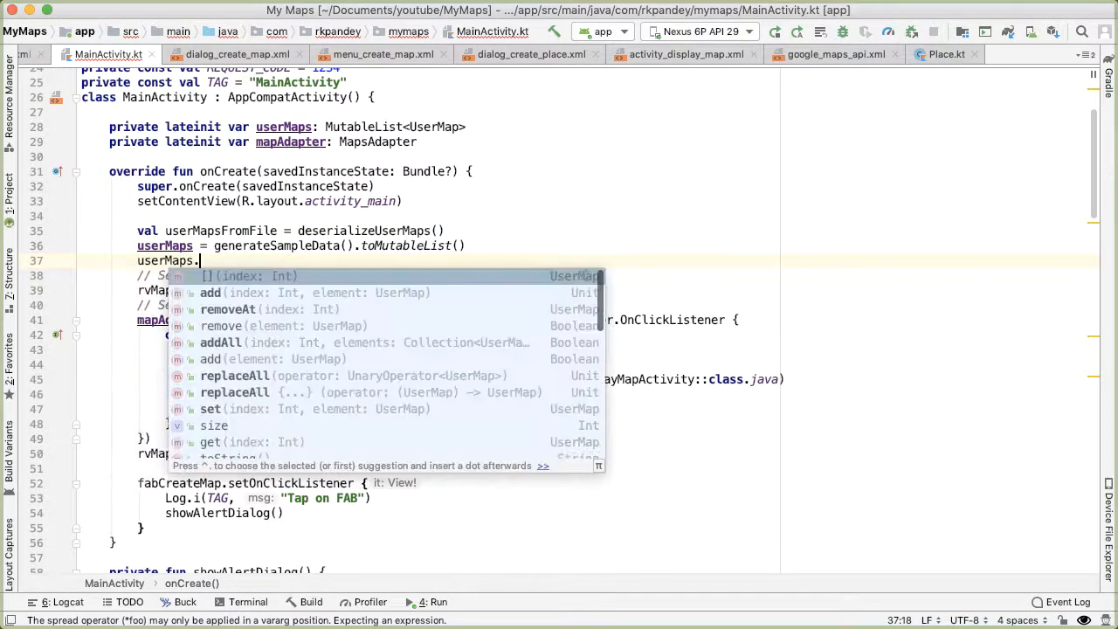
{"action": "type", "text": "addAll("}
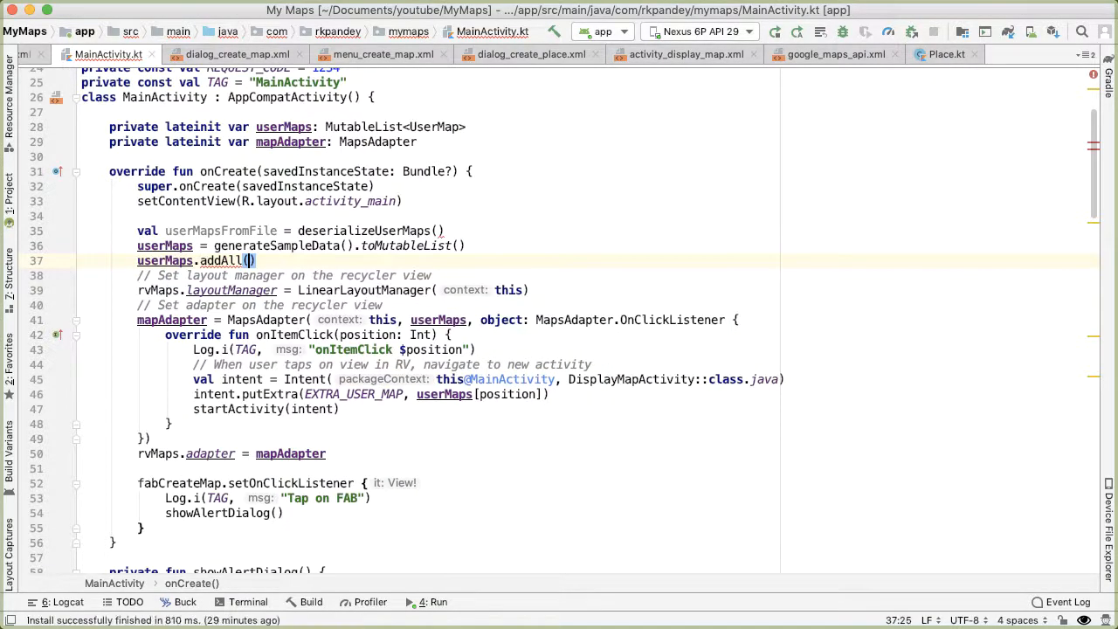
{"action": "type", "text": "userMapsFromFile"}
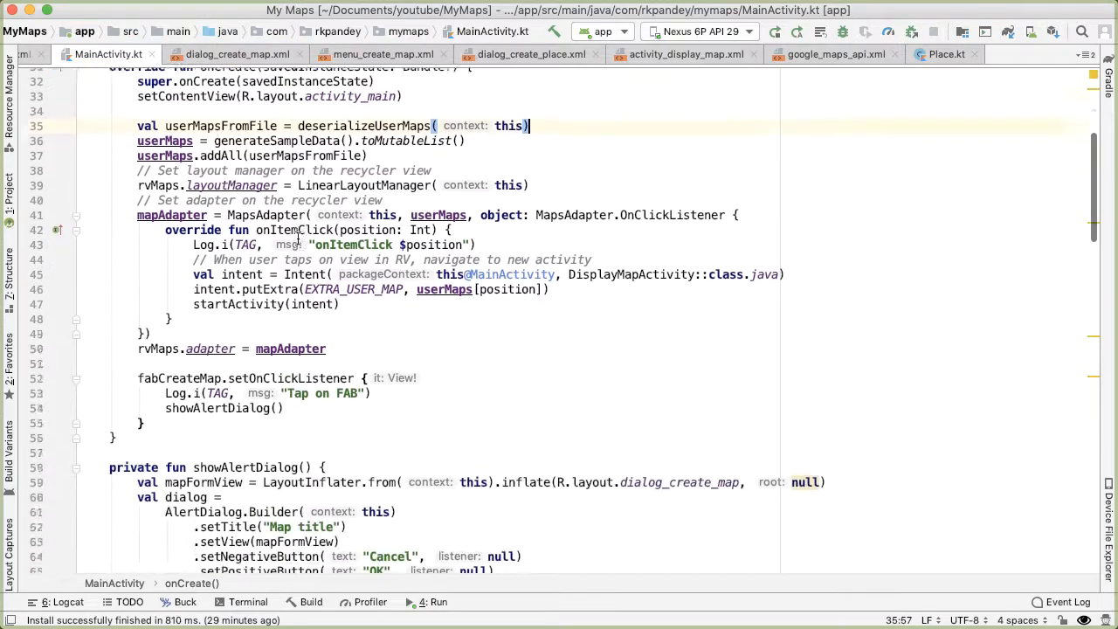
Call serializeUserMaps(this, userMaps) after notifyItemInserted in onActivityResult, then run the app
{"action": "scroll", "scroll_direction": "down", "scroll_amount": 3}
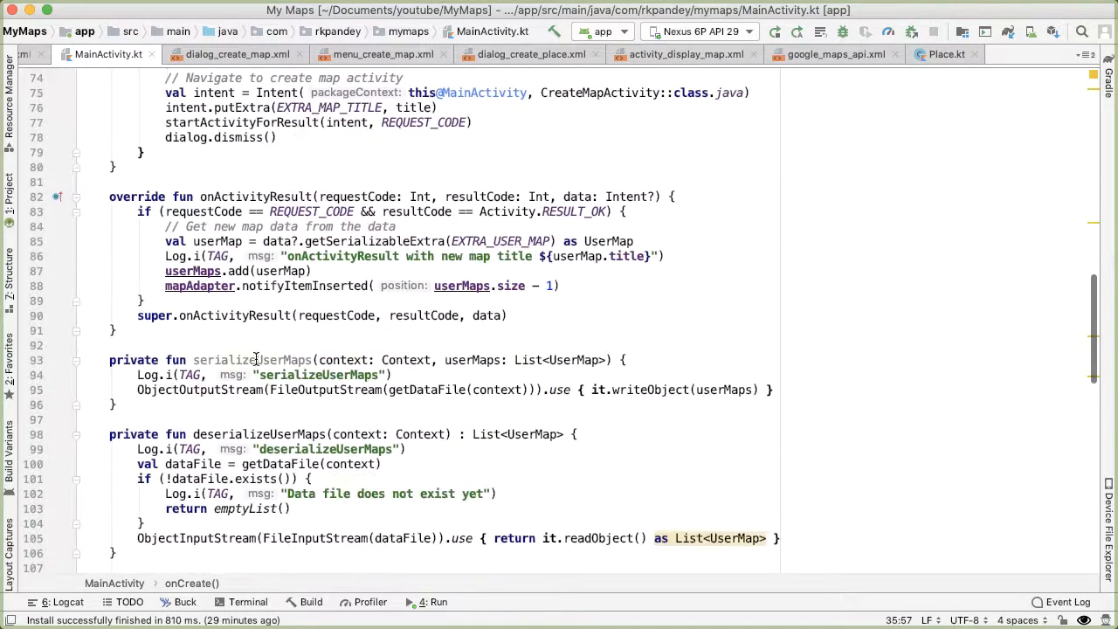
{"action": "double_click", "coordinate": [252, 360]}
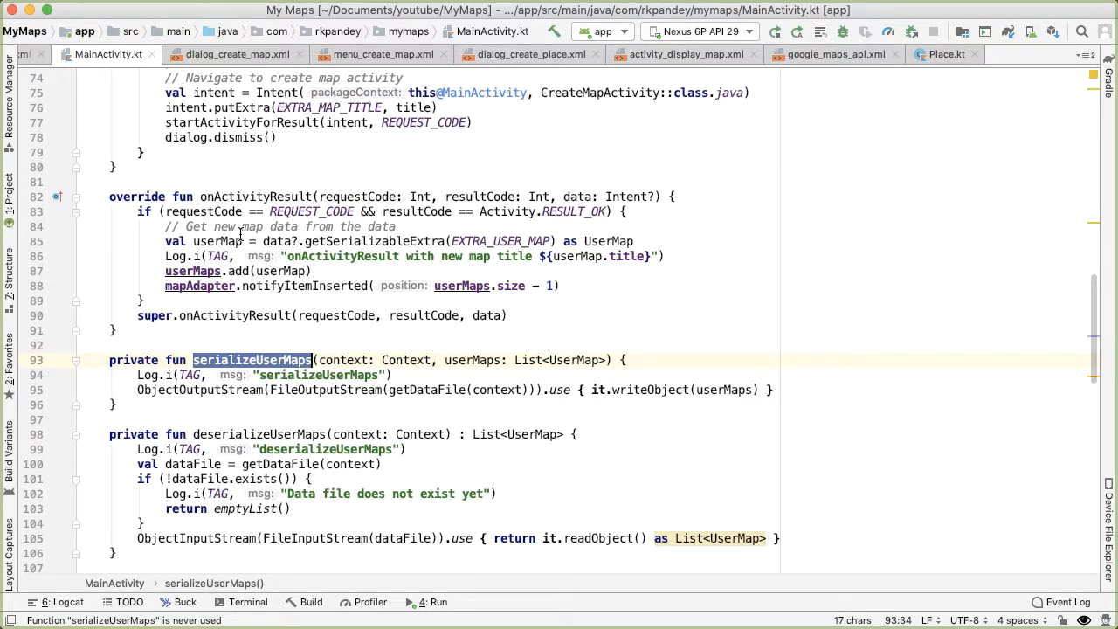
{"action": "scroll", "scroll_direction": "up", "scroll_amount": 3}
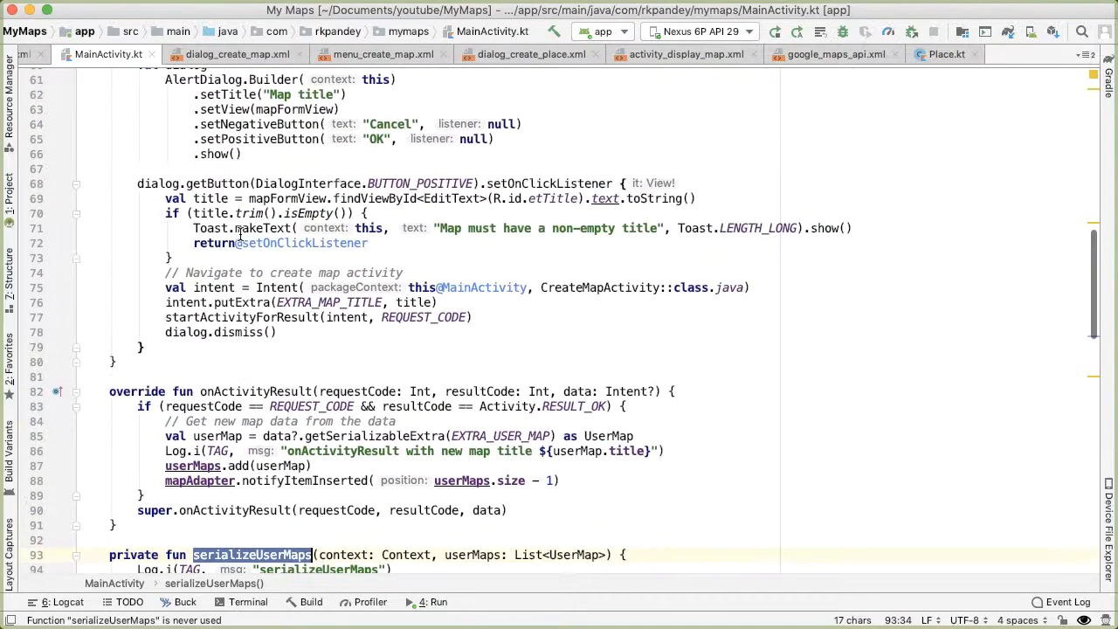
{"action": "scroll", "scroll_direction": "up", "scroll_amount": 3}
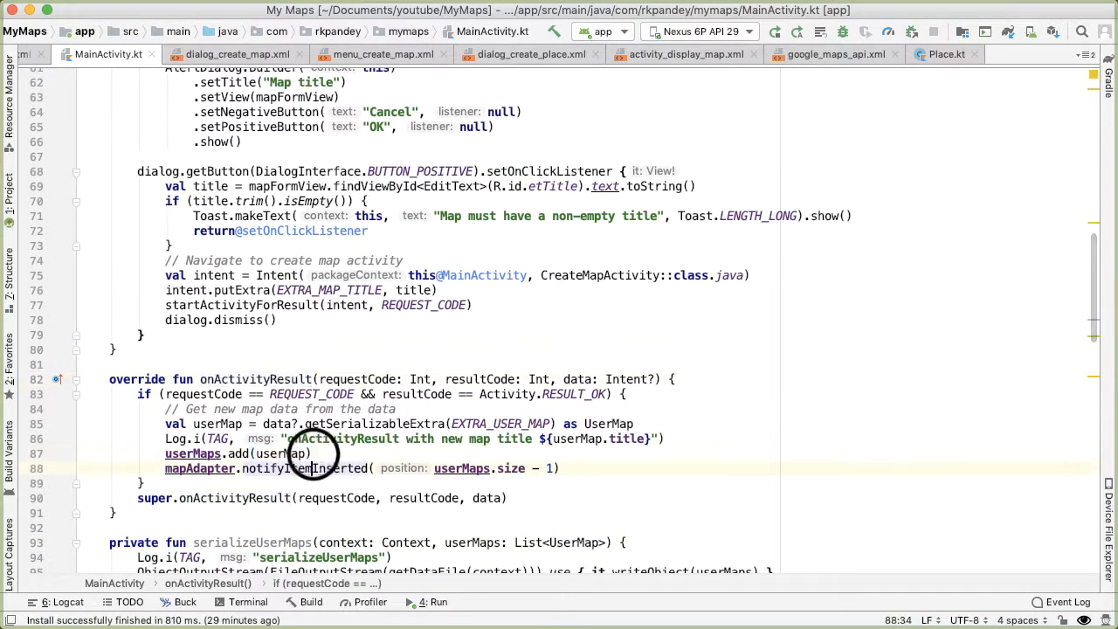
{"action": "left_click", "coordinate": [560, 469]}
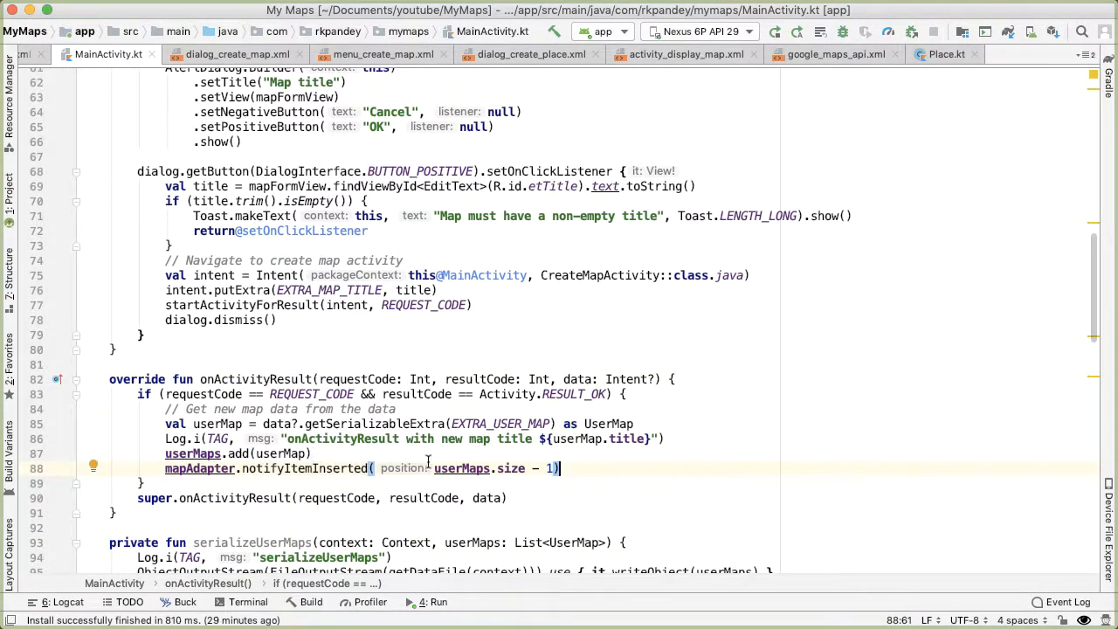
{"action": "key", "text": "enter"}
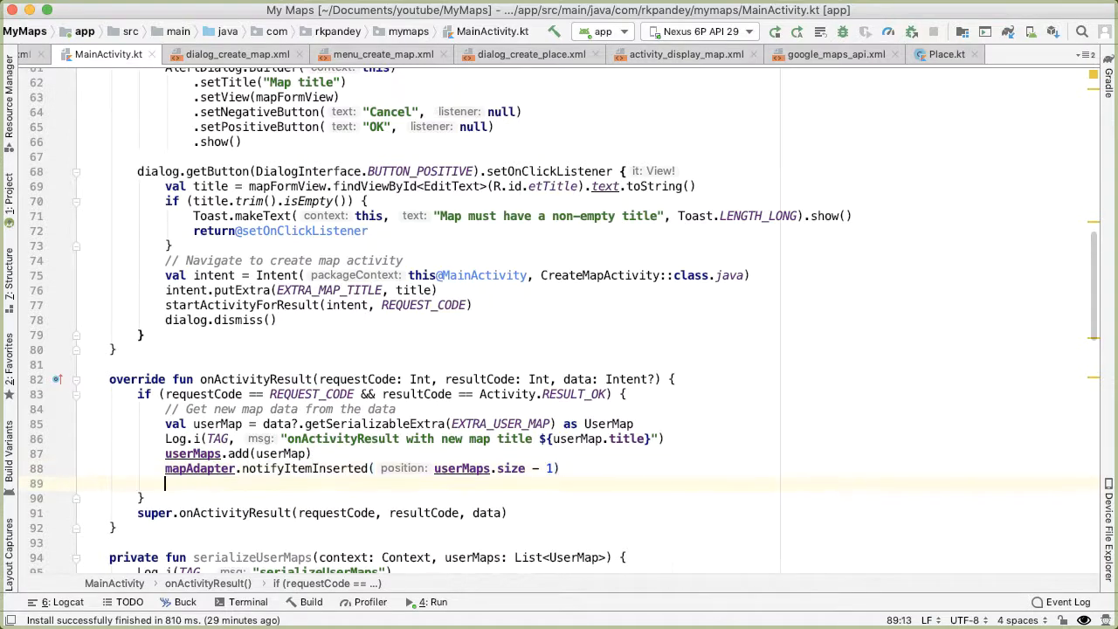
{"action": "scroll", "scroll_direction": "down", "scroll_amount": 3}
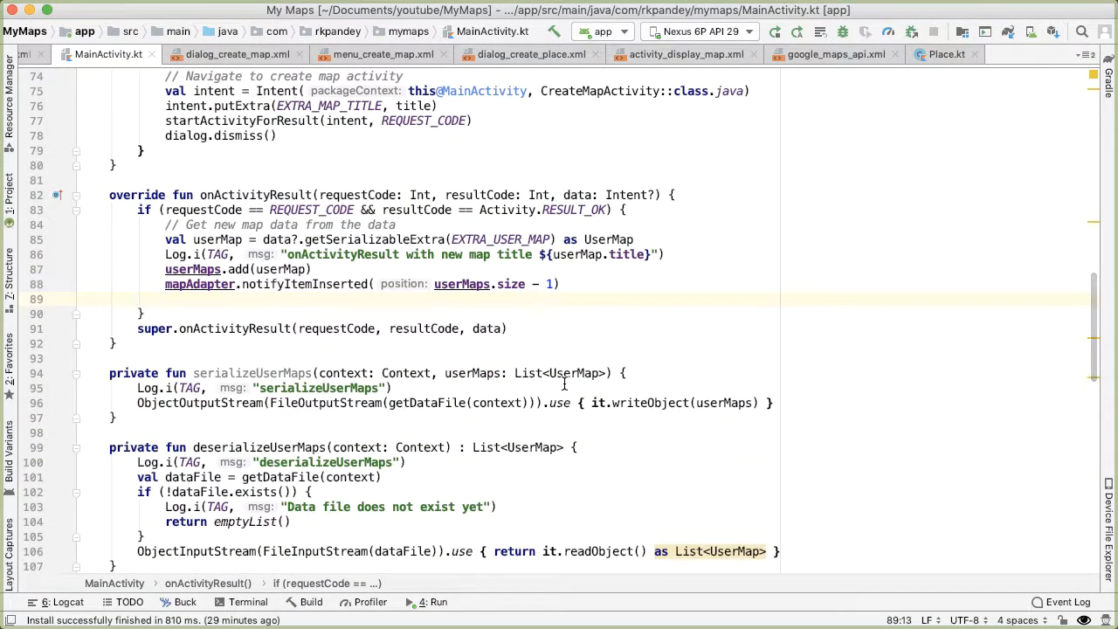
{"action": "type", "text": "serializeUserMaps()"}
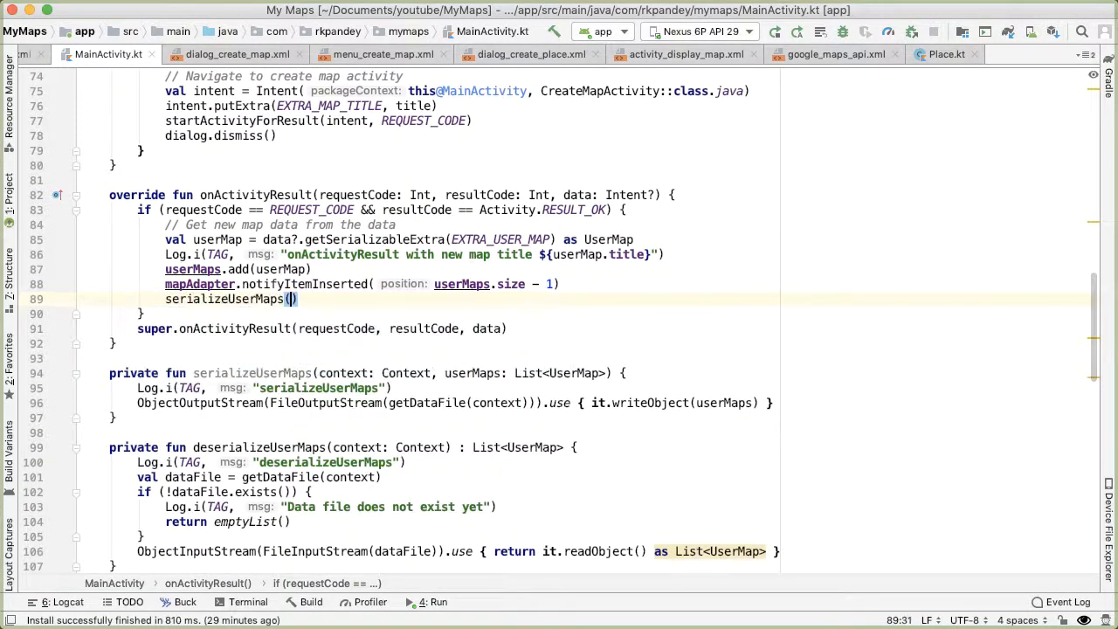
{"action": "type", "text": "context: this,"}
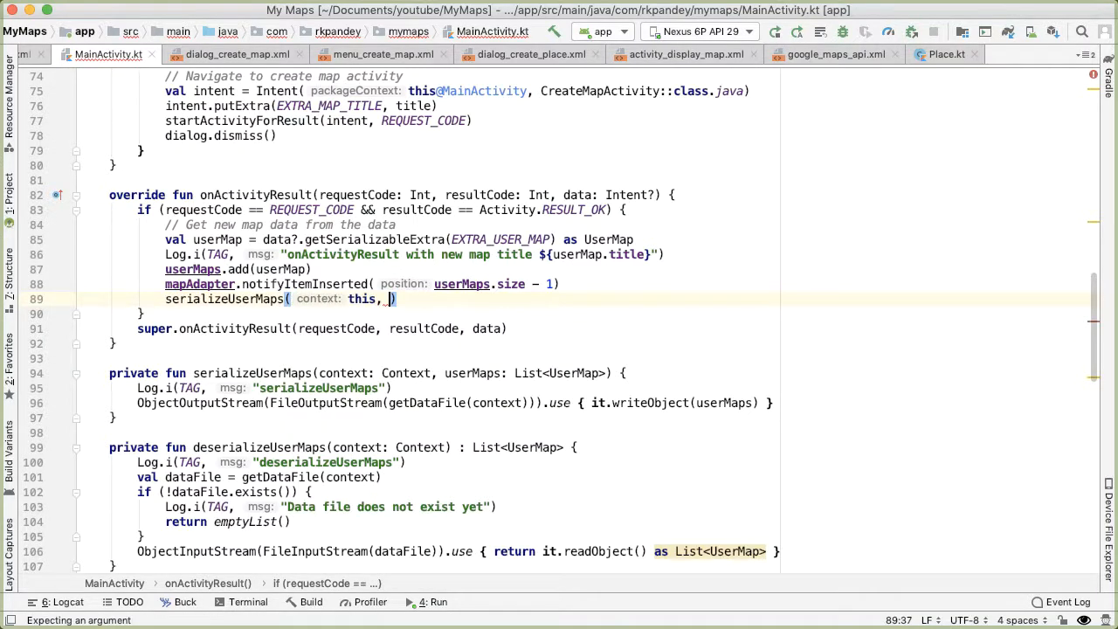
{"action": "type", "text": "userMaps"}
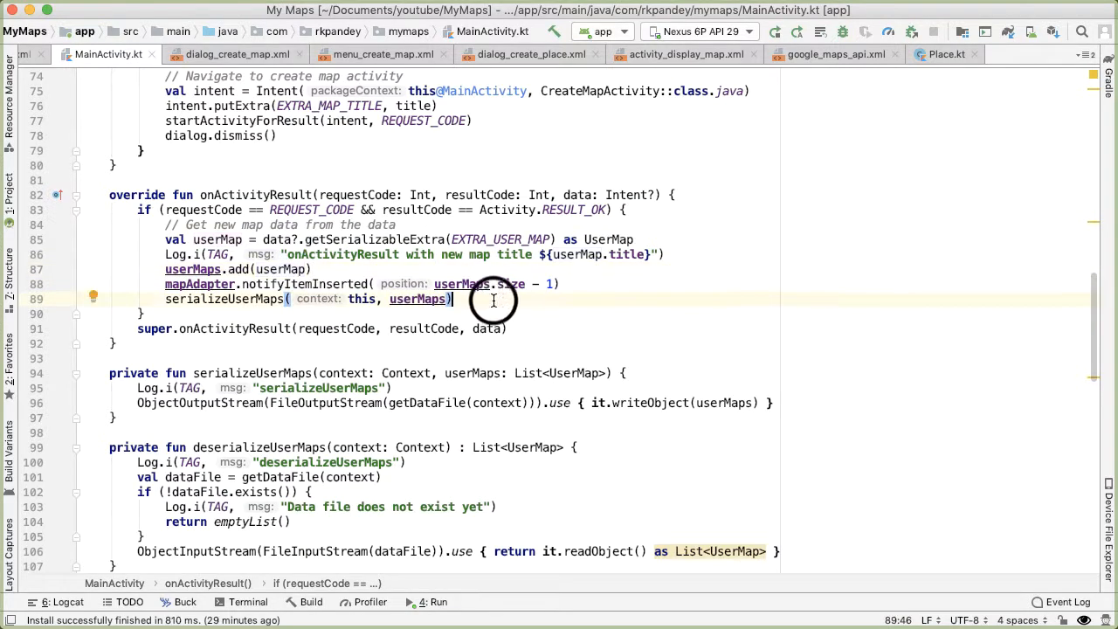
{"action": "left_click", "coordinate": [310, 602]}
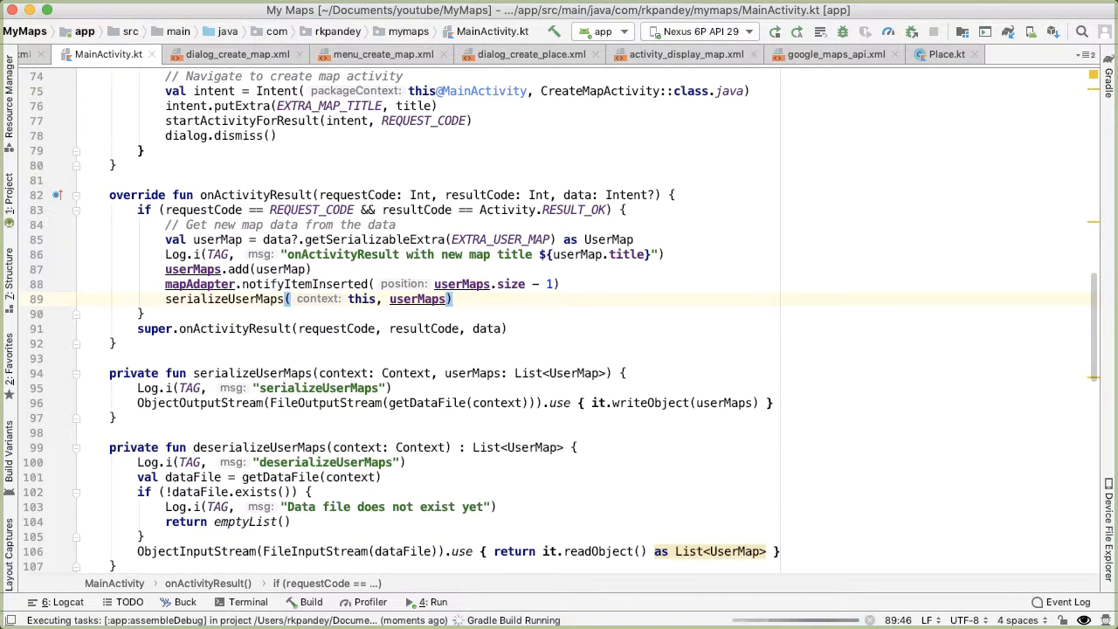
Filter Logcat to MainActivity messages
{"action": "left_click", "coordinate": [67, 602]}
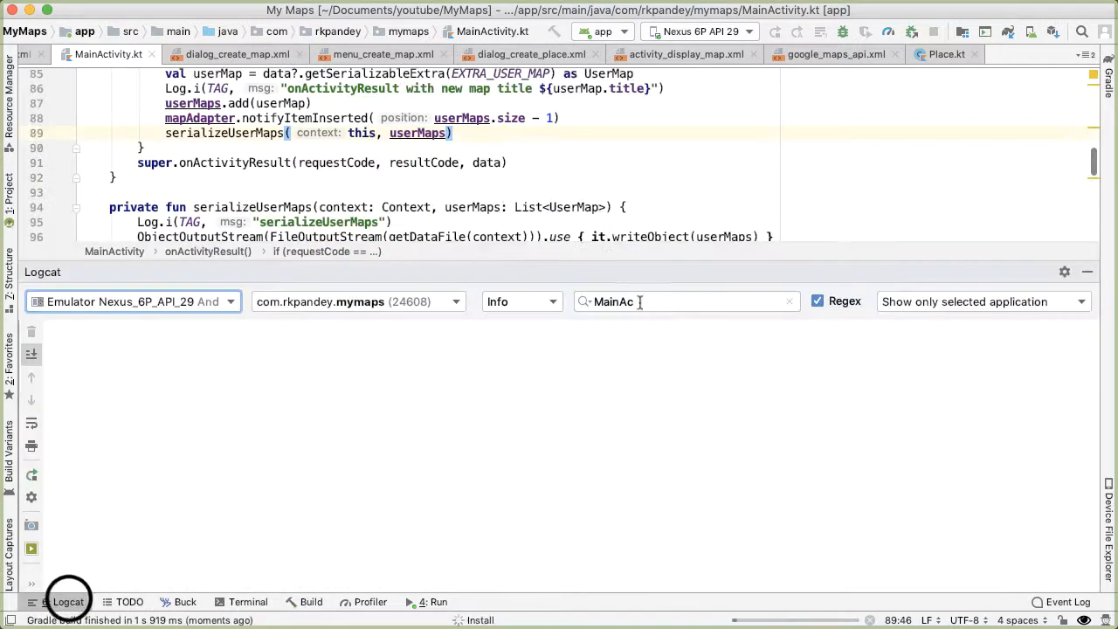
{"action": "type", "text": "tivity"}
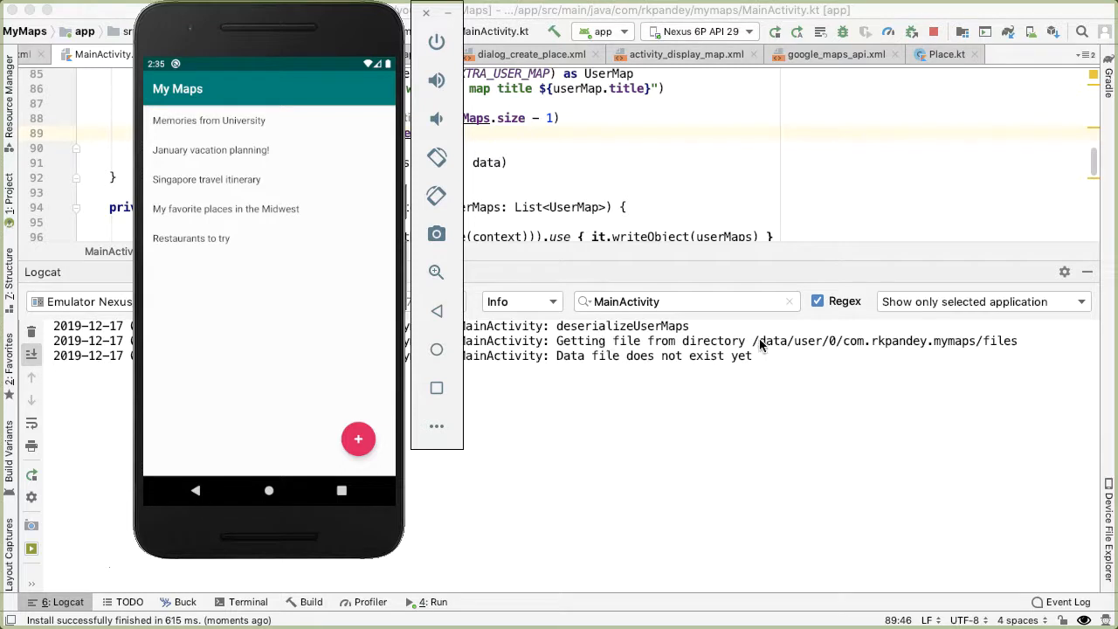
{"action": "mouse_move", "coordinate": [846, 343]}
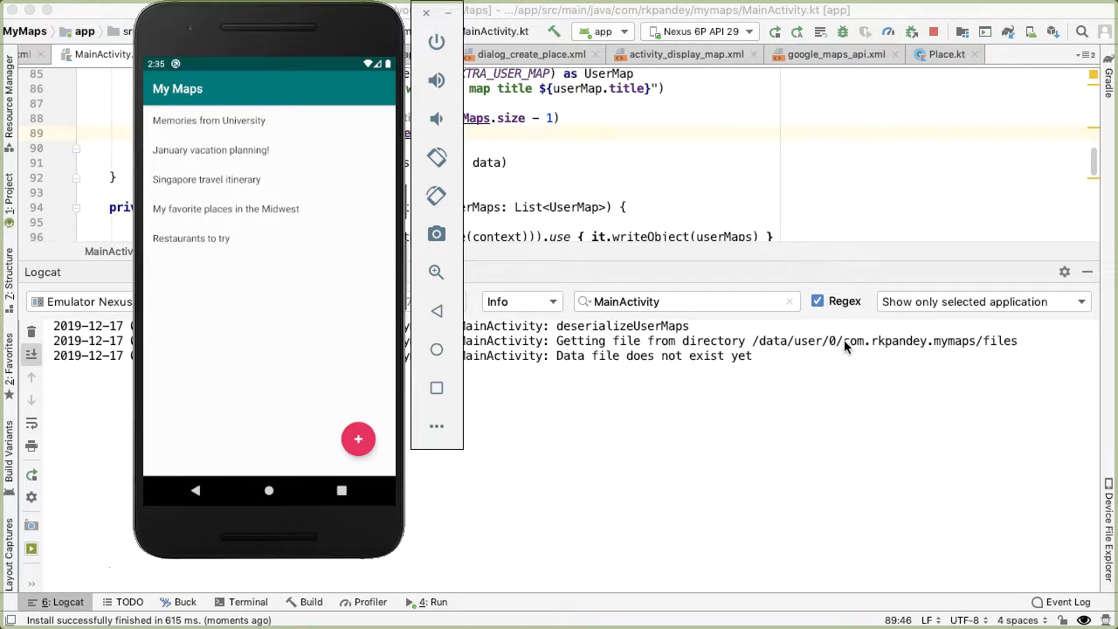
{"action": "mouse_move", "coordinate": [1007, 354]}
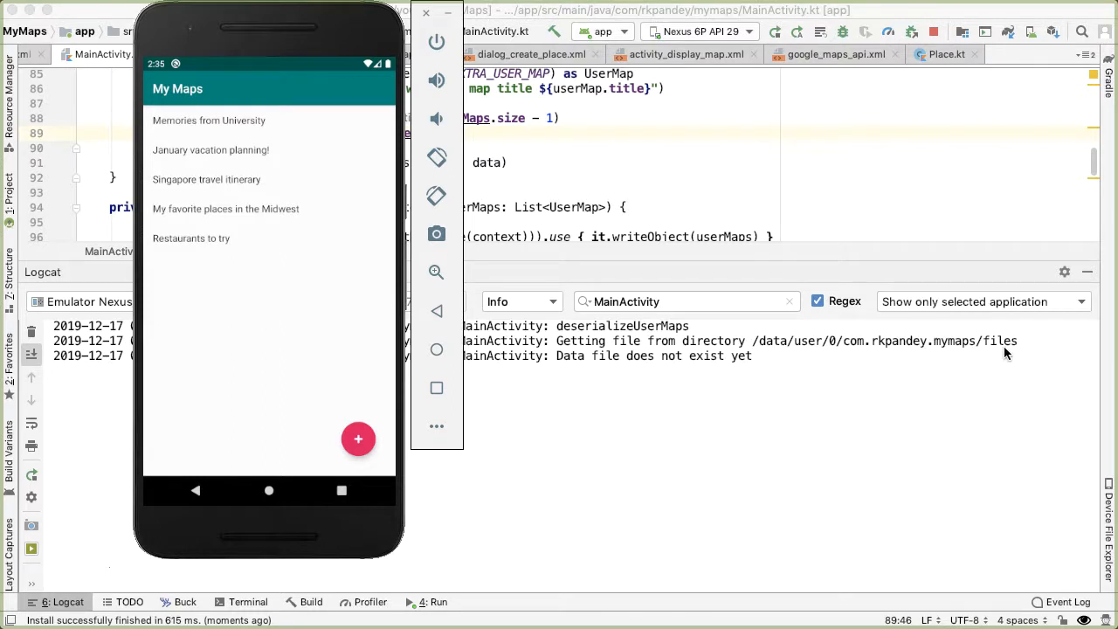
{"action": "mouse_move", "coordinate": [707, 339]}
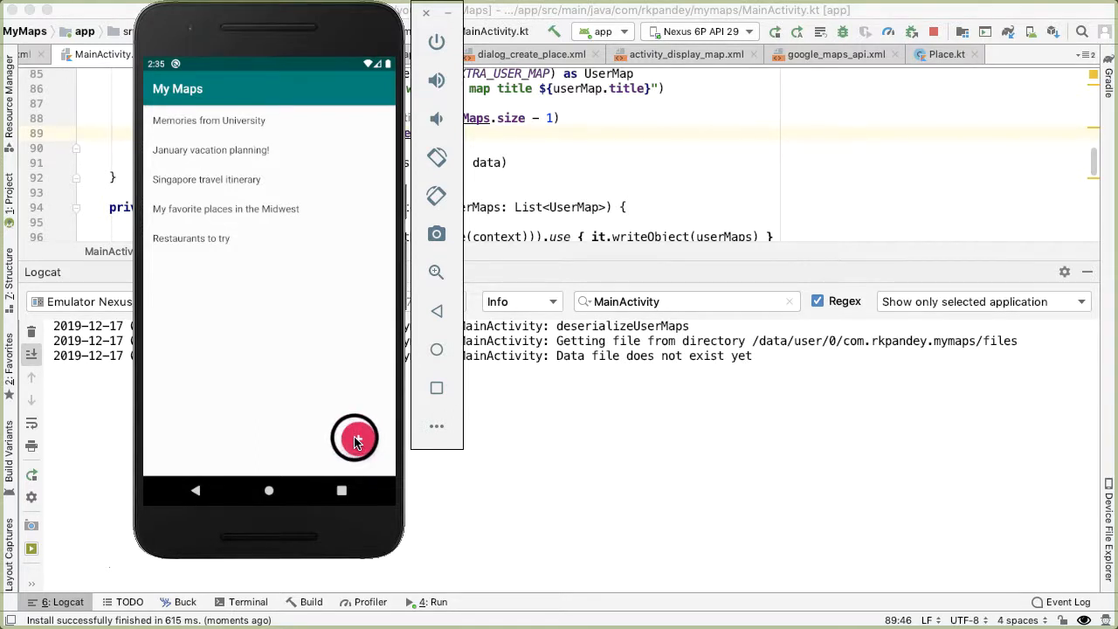
Create a new map titled 'California' in the emulator app
{"action": "left_click", "coordinate": [355, 439]}
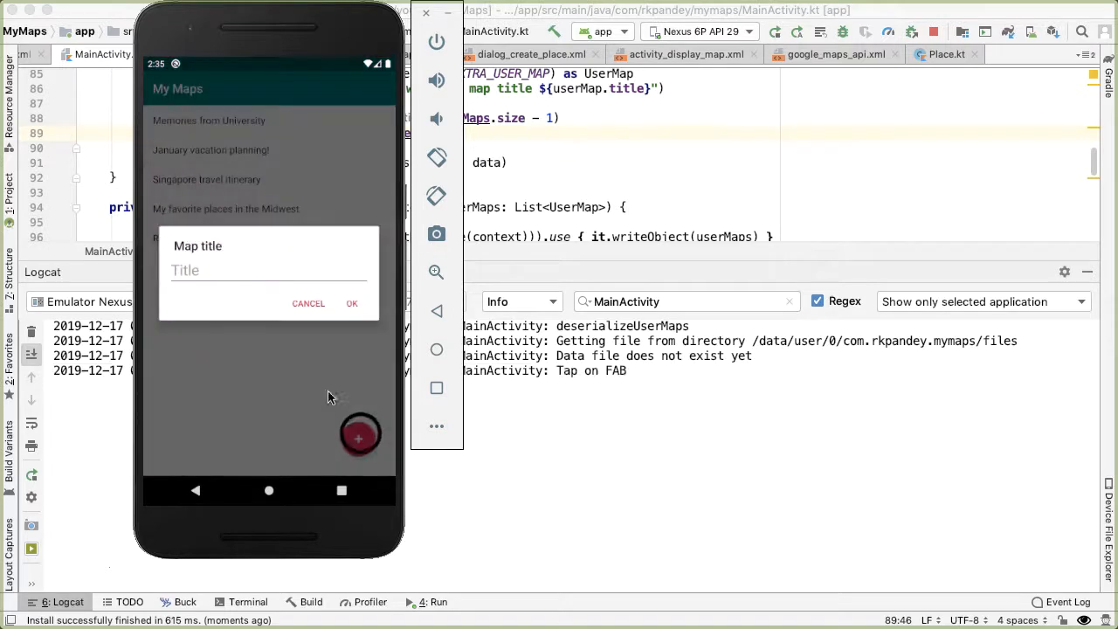
{"action": "left_click", "coordinate": [268, 270]}
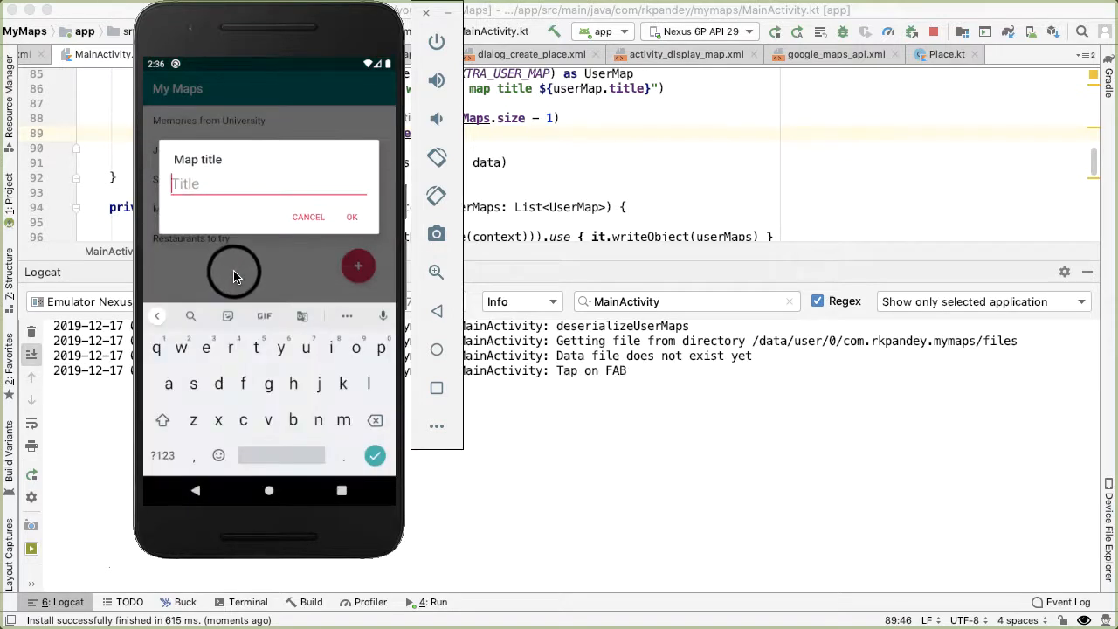
{"action": "type", "text": "California"}
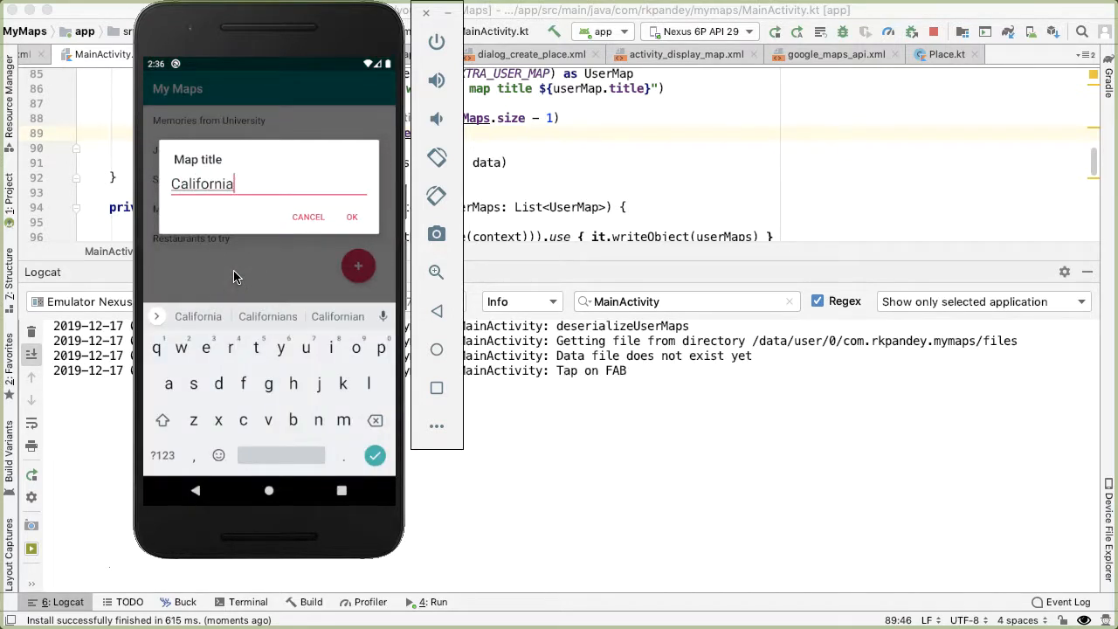
{"action": "left_click", "coordinate": [352, 217]}
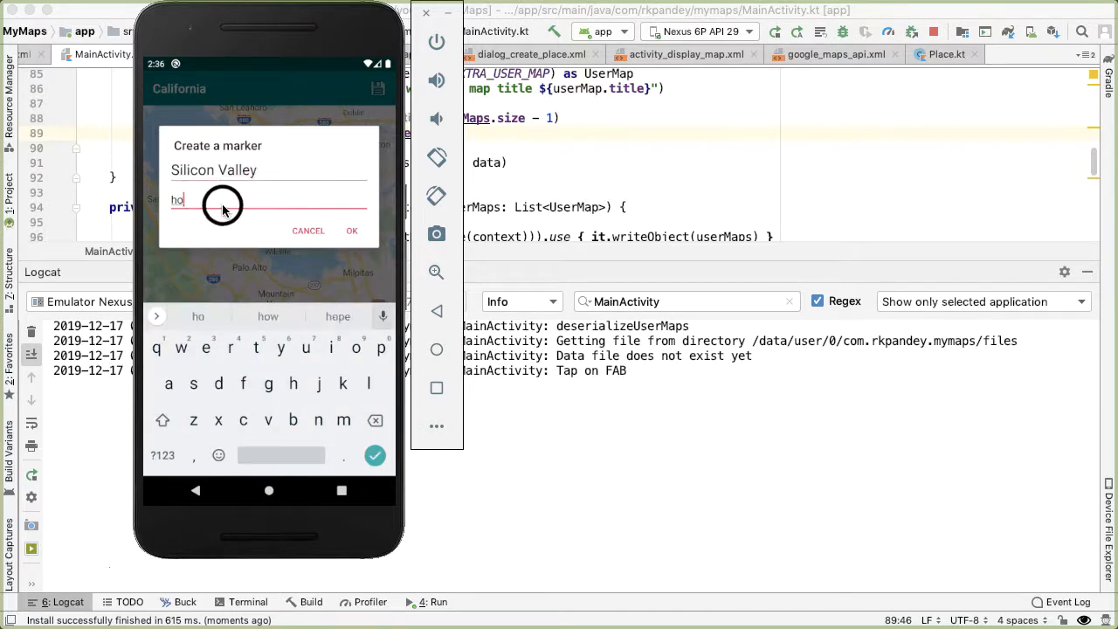
Add Silicon Valley ('home of tech') and Santa Cruz ('nice beaches') markers
{"action": "type", "text": "home of tech"}
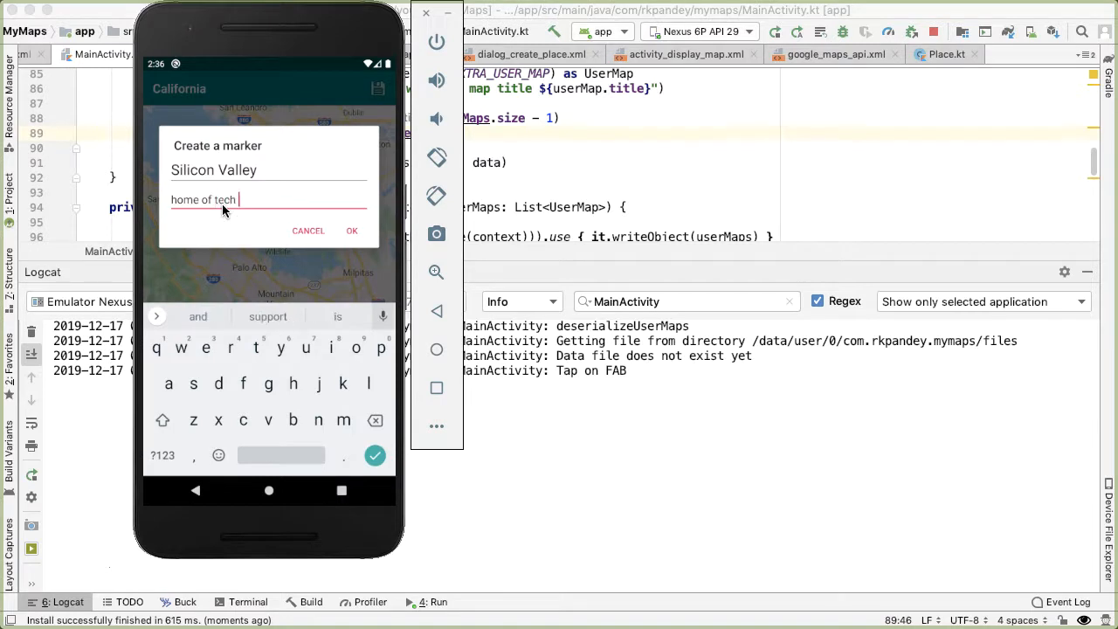
{"action": "left_click", "coordinate": [352, 231]}
{"action": "type", "text": "Sant"}
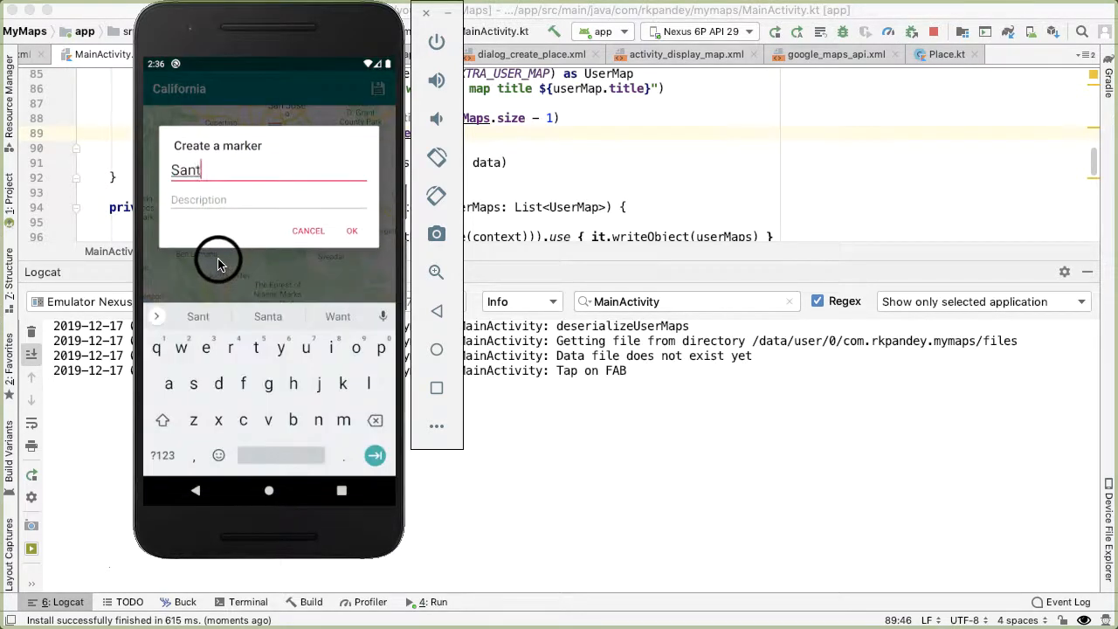
{"action": "left_click", "coordinate": [204, 206]}
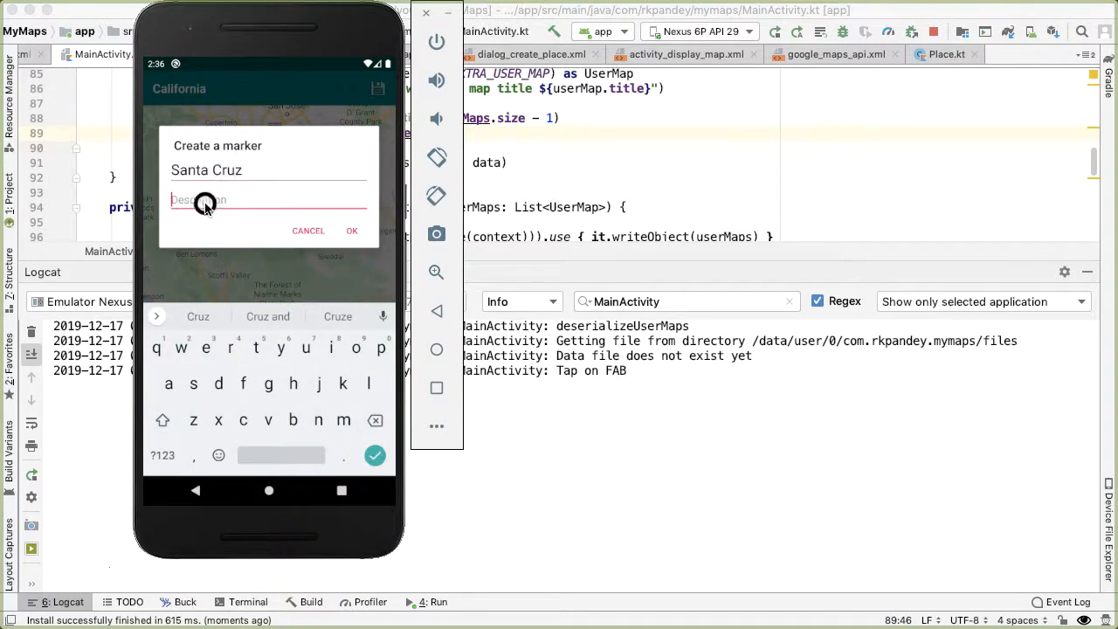
{"action": "type", "text": "nice beaches"}
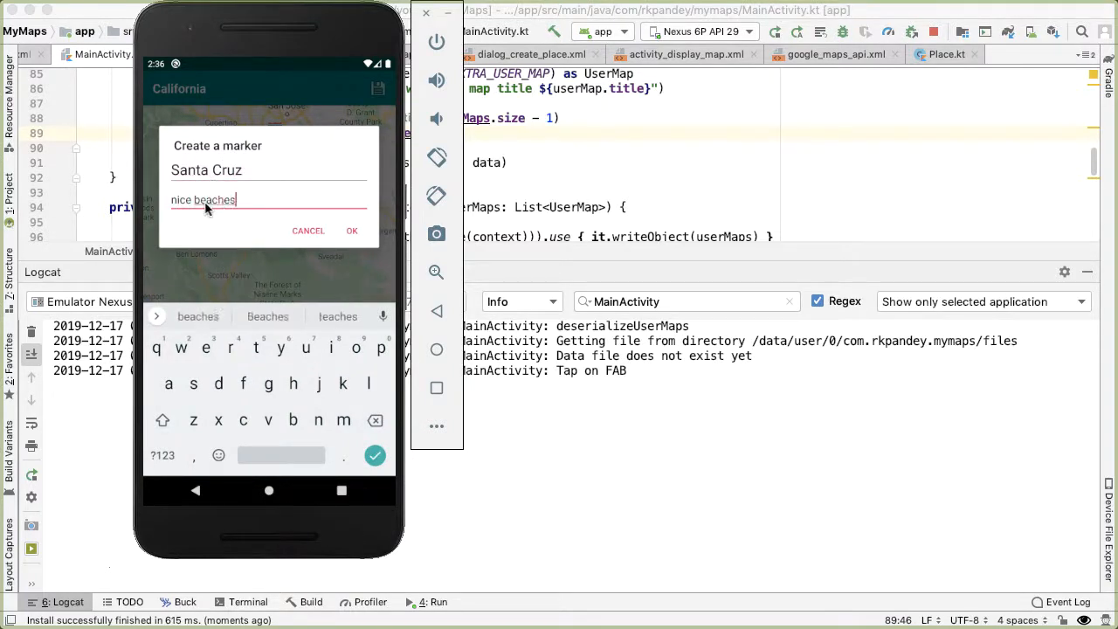
{"action": "left_click", "coordinate": [352, 231]}
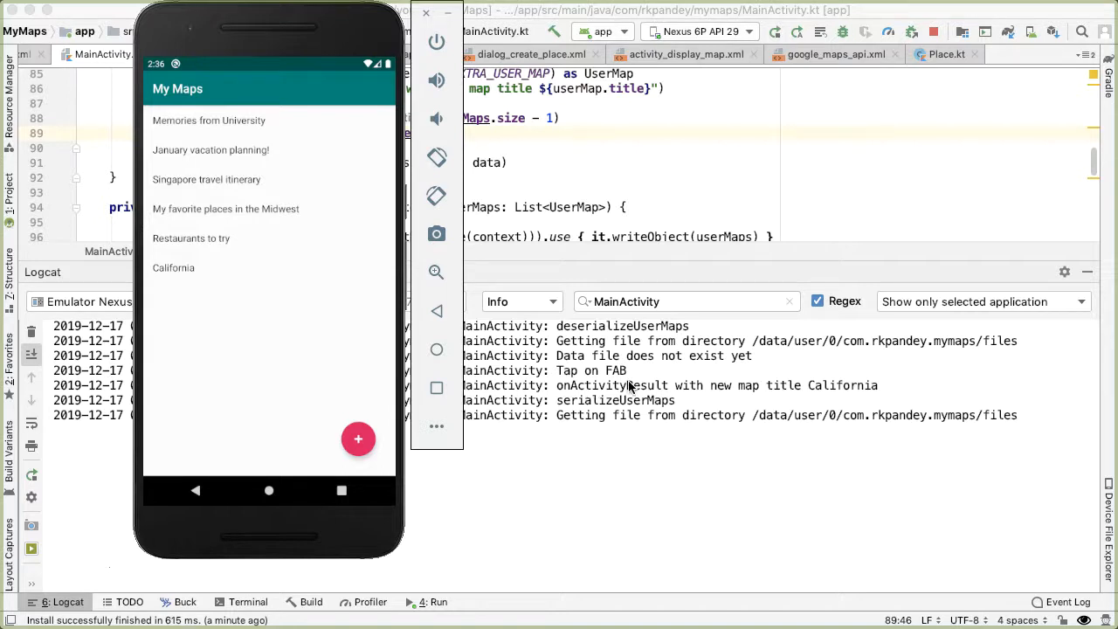
{"action": "mouse_move", "coordinate": [817, 391]}
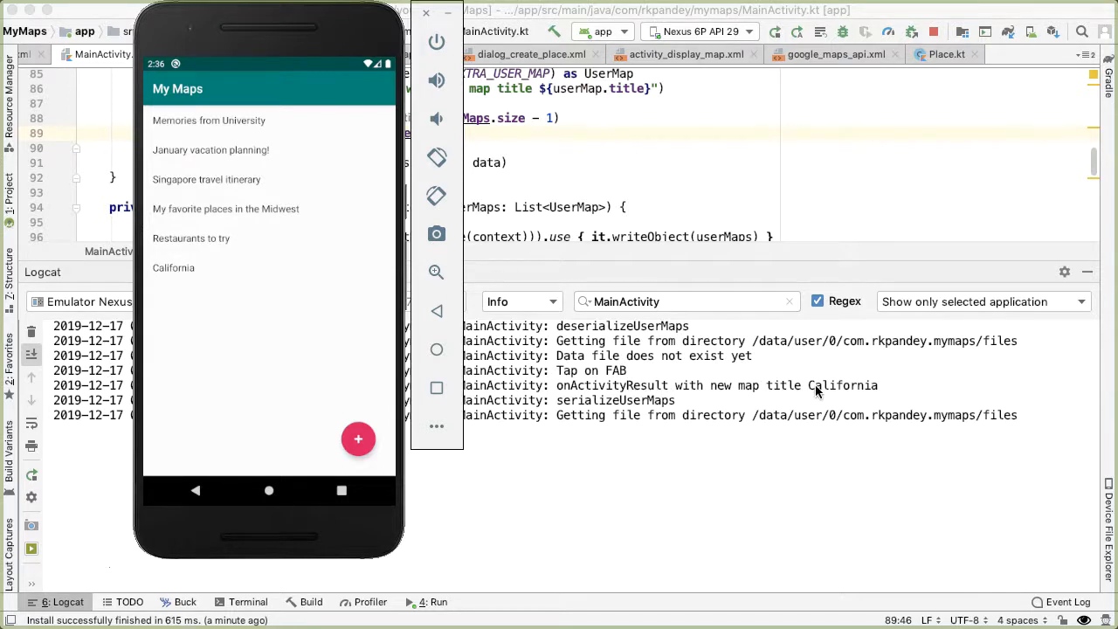
{"action": "mouse_move", "coordinate": [621, 403]}
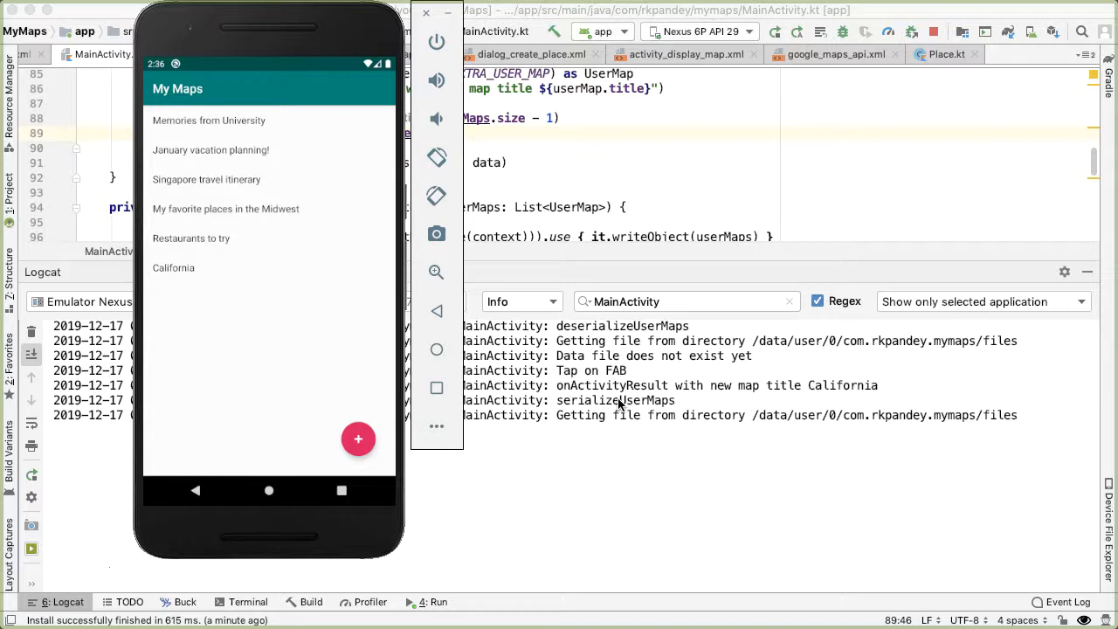
{"action": "mouse_move", "coordinate": [562, 422]}
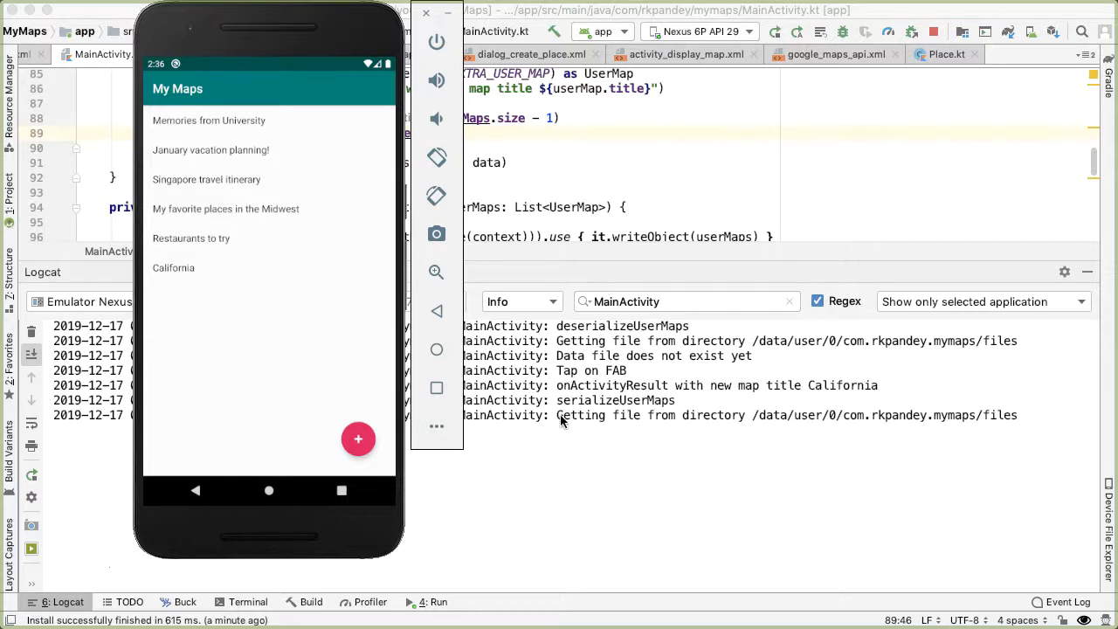
{"action": "mouse_move", "coordinate": [597, 408]}
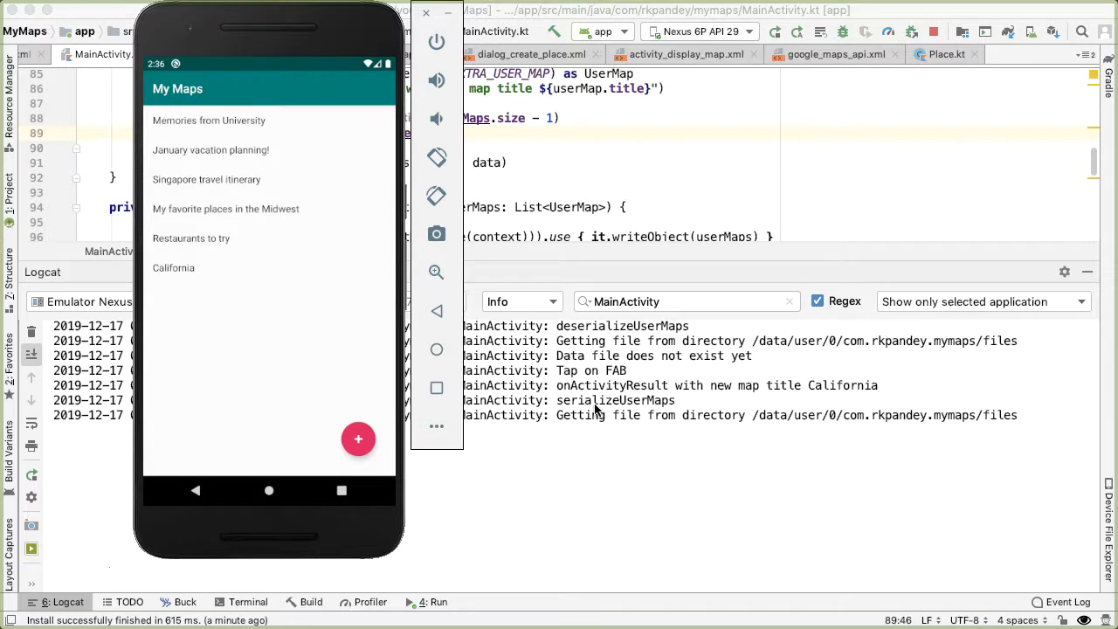
{"action": "mouse_move", "coordinate": [771, 381]}
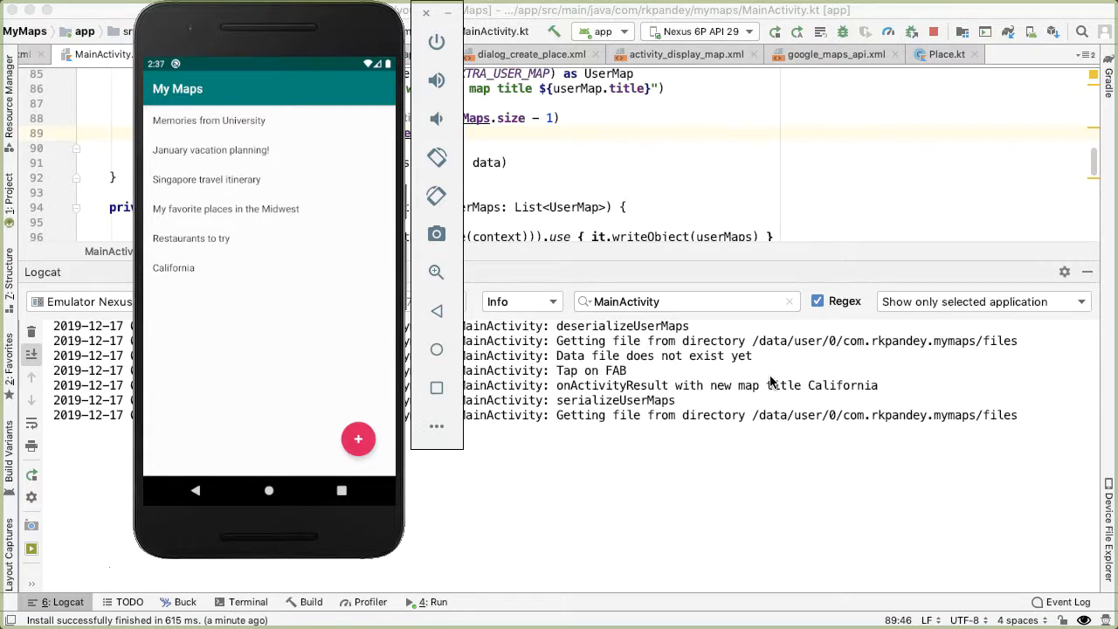
Swipe My Maps away from the emulator's recent apps to test persistence
{"action": "left_click", "coordinate": [341, 490]}
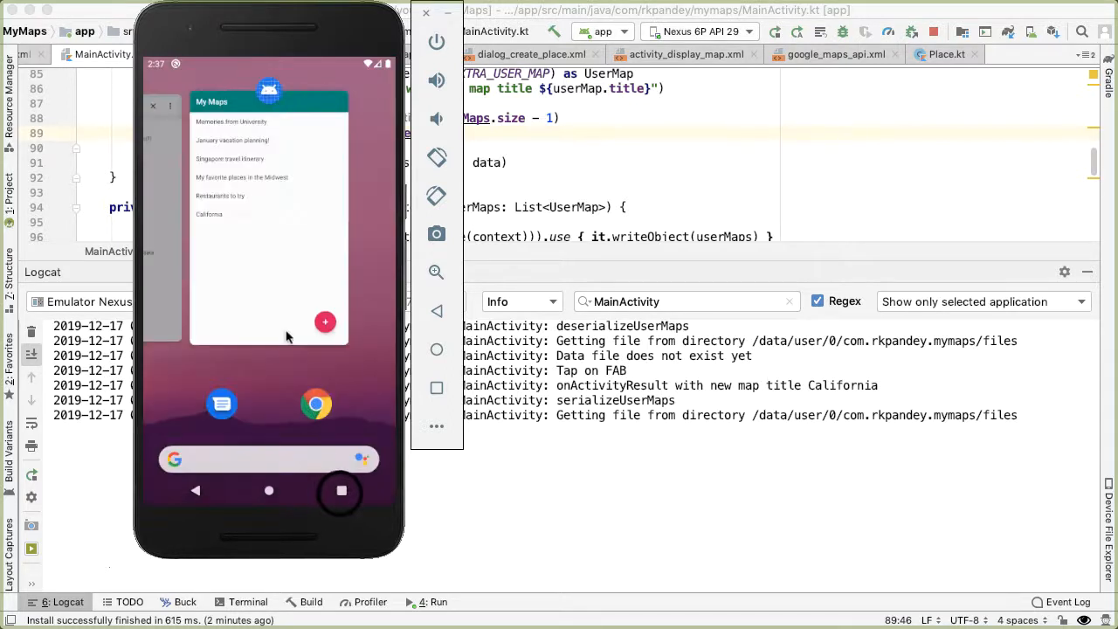
{"action": "left_click", "coordinate": [269, 490]}
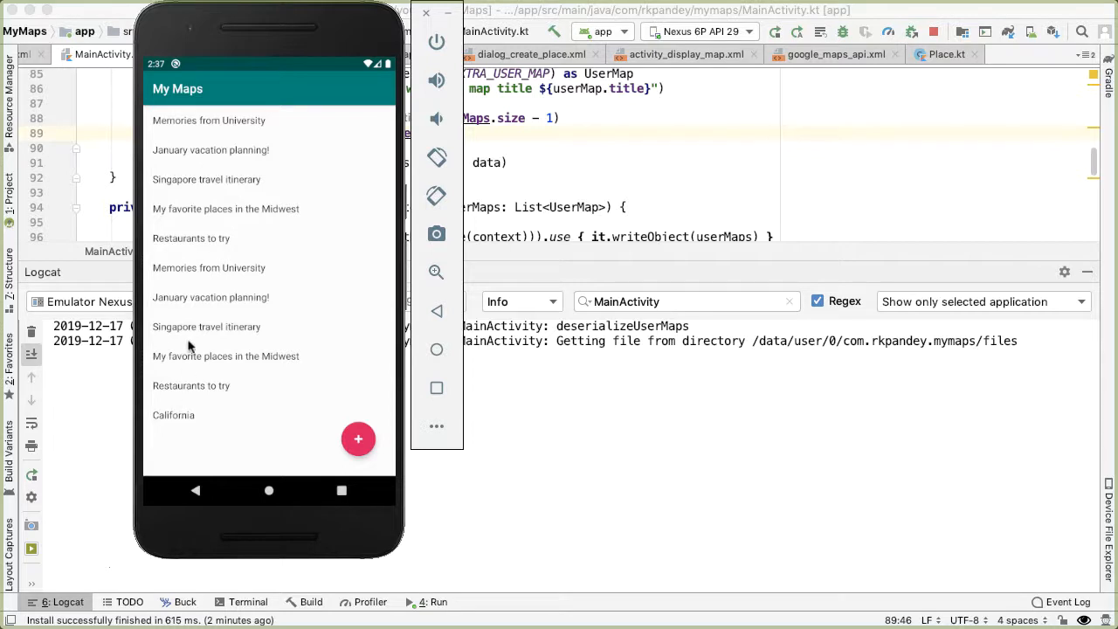
{"action": "mouse_move", "coordinate": [217, 123]}
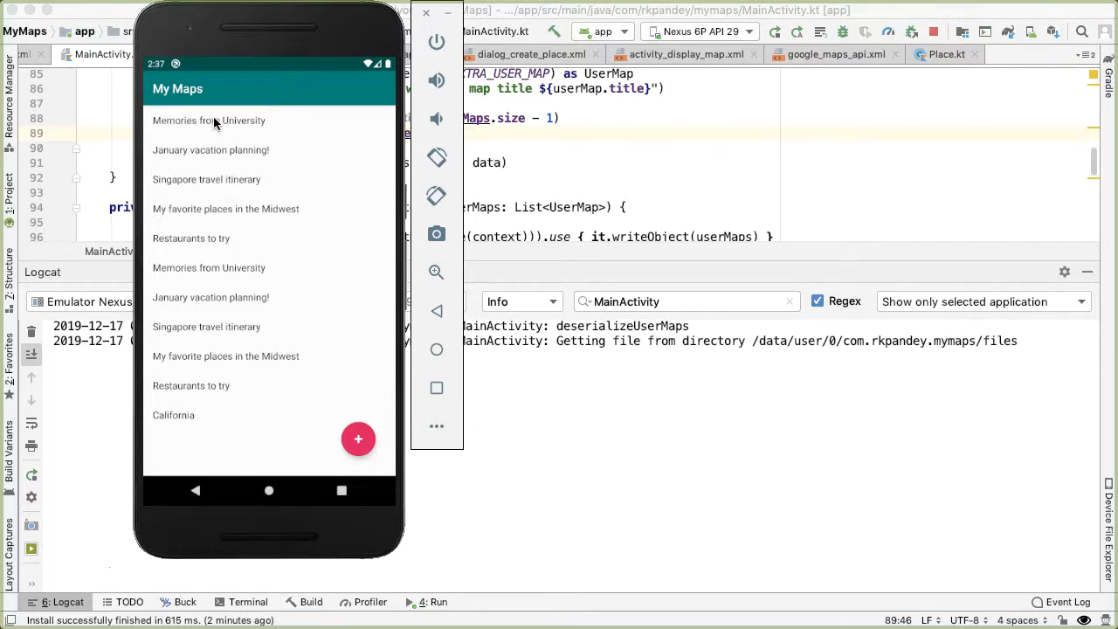
{"action": "mouse_move", "coordinate": [220, 131]}
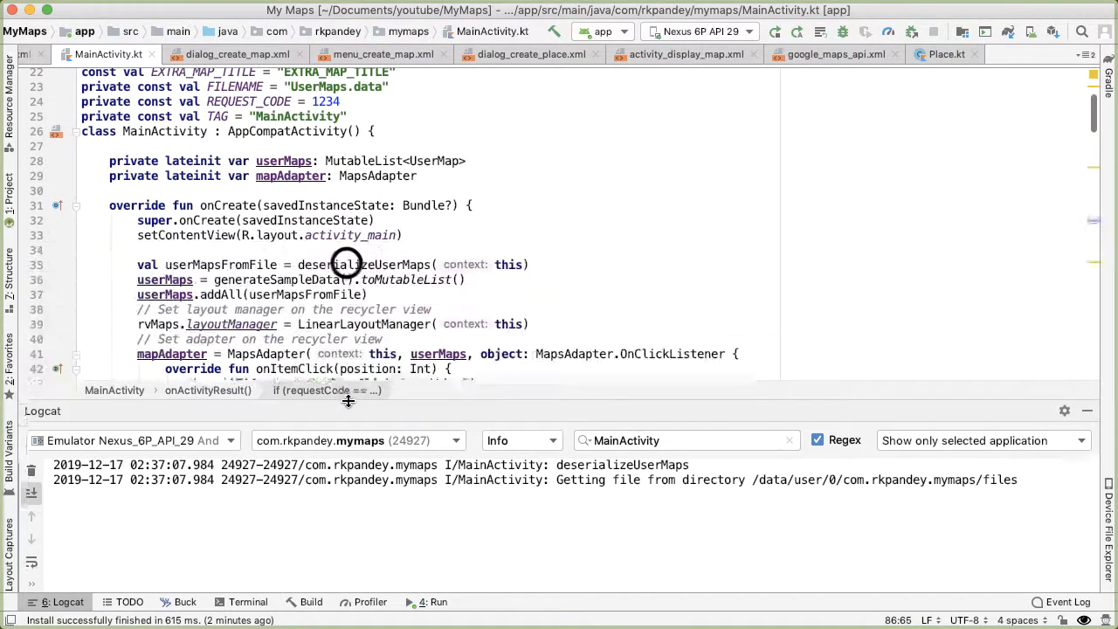
Set userMaps in onCreate to deserializeUserMaps(this).toMutableList(), then return to the emulator
{"action": "double_click", "coordinate": [278, 279]}
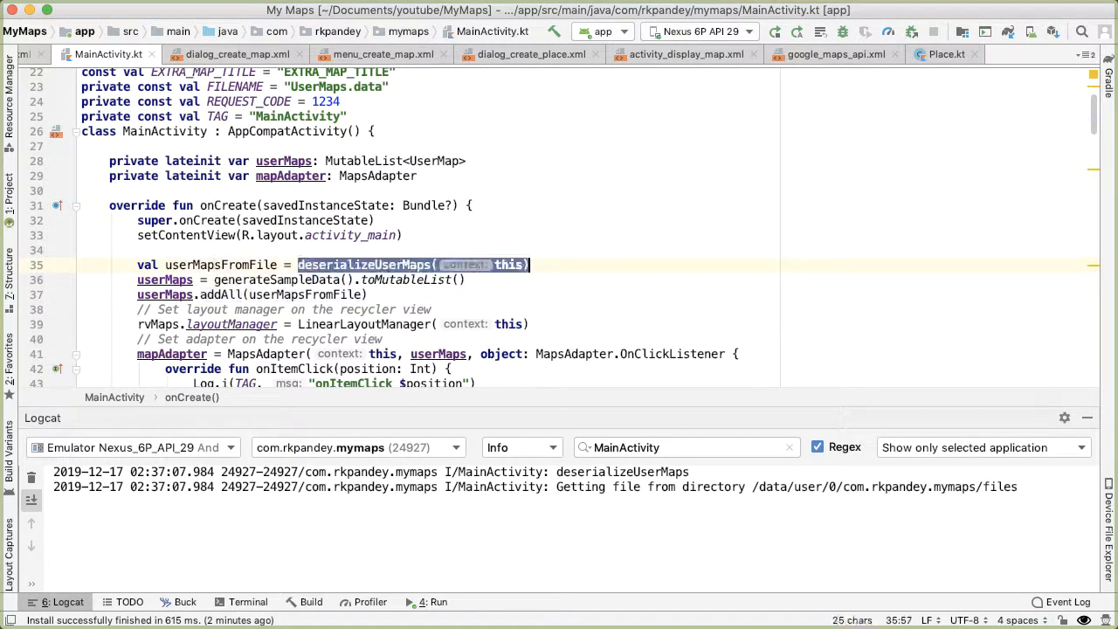
{"action": "key", "text": "Delete"}
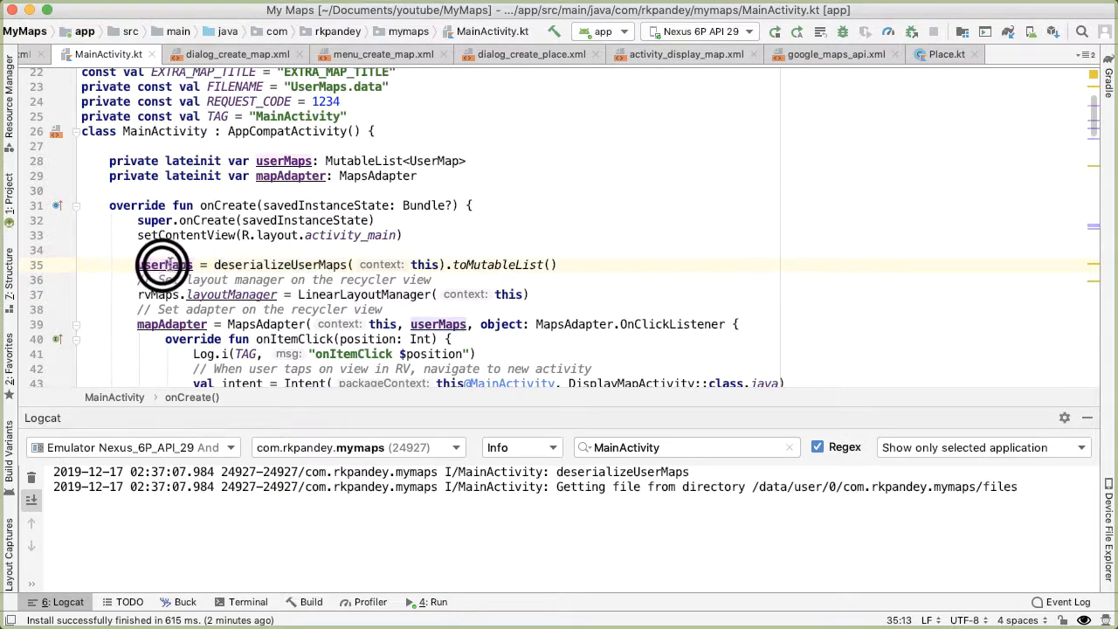
{"action": "double_click", "coordinate": [164, 265]}
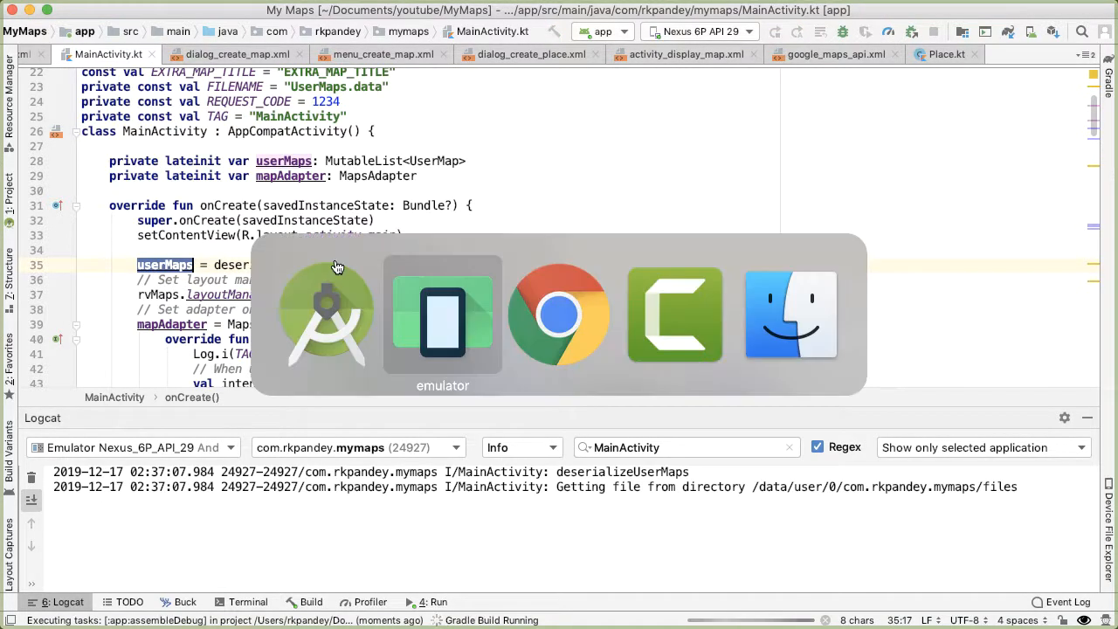
{"action": "left_click", "coordinate": [442, 314]}
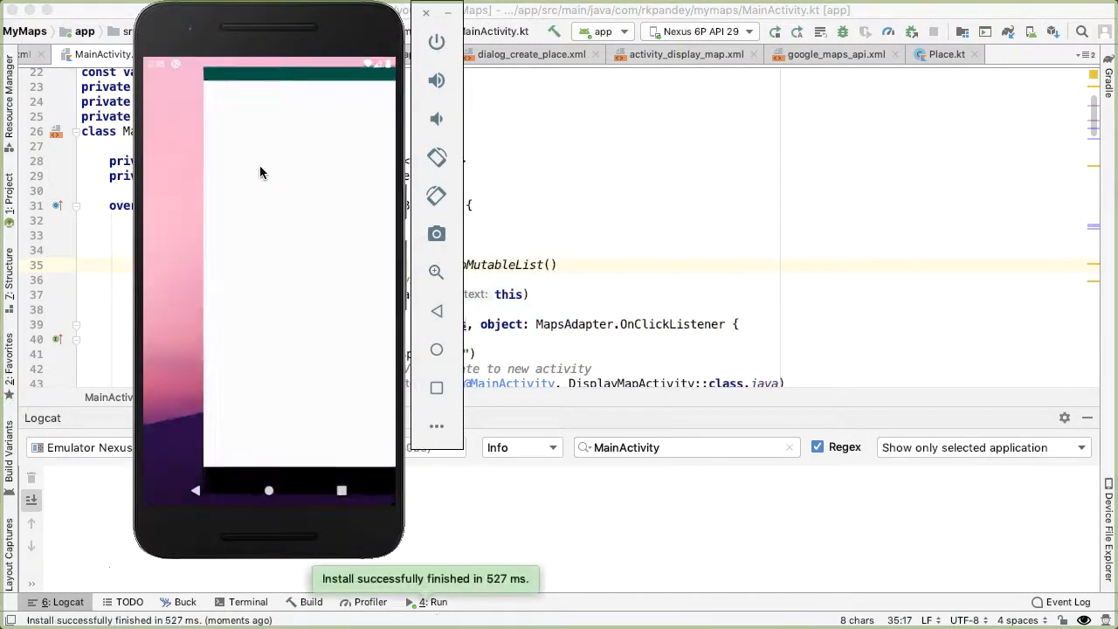